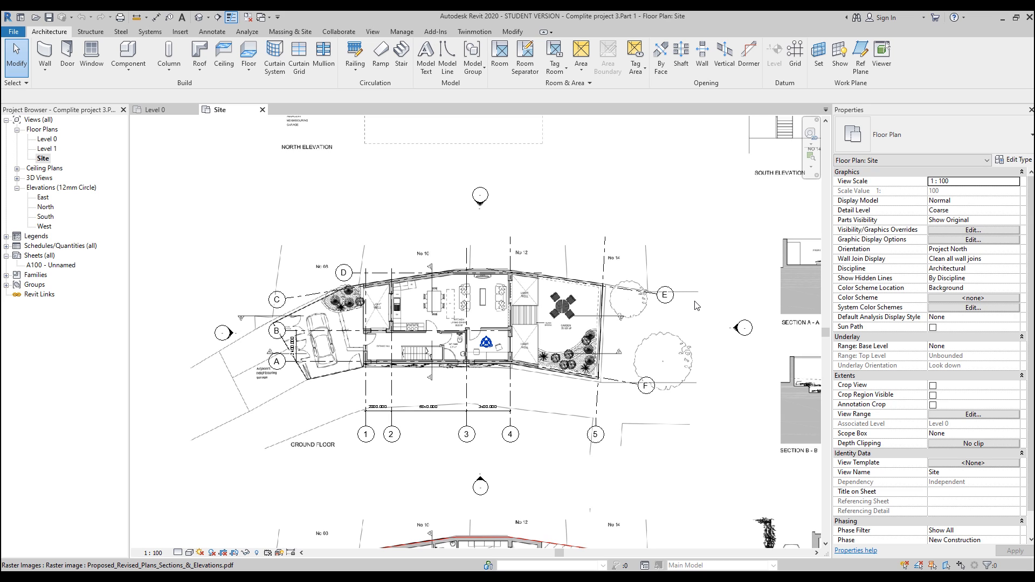
pyautogui.moveTo(351, 335)
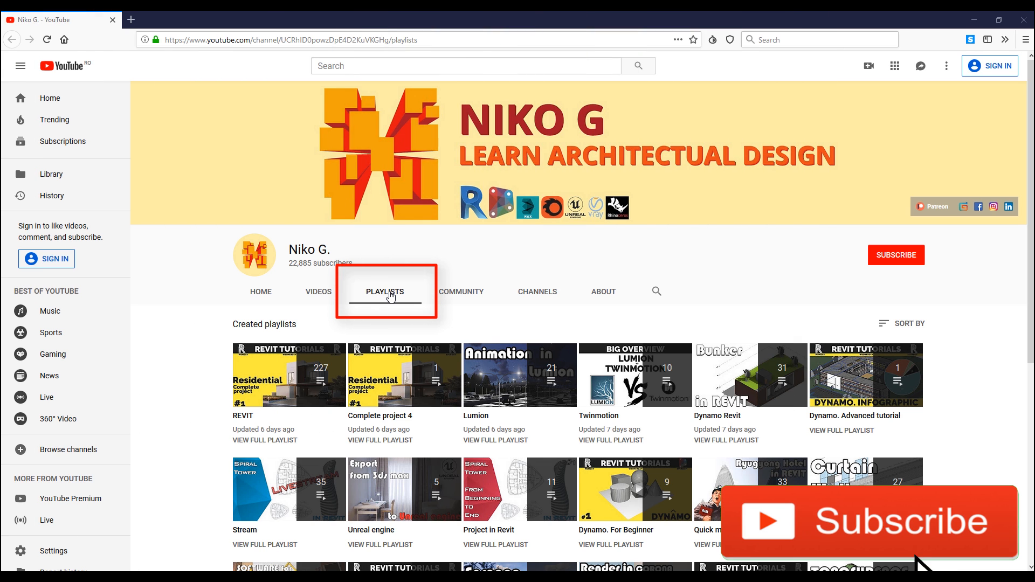
# Start the Wall tool and browse the wall type list for a retaining type.
pyautogui.scroll(-3)
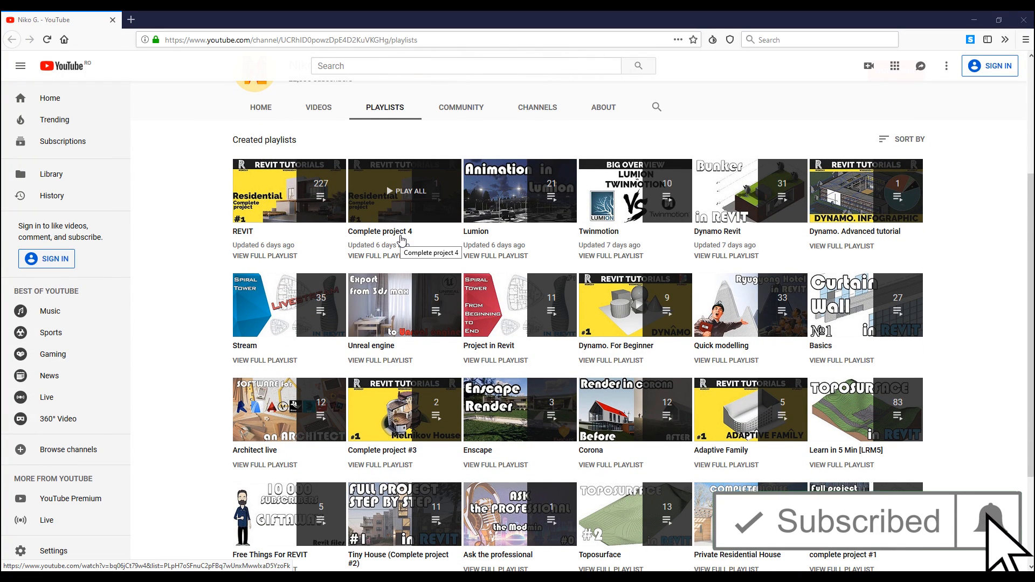
pyautogui.scroll(-3)
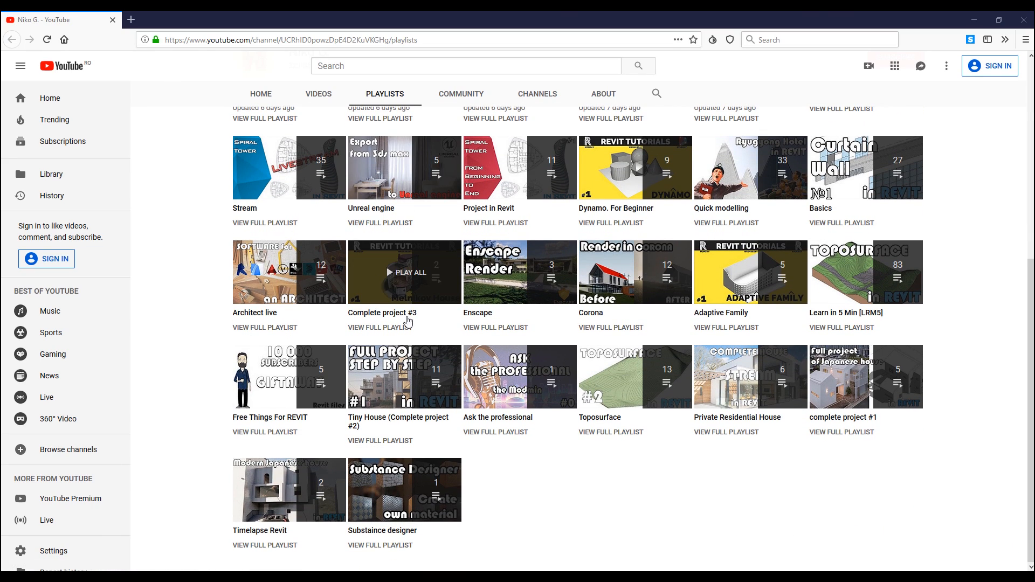
pyautogui.moveTo(404, 378)
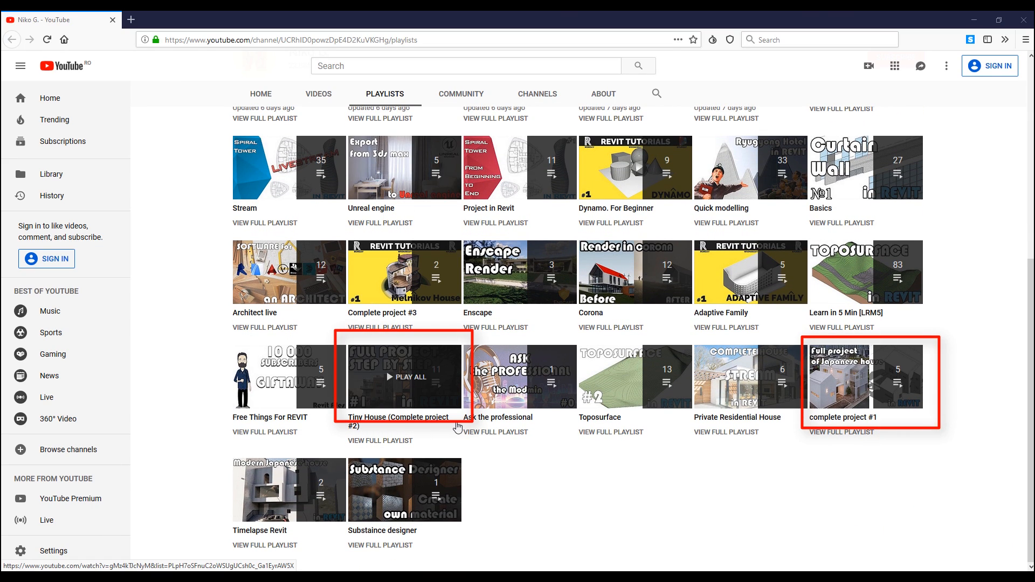
pyautogui.moveTo(399, 416)
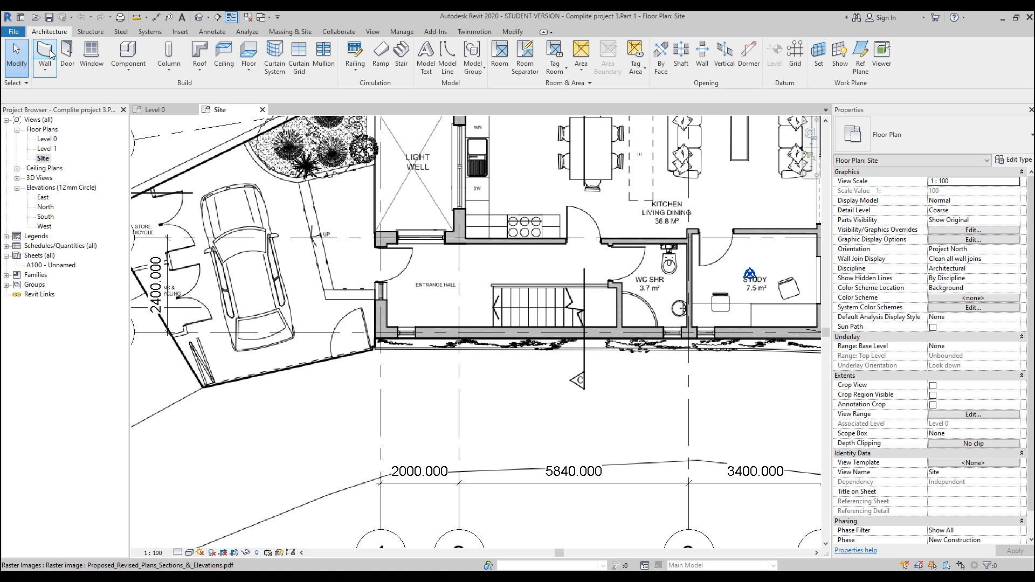
pyautogui.click(44, 57)
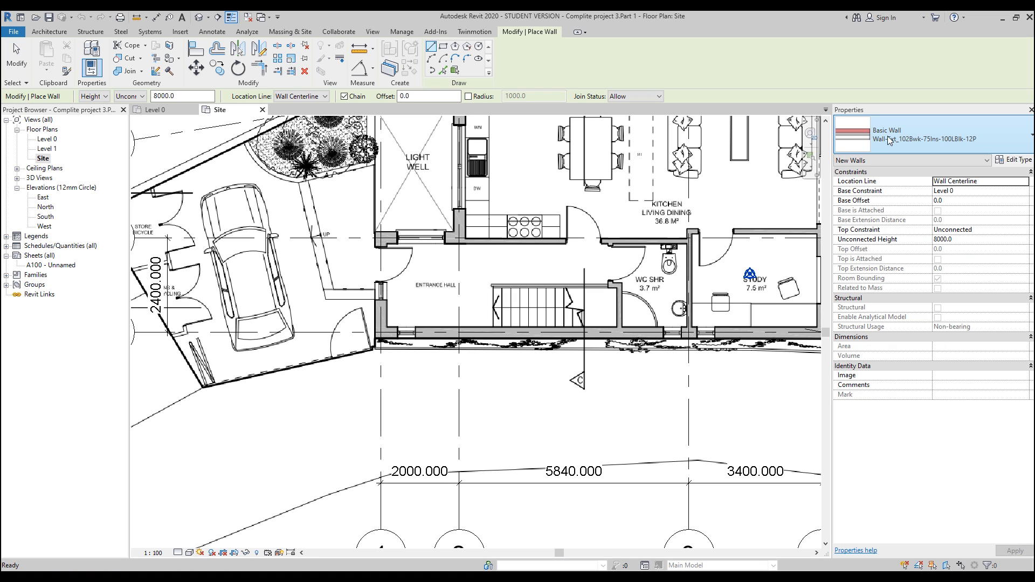
pyautogui.click(924, 136)
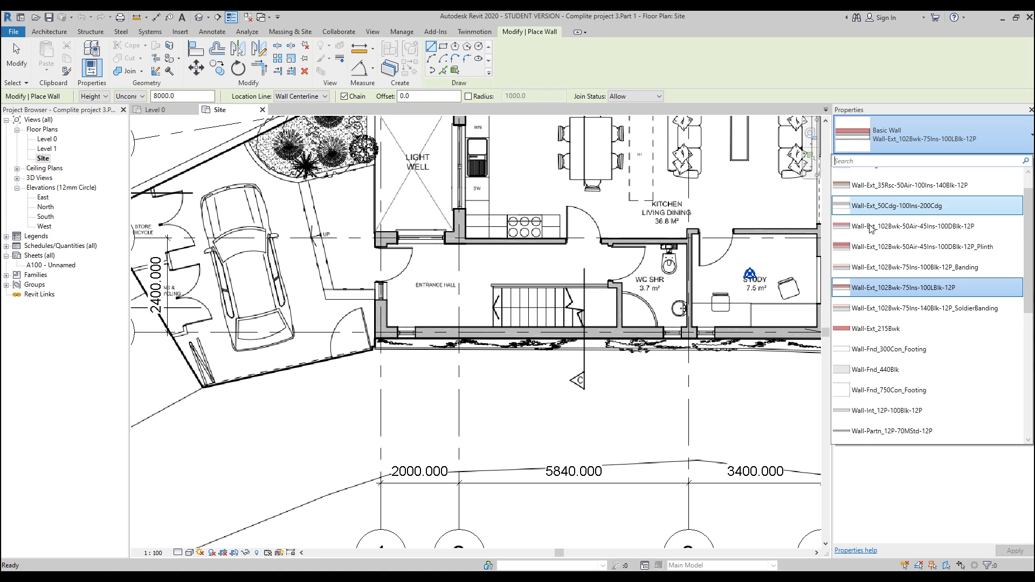
pyautogui.scroll(-3)
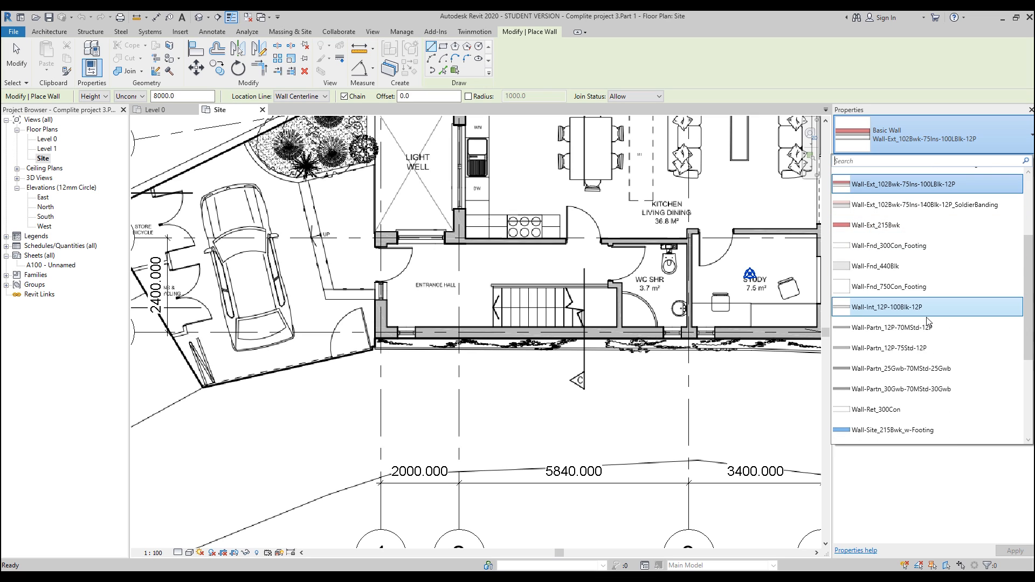
pyautogui.scroll(3)
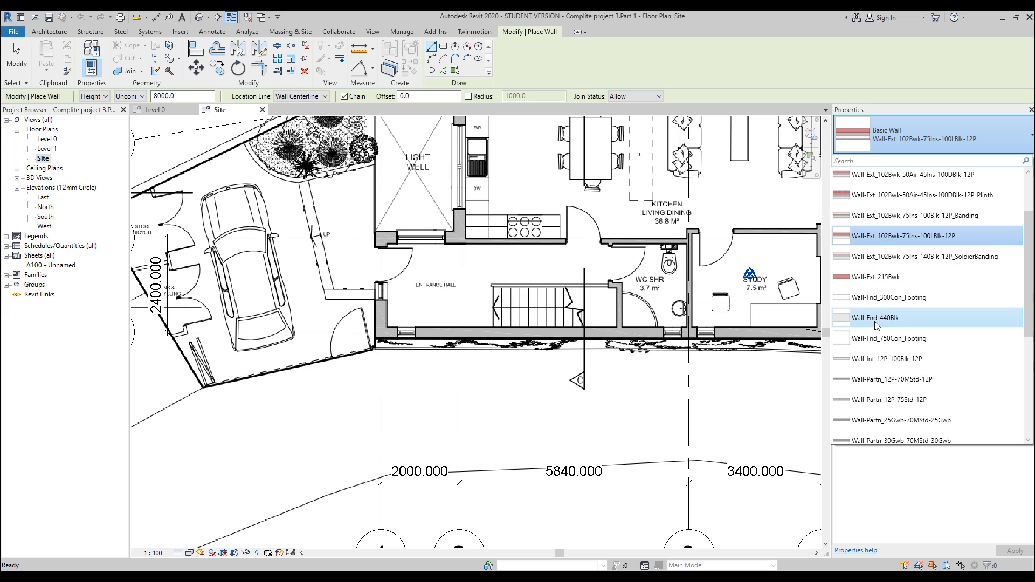
pyautogui.moveTo(876, 317)
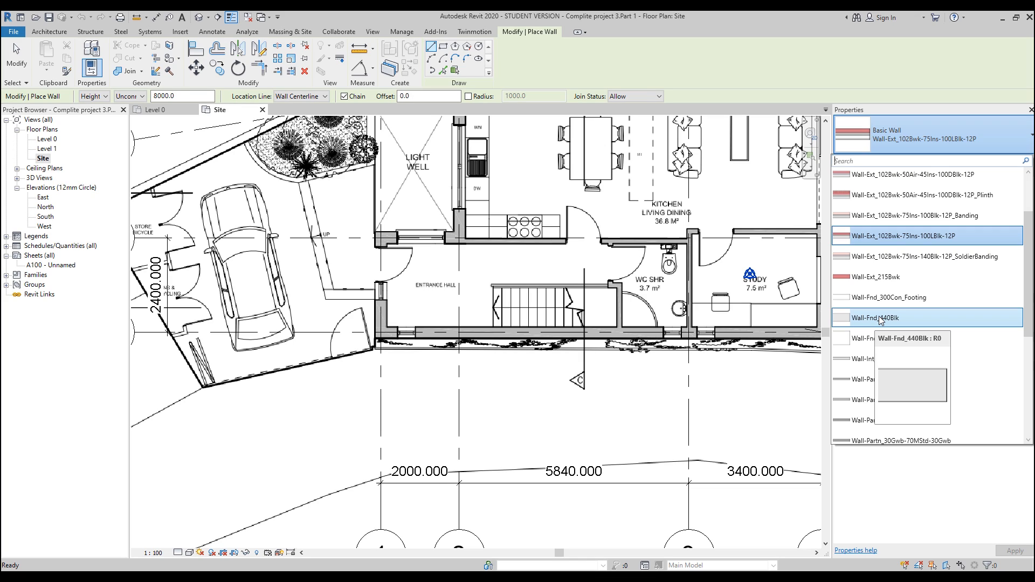
pyautogui.moveTo(881, 320)
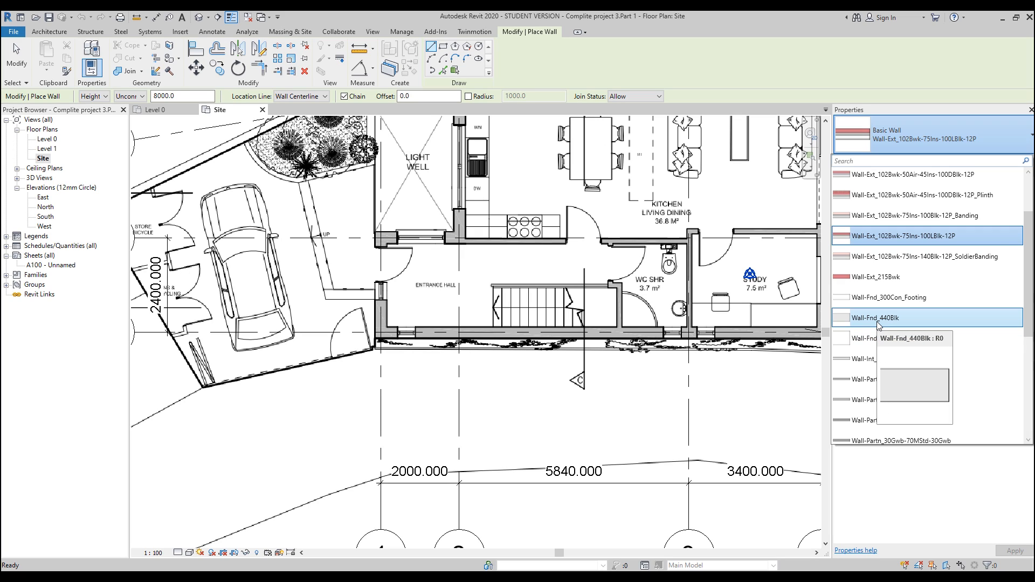
pyautogui.moveTo(881, 322)
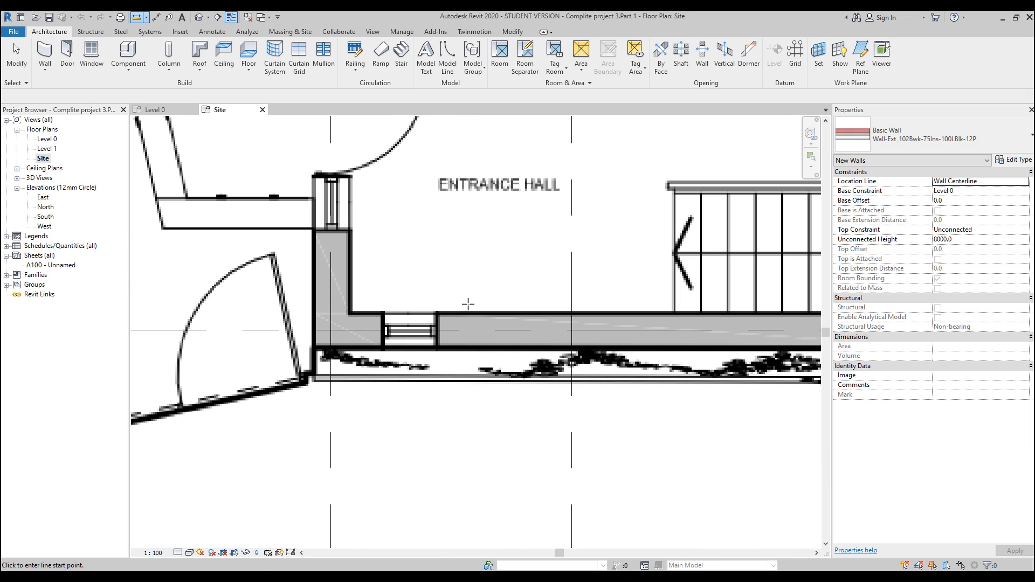
pyautogui.click(469, 327)
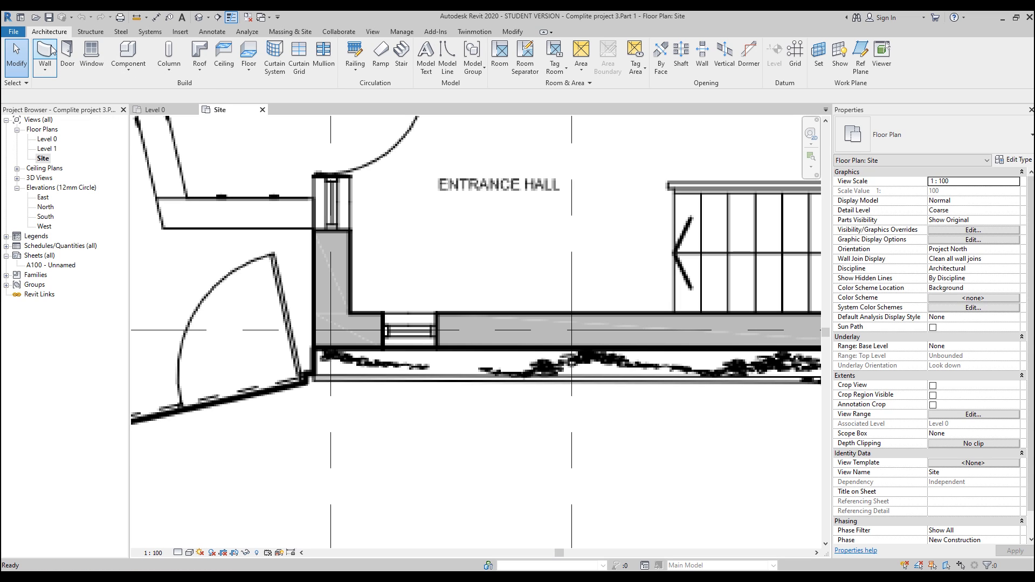
# Choose Wall-Ret_300Con and set the first wall point at the entrance hall corner.
pyautogui.click(44, 56)
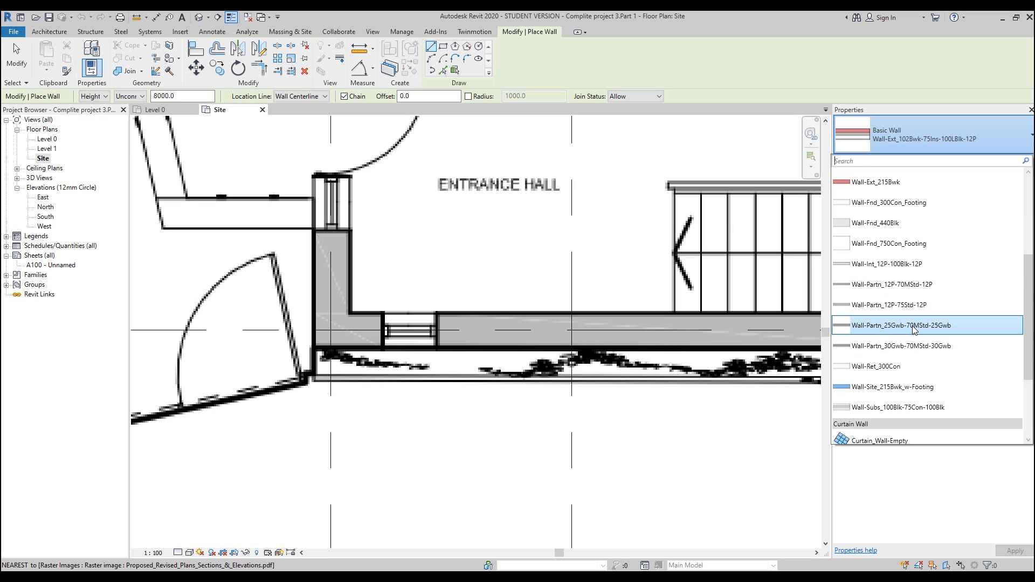
pyautogui.click(877, 366)
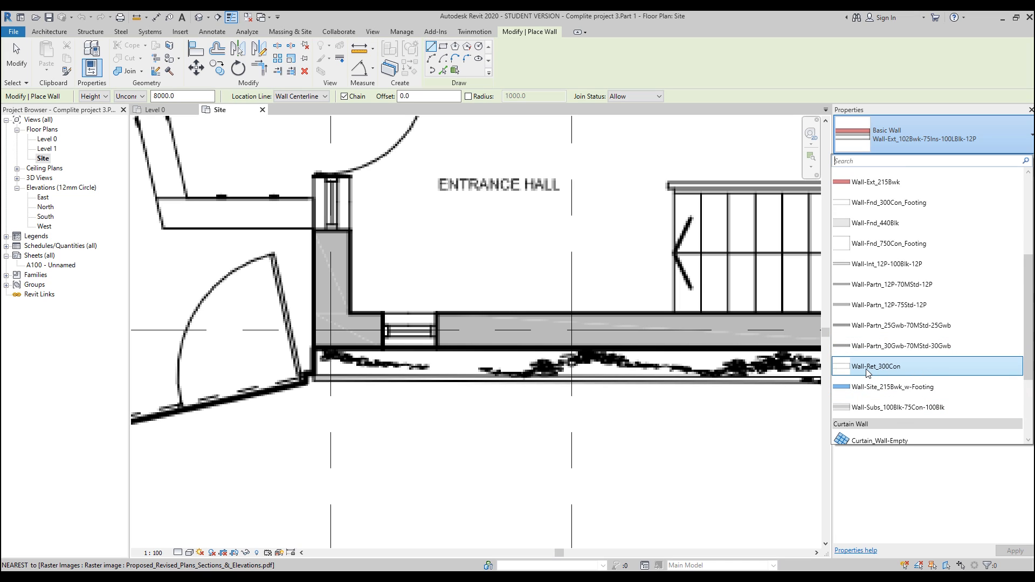
pyautogui.click(877, 365)
pyautogui.write('2000')
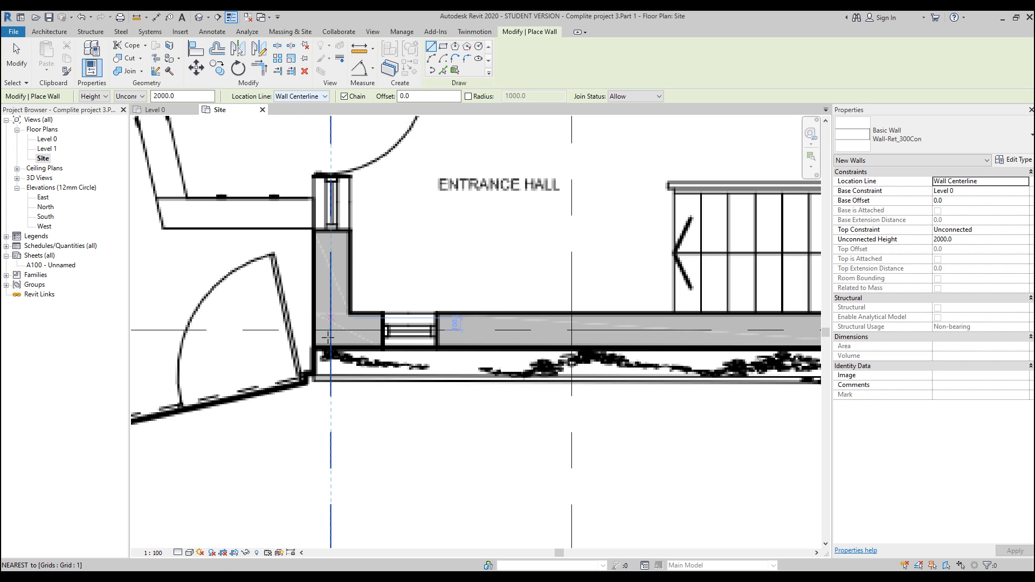
pyautogui.click(331, 330)
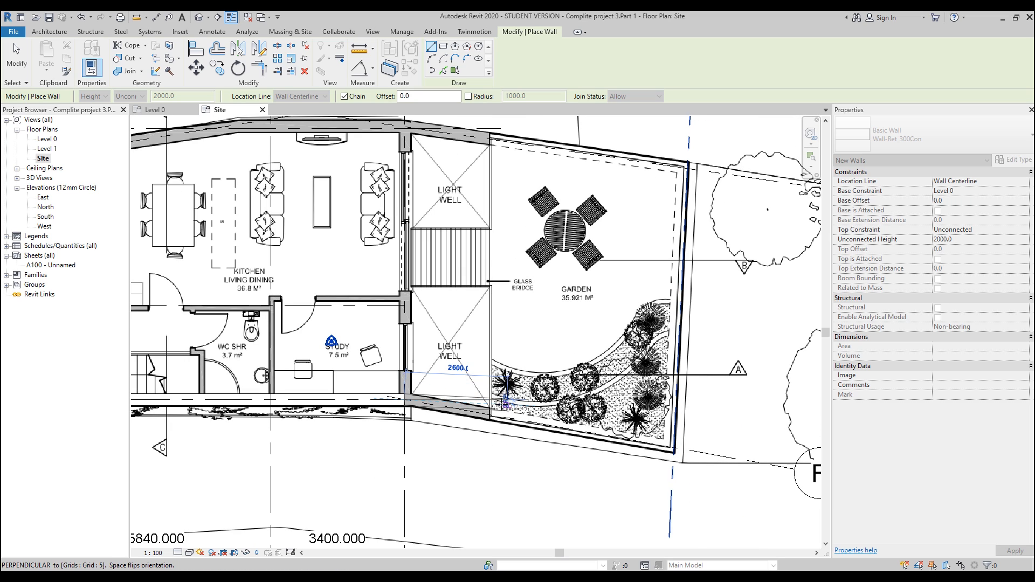
# Continue the retaining wall chain below the light well and finish the chain.
pyautogui.scroll(3)
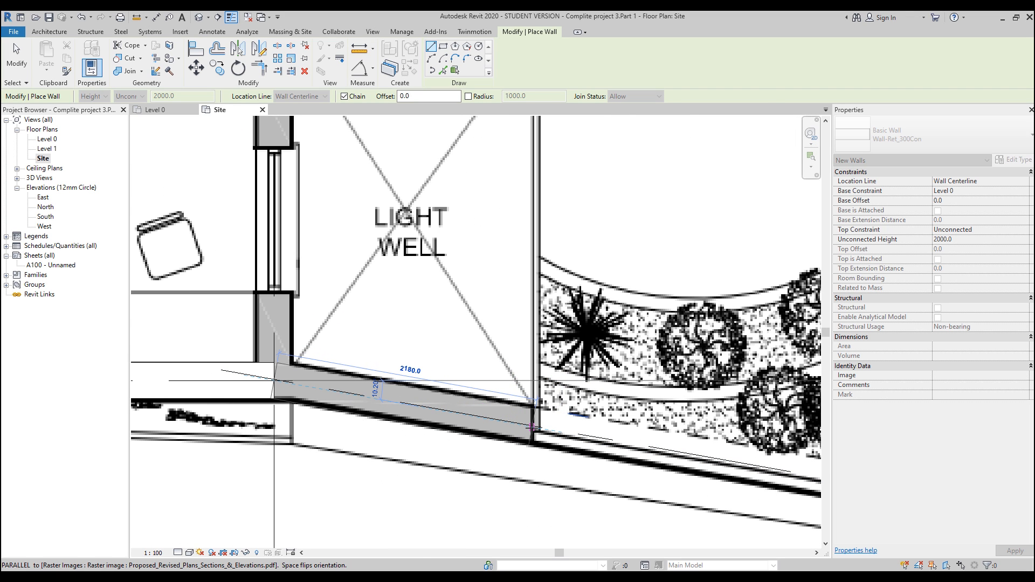
pyautogui.click(535, 429)
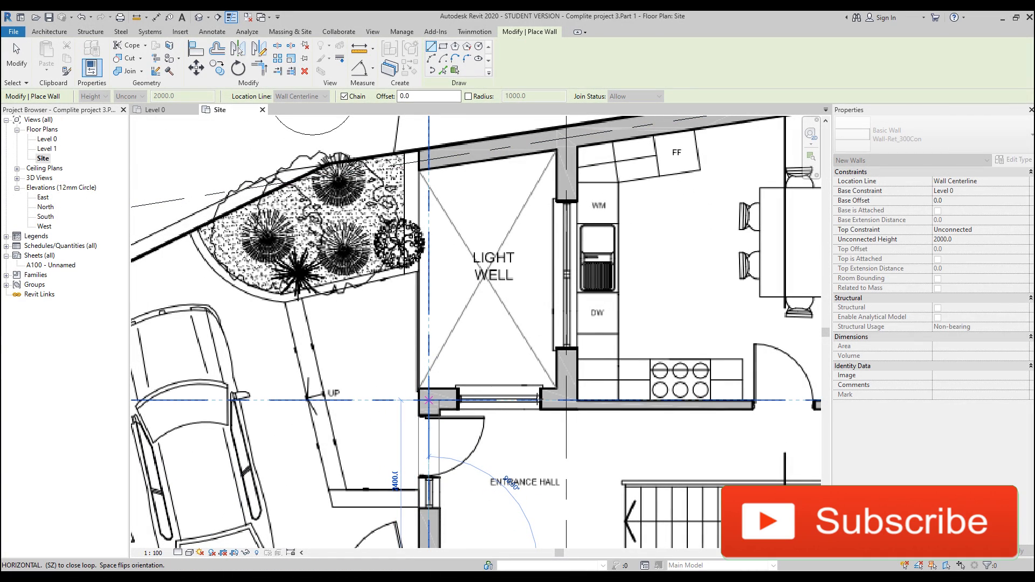
pyautogui.moveTo(557, 139)
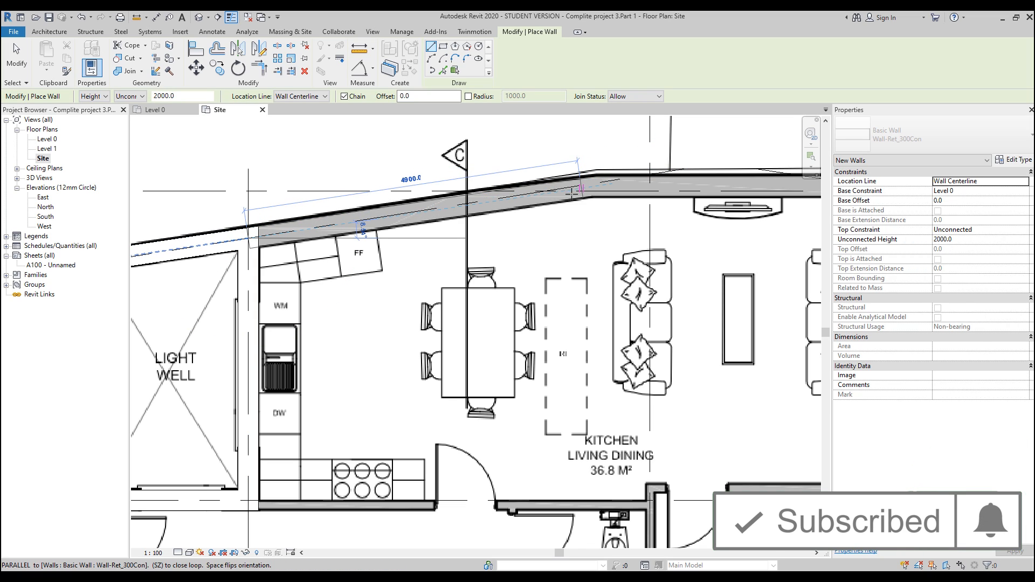
pyautogui.moveTo(547, 191)
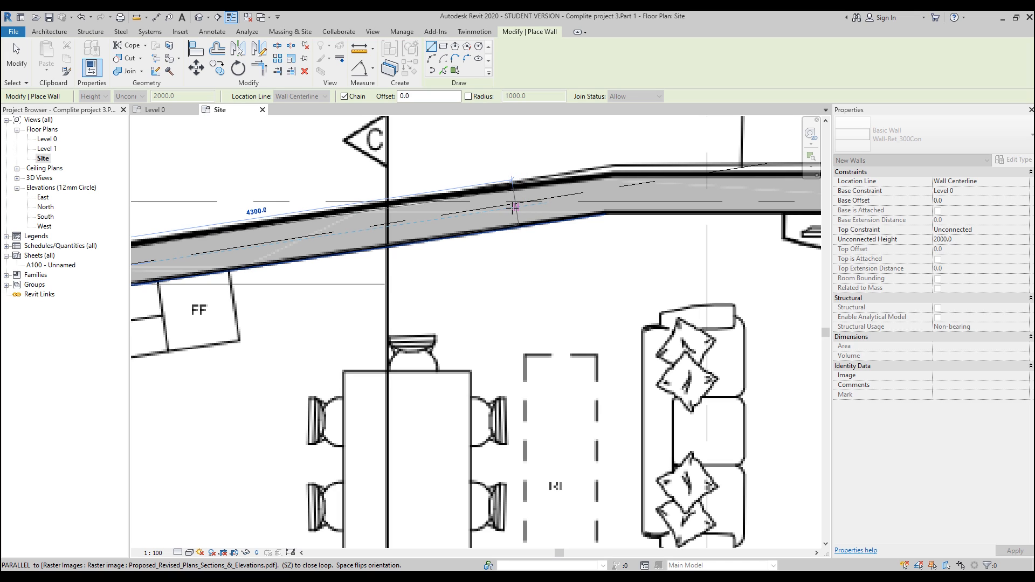
pyautogui.moveTo(522, 205)
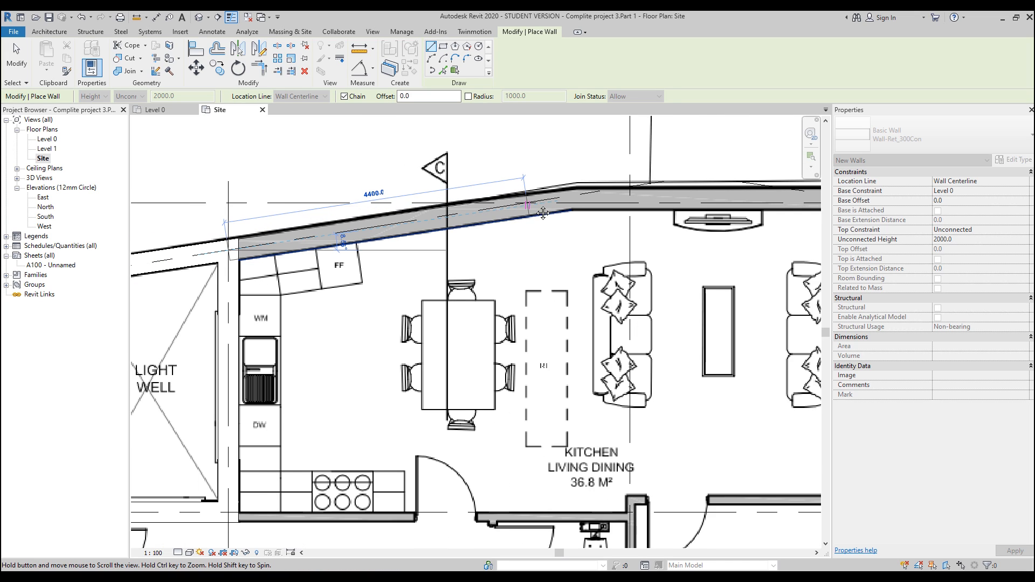
pyautogui.press('Escape')
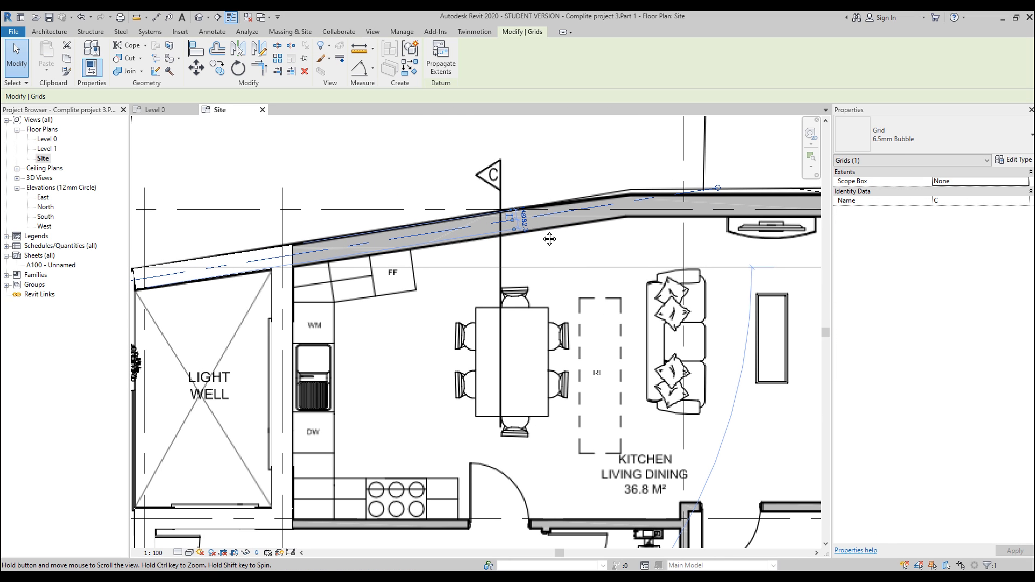
# Try the Angular dimension on the sloped kitchen wall, then cancel it.
pyautogui.scroll(3)
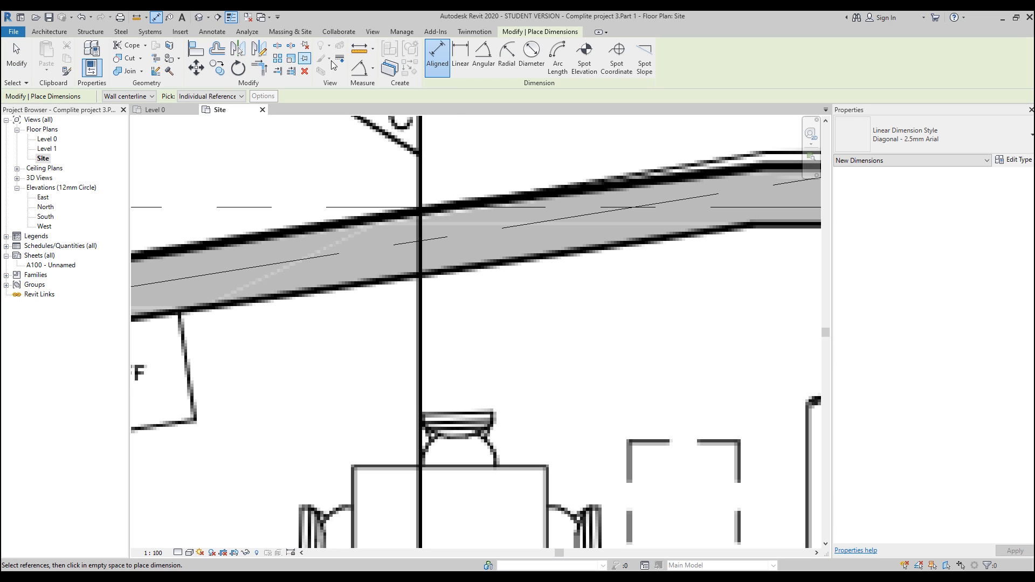
pyautogui.click(483, 54)
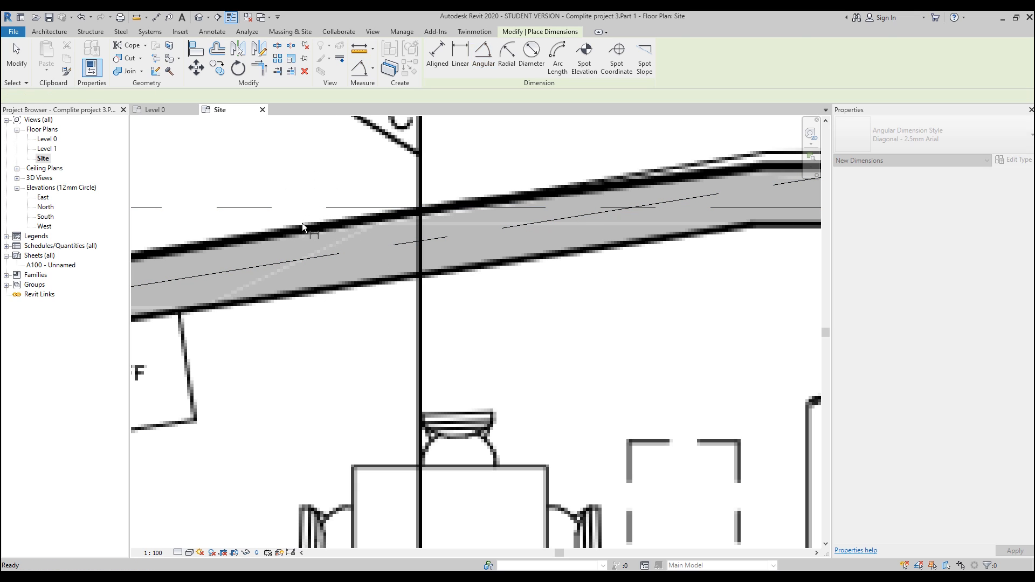
pyautogui.press('Escape')
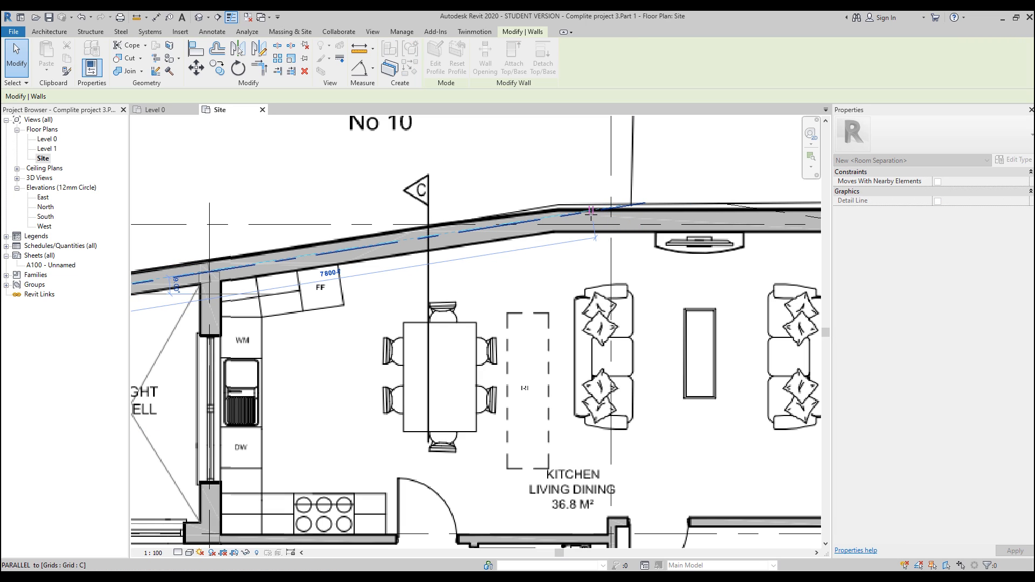
pyautogui.moveTo(592, 210)
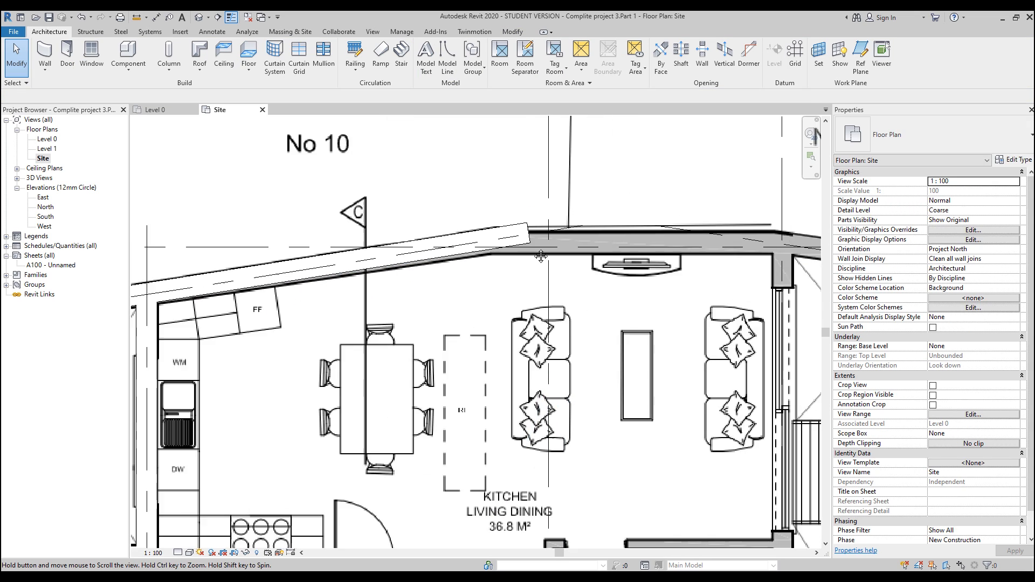
# Draw the short retaining walls along the light well edges and end the chain.
pyautogui.click(44, 56)
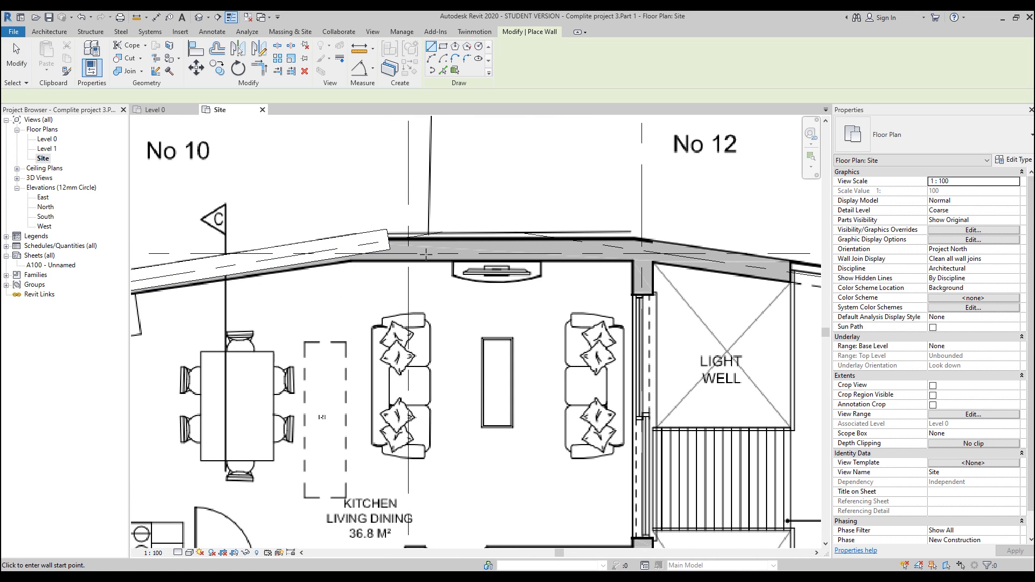
pyautogui.click(428, 255)
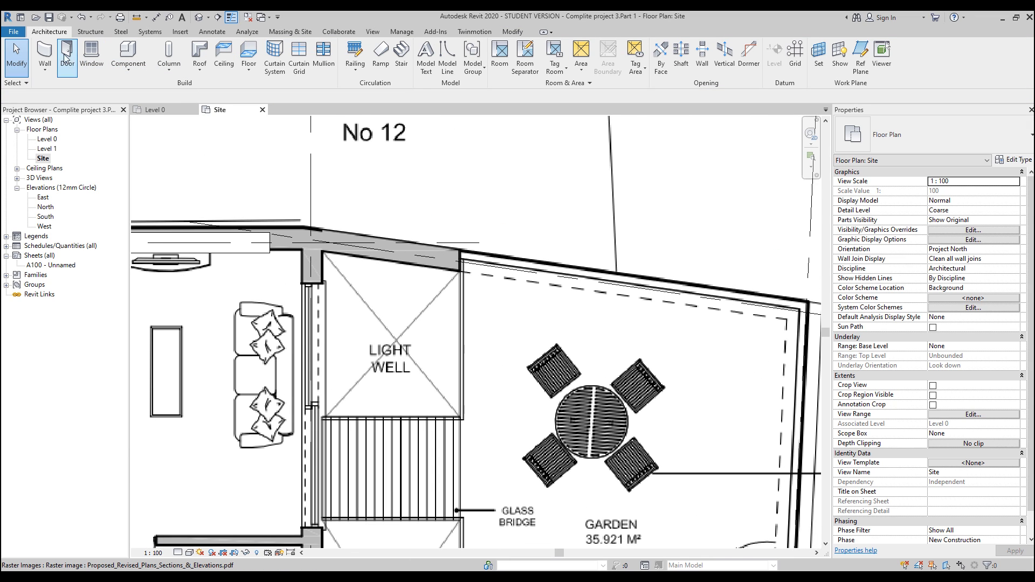
pyautogui.click(46, 56)
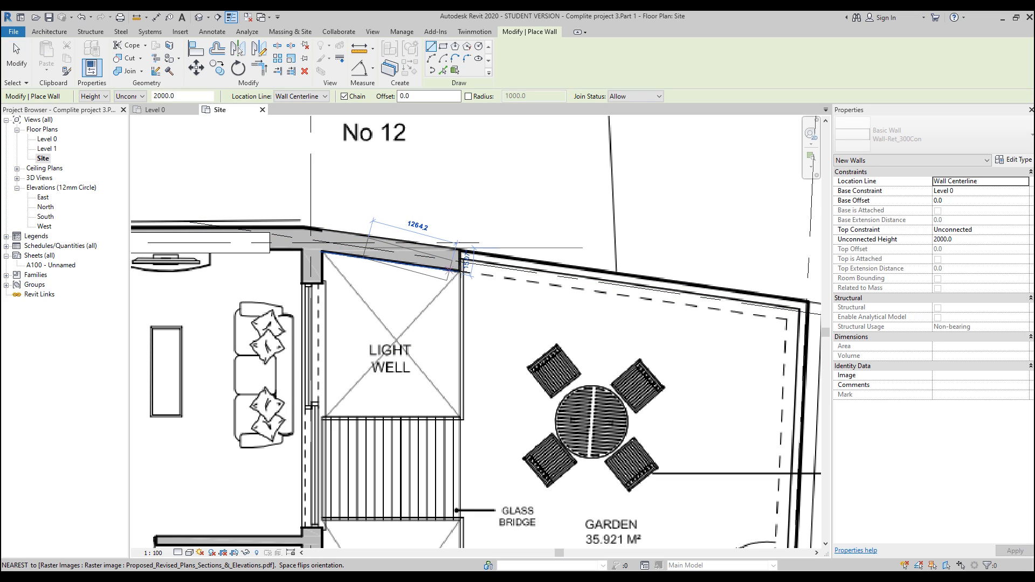
pyautogui.moveTo(484, 286)
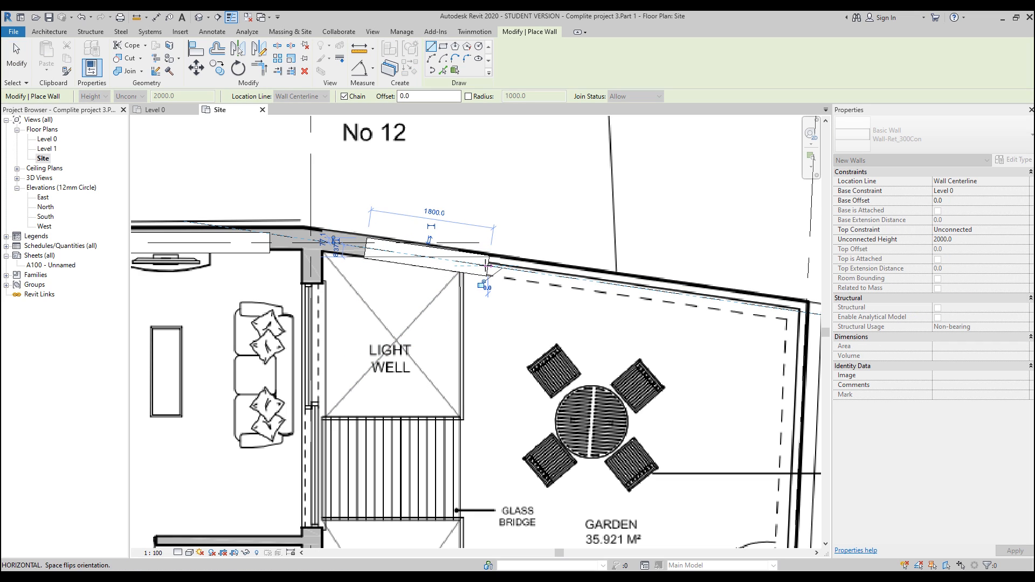
pyautogui.press('Escape')
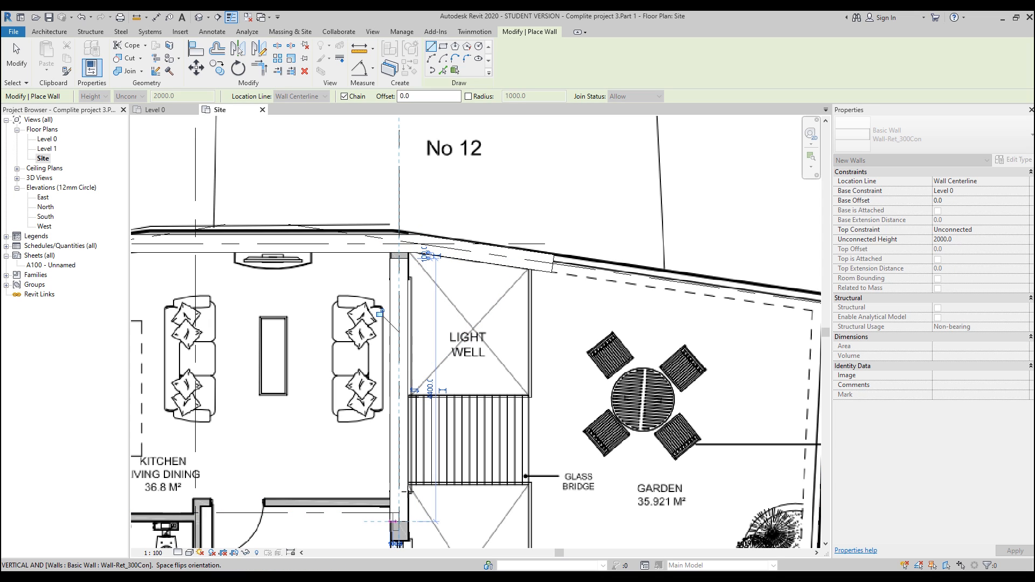
pyautogui.press('Escape')
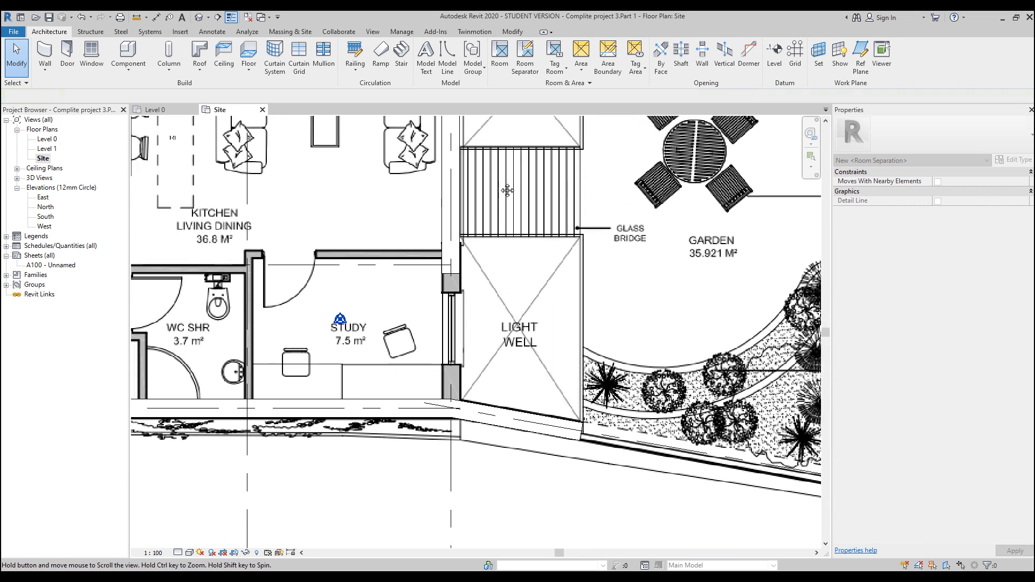
# Select the wall beside the glass bridge and adjust its end.
pyautogui.click(452, 199)
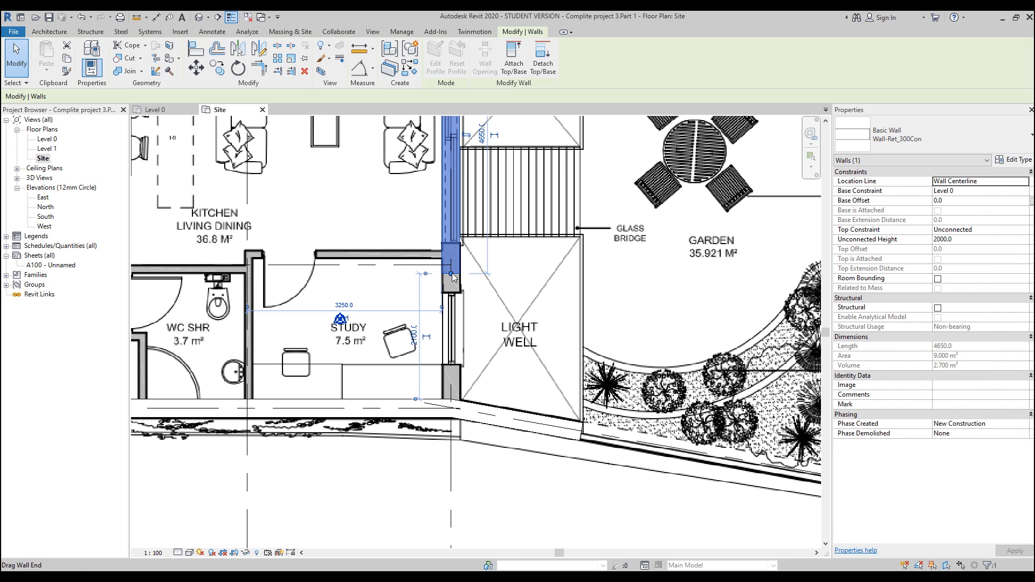
pyautogui.click(509, 361)
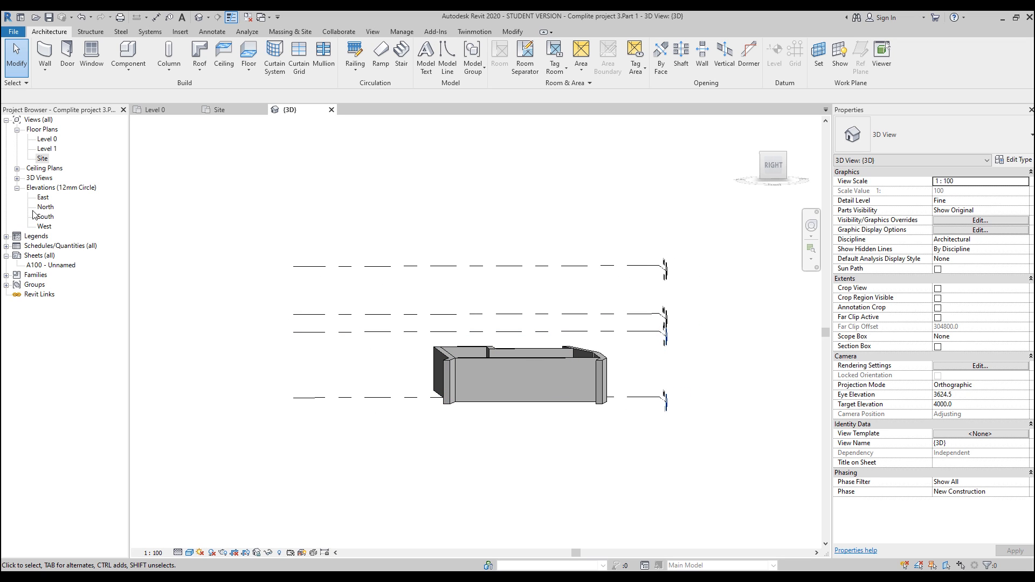
pyautogui.doubleClick(43, 197)
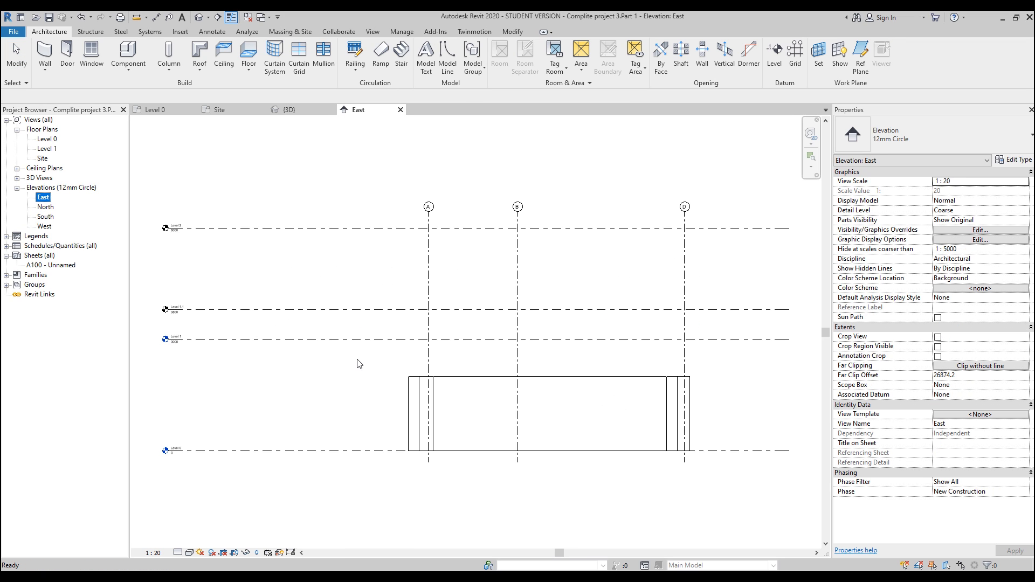
pyautogui.doubleClick(43, 226)
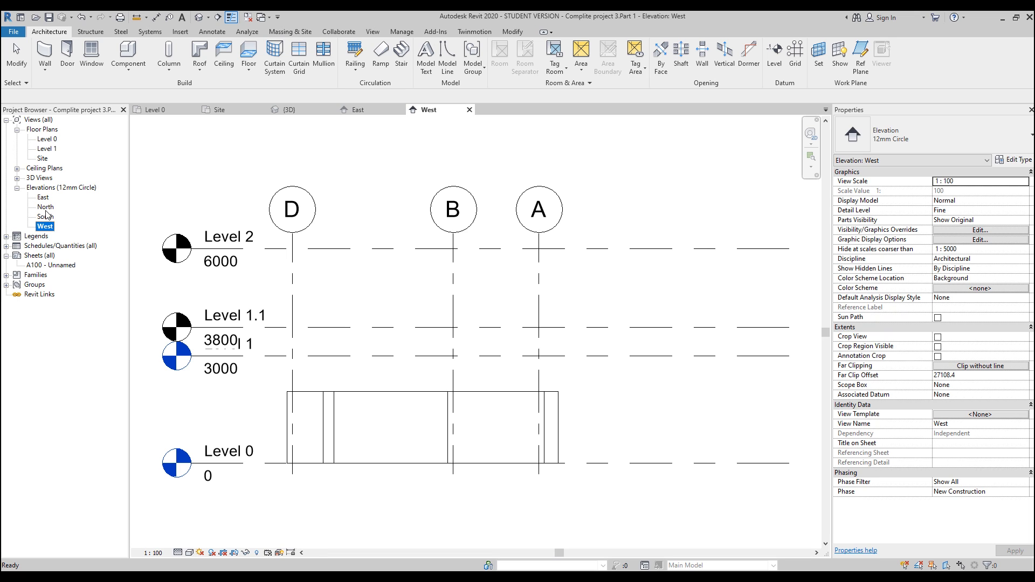
pyautogui.doubleClick(43, 217)
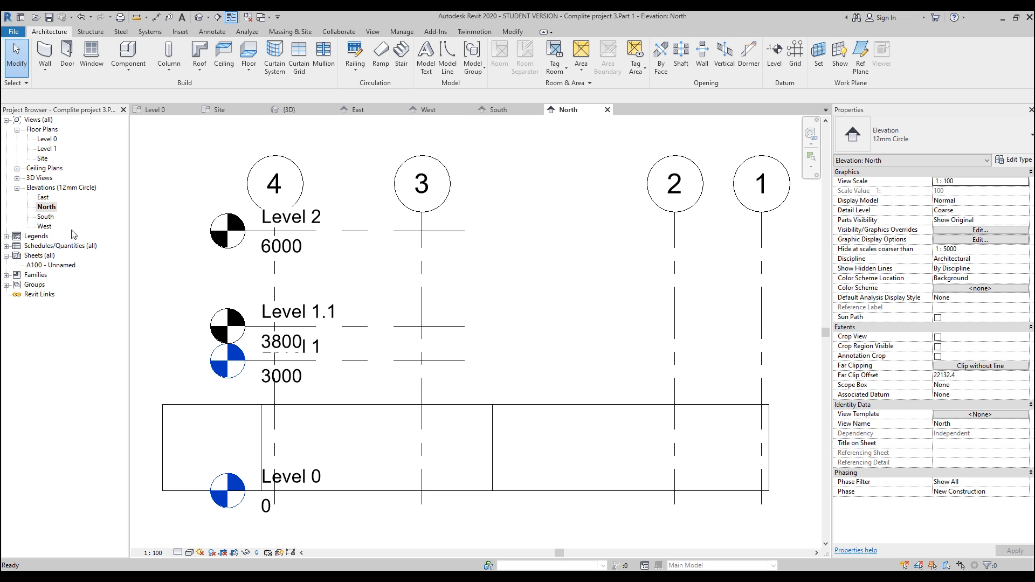
pyautogui.scroll(-3)
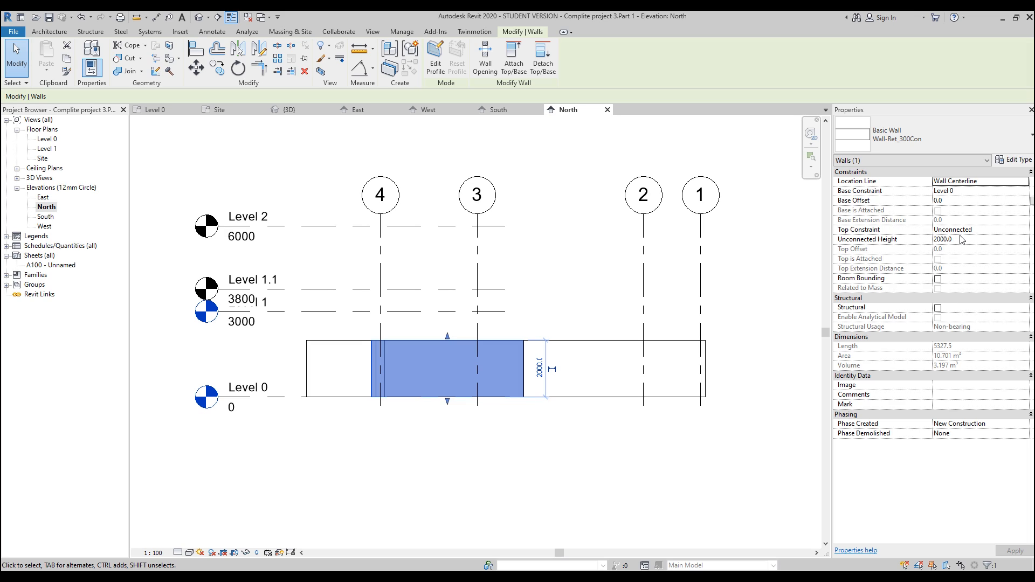
pyautogui.moveTo(952, 249)
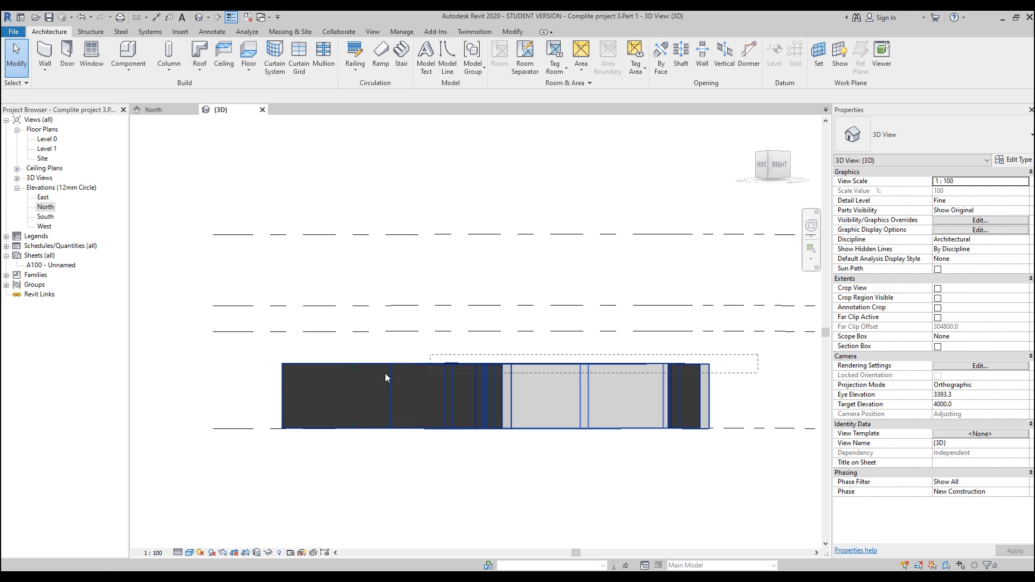
# Set the selected walls' Top Constraint to Up to level: Level 1.1.
pyautogui.click(386, 377)
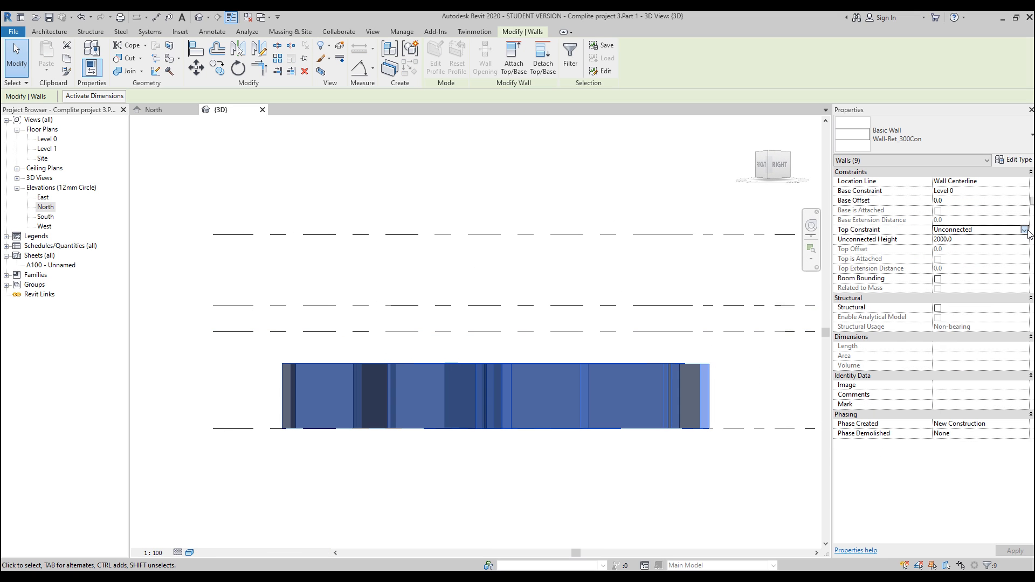
pyautogui.click(1024, 228)
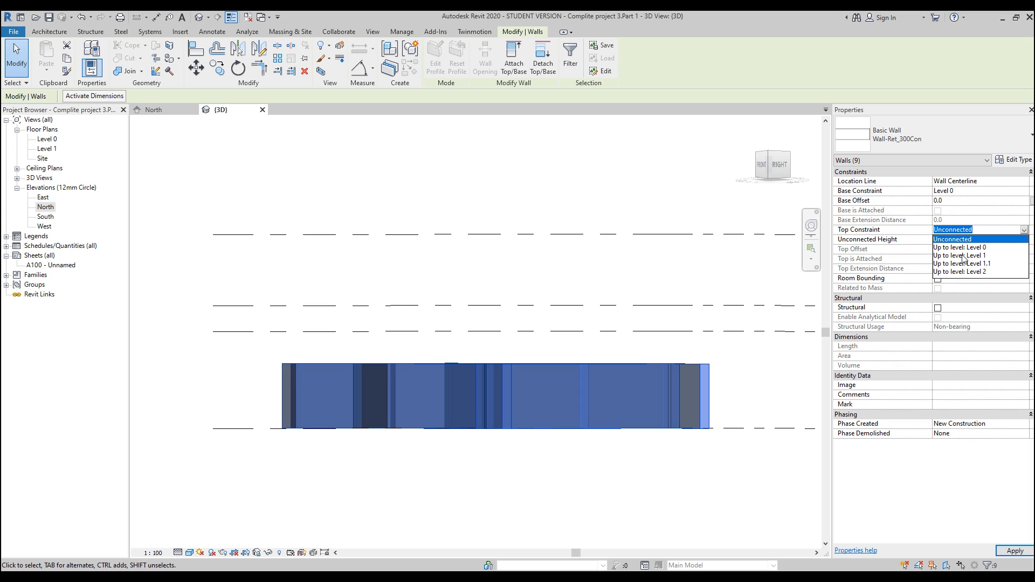
pyautogui.moveTo(961, 256)
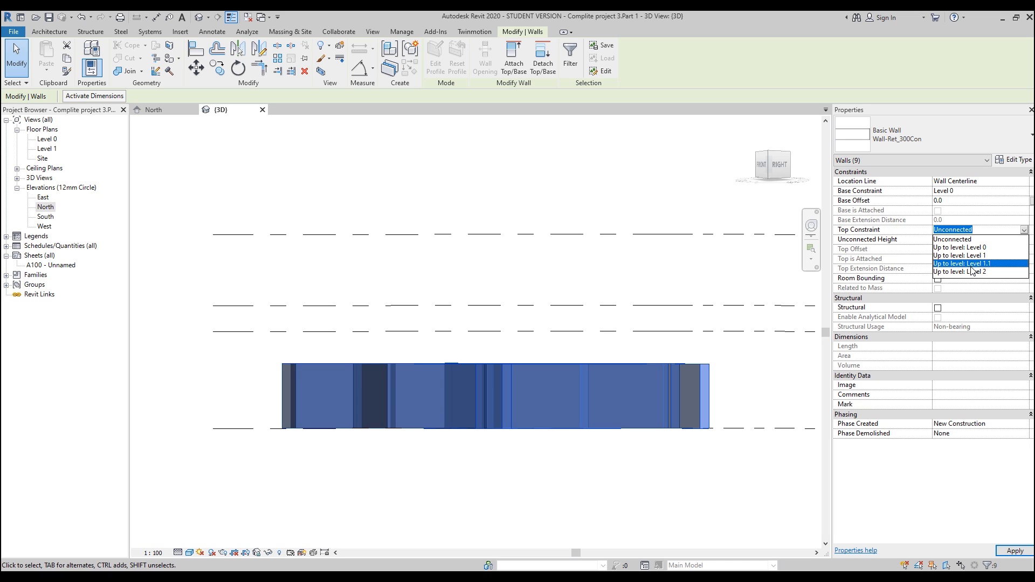
pyautogui.moveTo(974, 272)
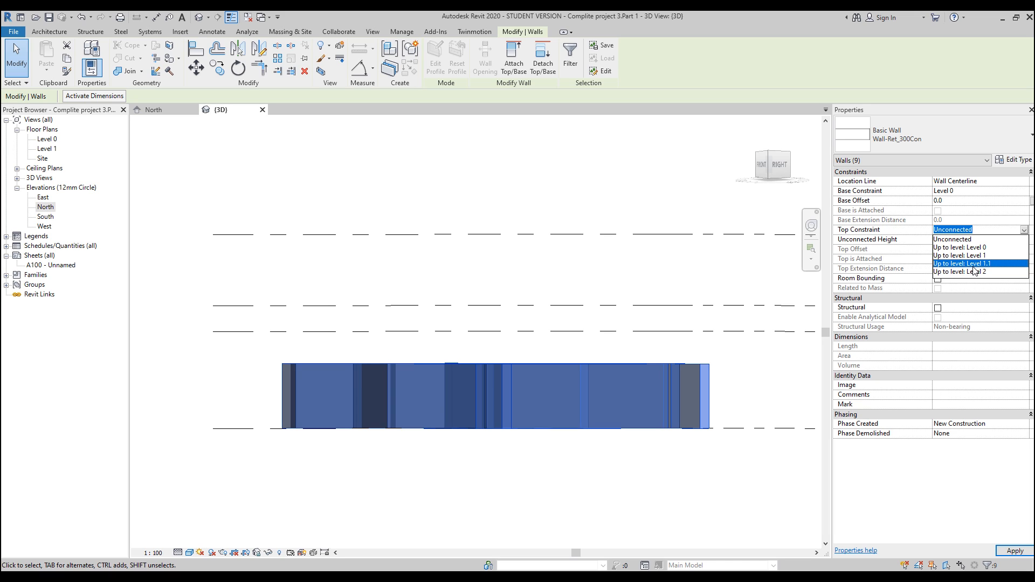
pyautogui.click(964, 264)
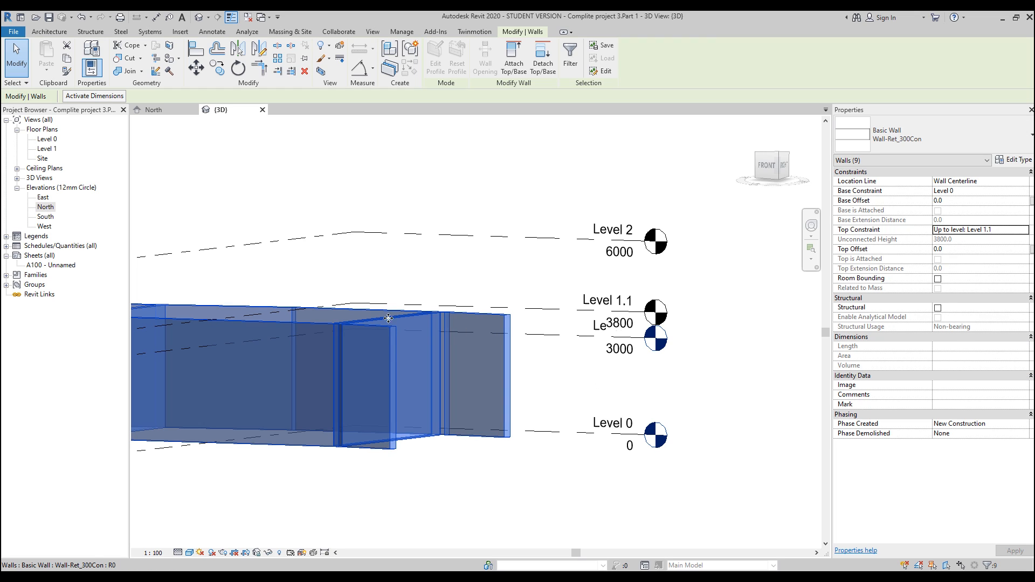
pyautogui.moveTo(307, 384)
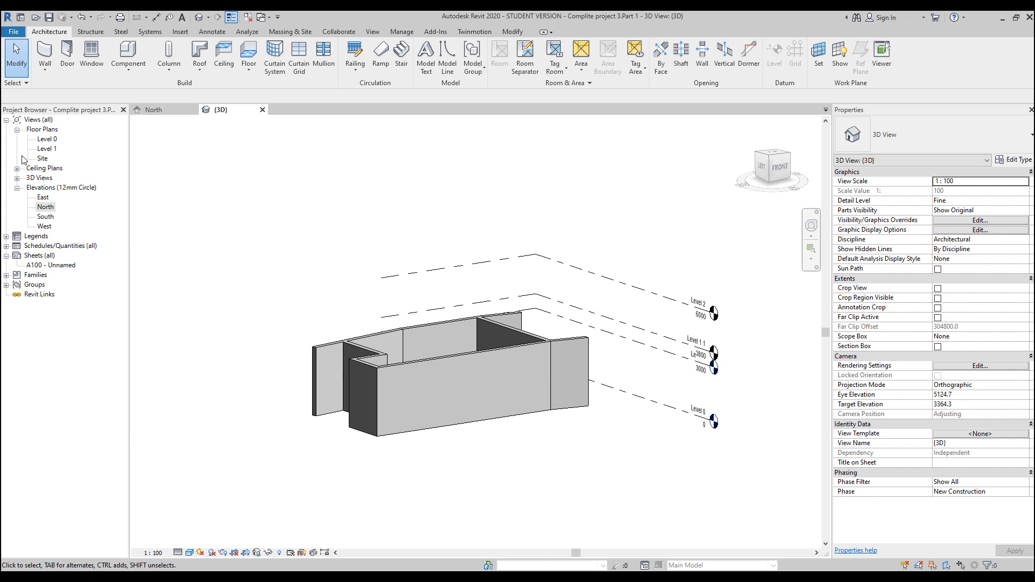
pyautogui.click(42, 158)
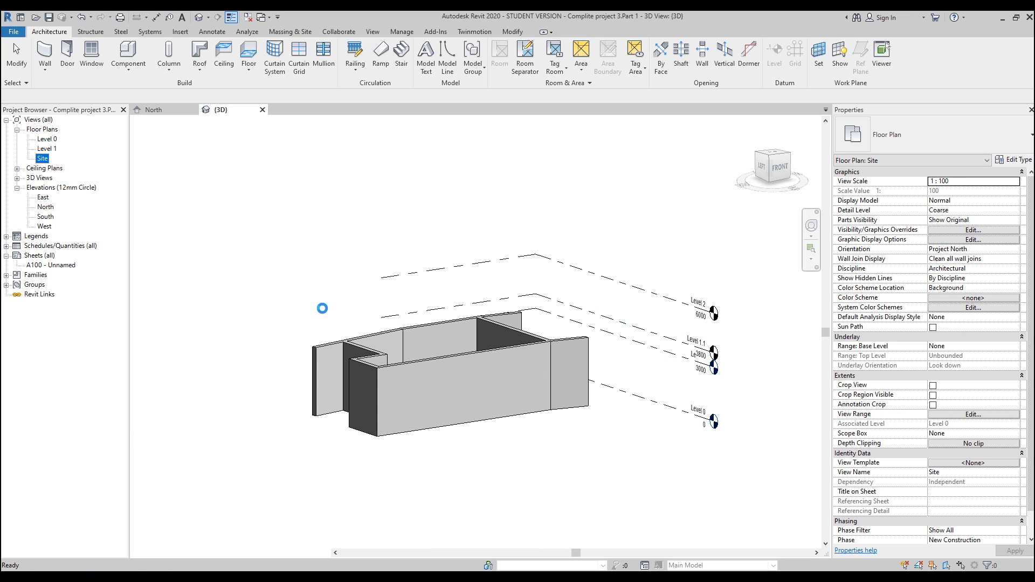
pyautogui.doubleClick(42, 157)
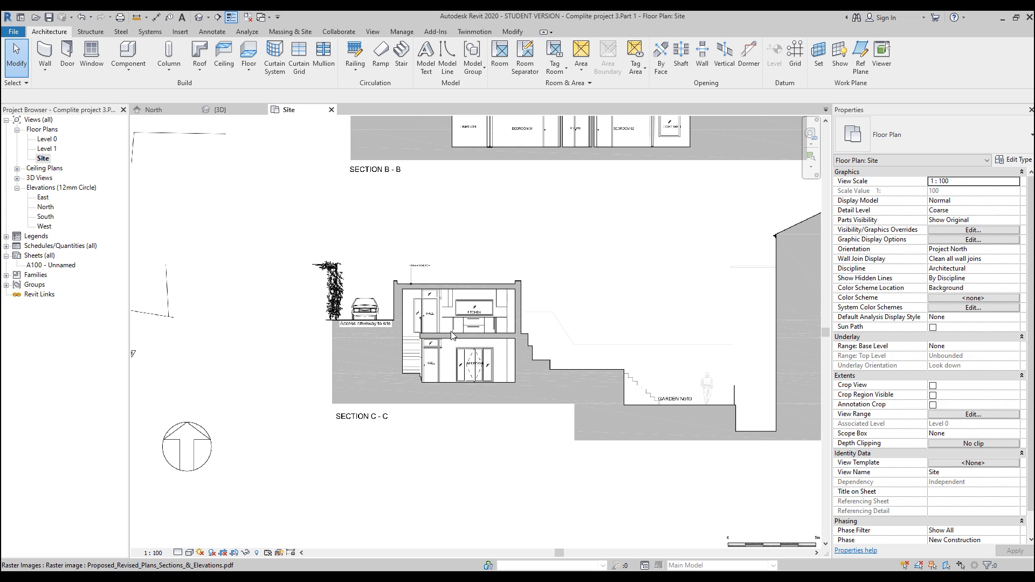
pyautogui.moveTo(441, 300)
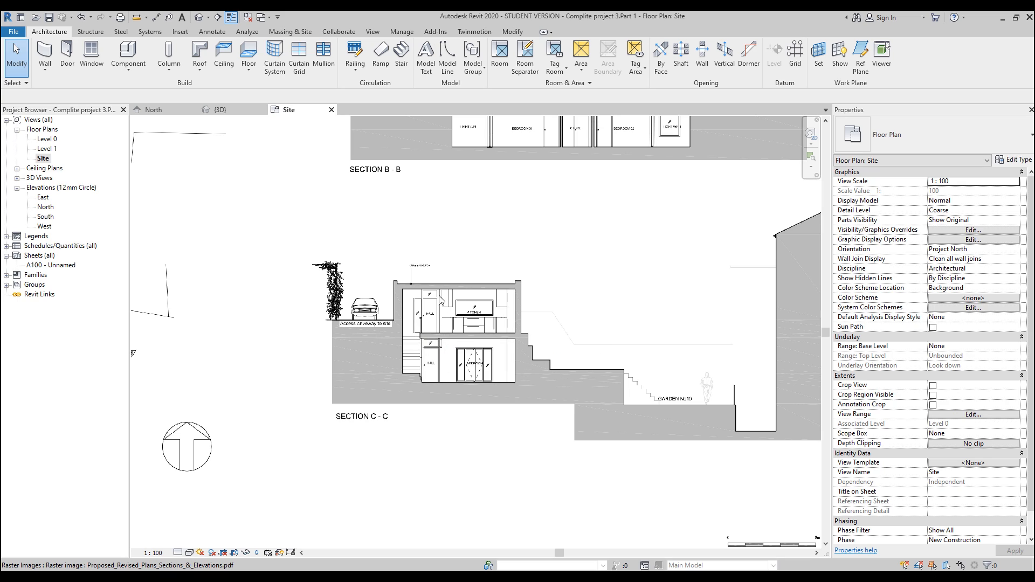
pyautogui.click(221, 110)
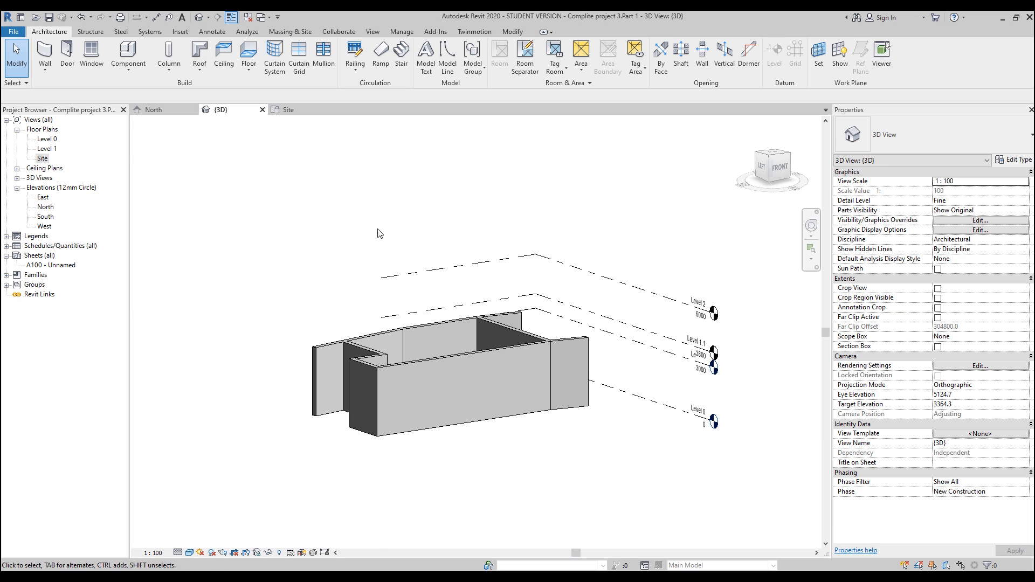
pyautogui.click(525, 349)
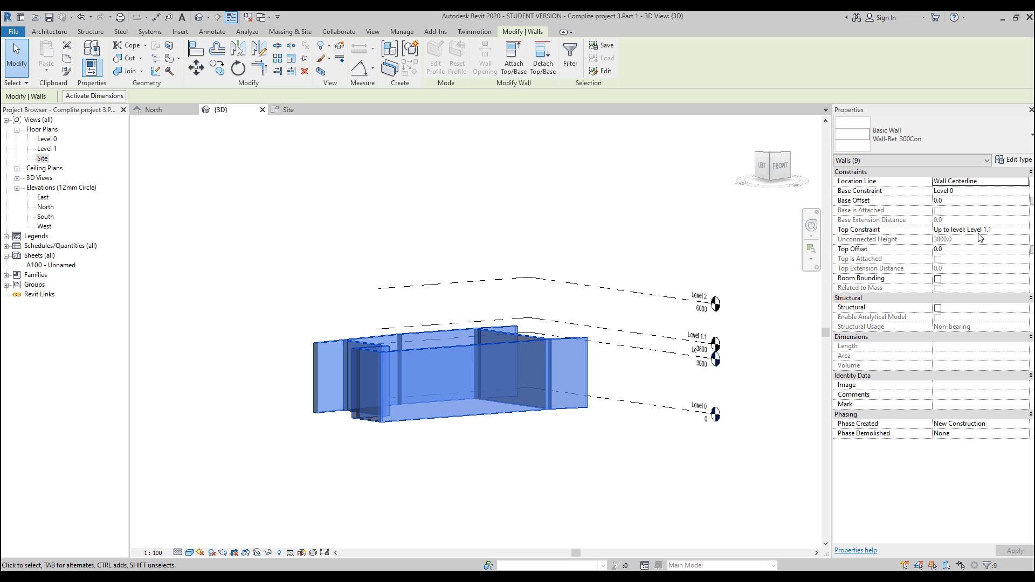
# Select Level 1.1 in 3D and start renaming it 'Groun…' for the ground floor.
pyautogui.click(977, 229)
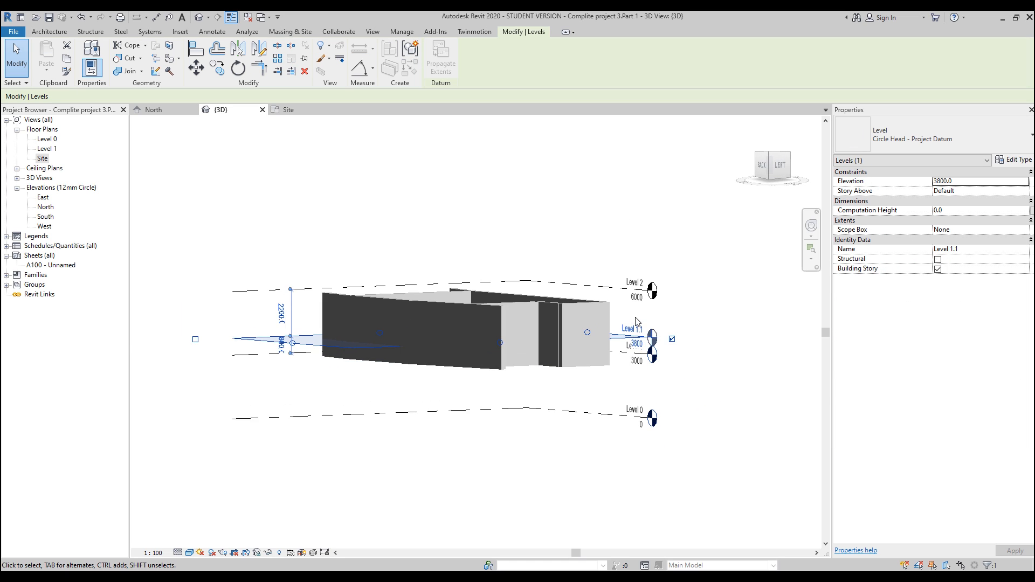
pyautogui.doubleClick(631, 327)
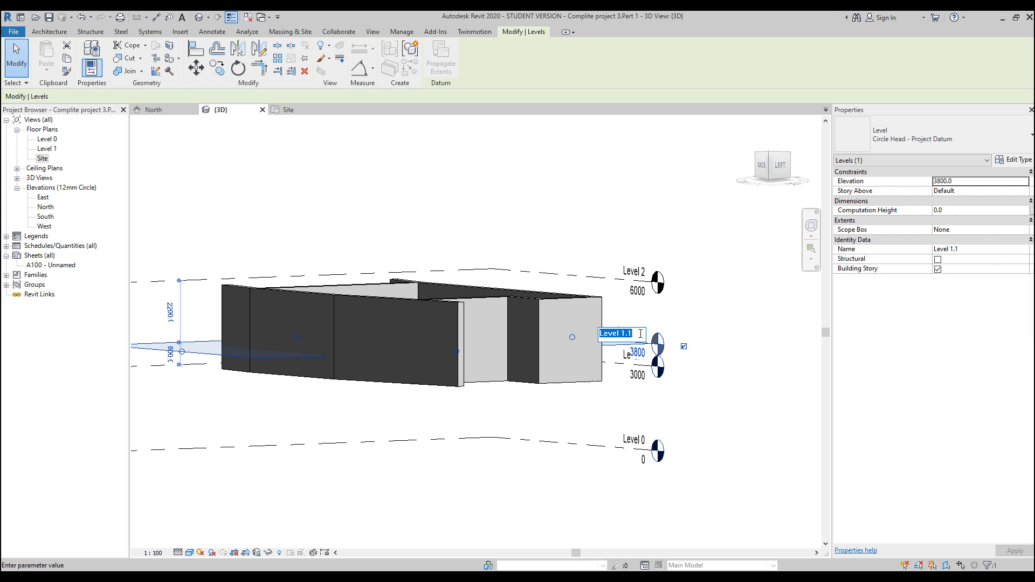
pyautogui.write('Groun')
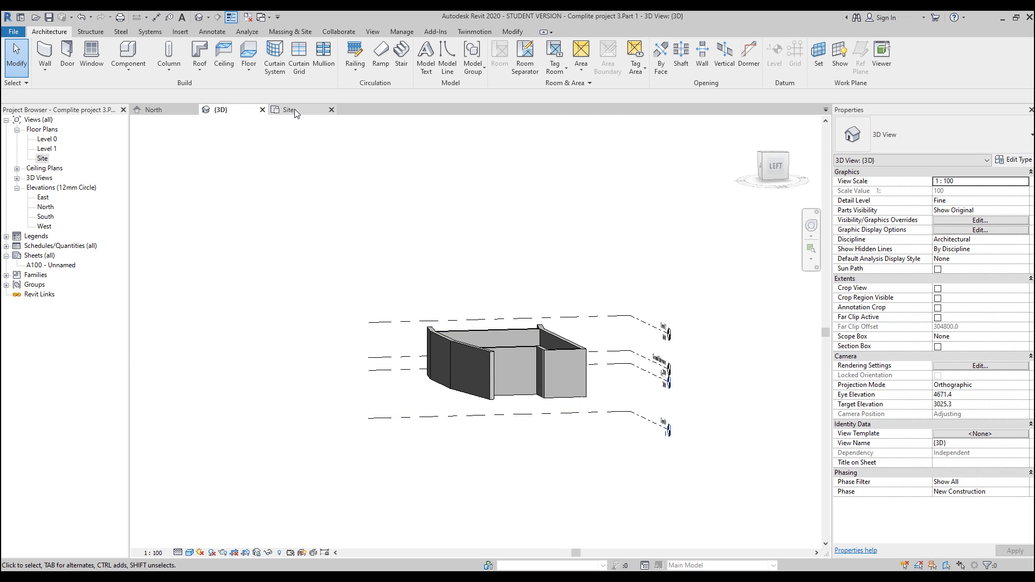
# Return to the Site plan, restart the Wall tool and browse for a partition wall type.
pyautogui.click(289, 110)
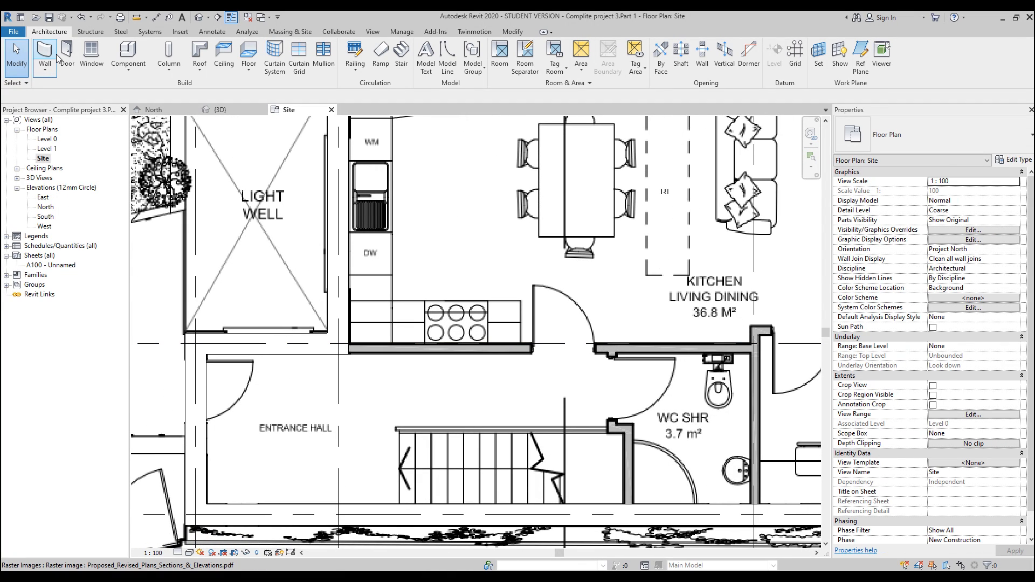
pyautogui.click(43, 54)
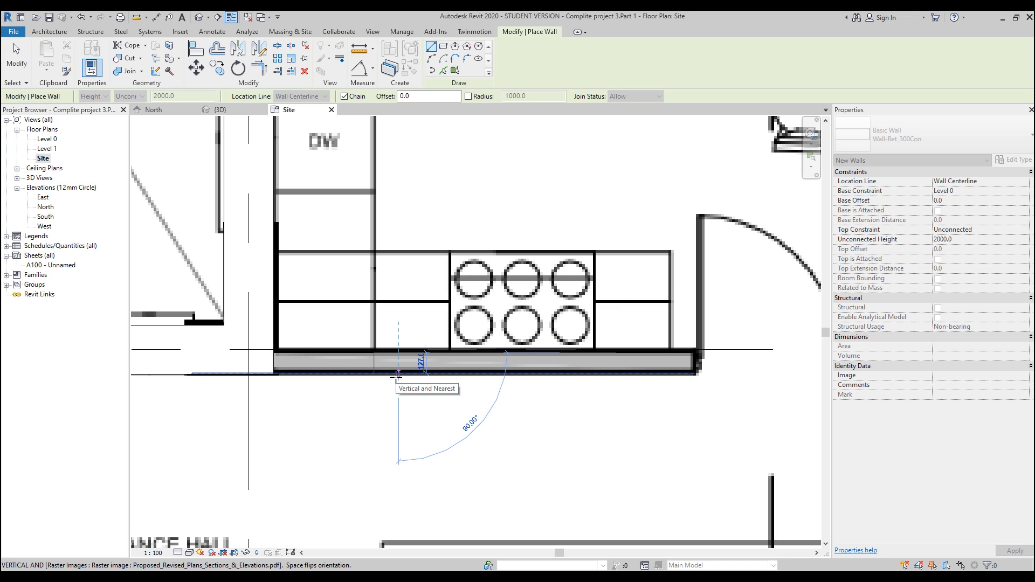
pyautogui.moveTo(346, 254)
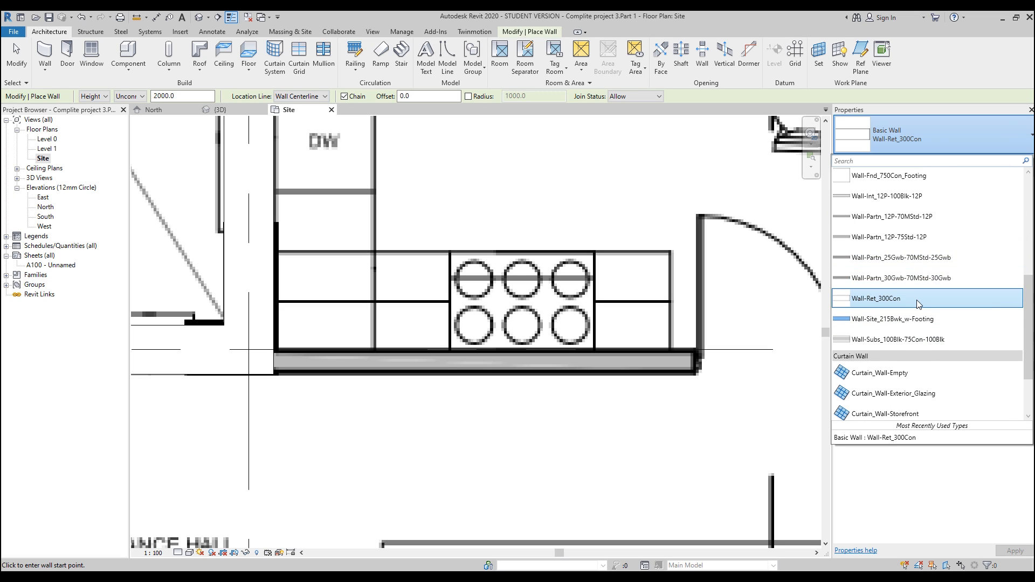
pyautogui.scroll(3)
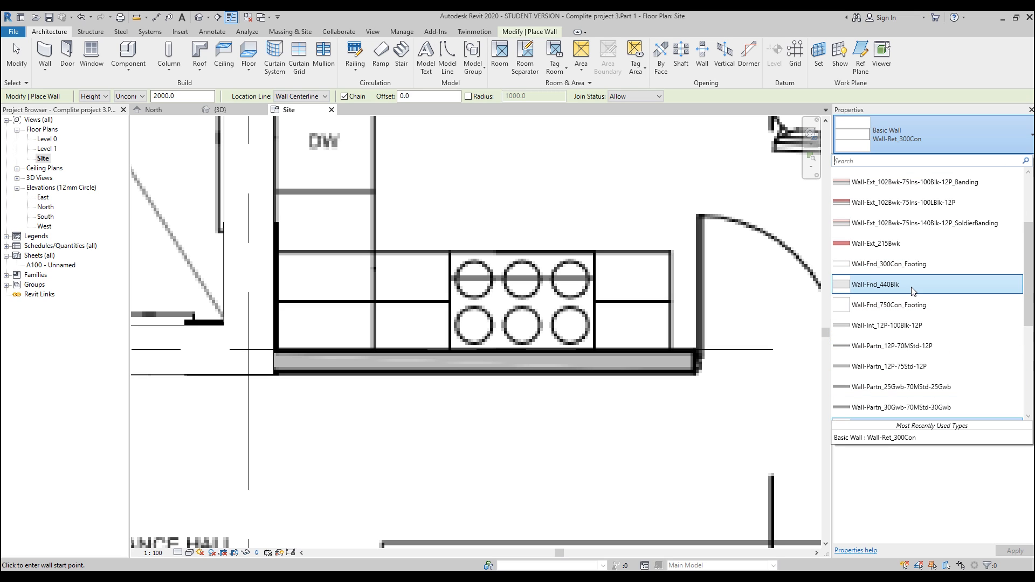
pyautogui.scroll(3)
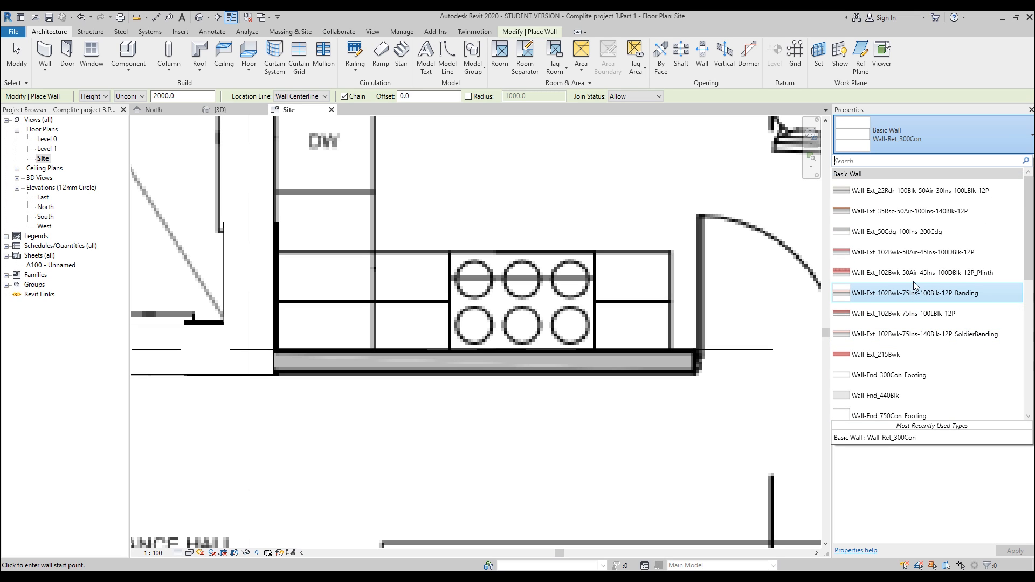
pyautogui.scroll(-3)
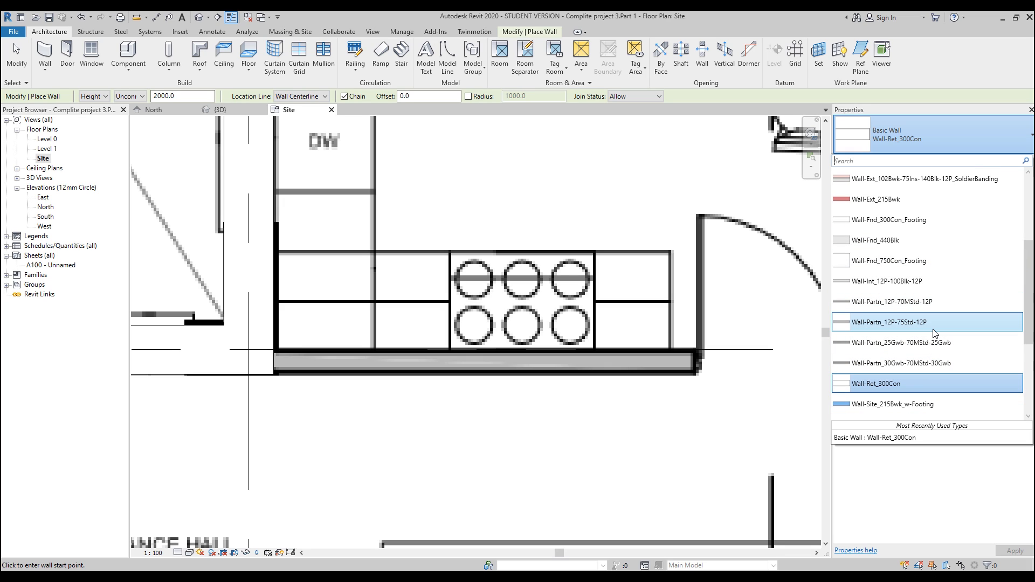
pyautogui.moveTo(910, 323)
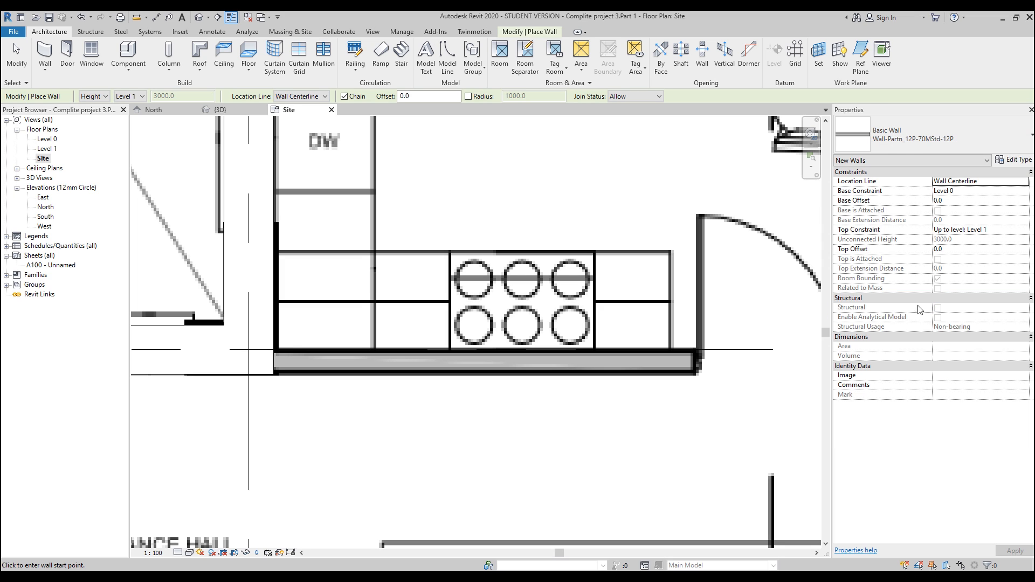
# Duplicate the partition type as Wall-Partn_12P-125MStd-12P 2.
pyautogui.click(1016, 159)
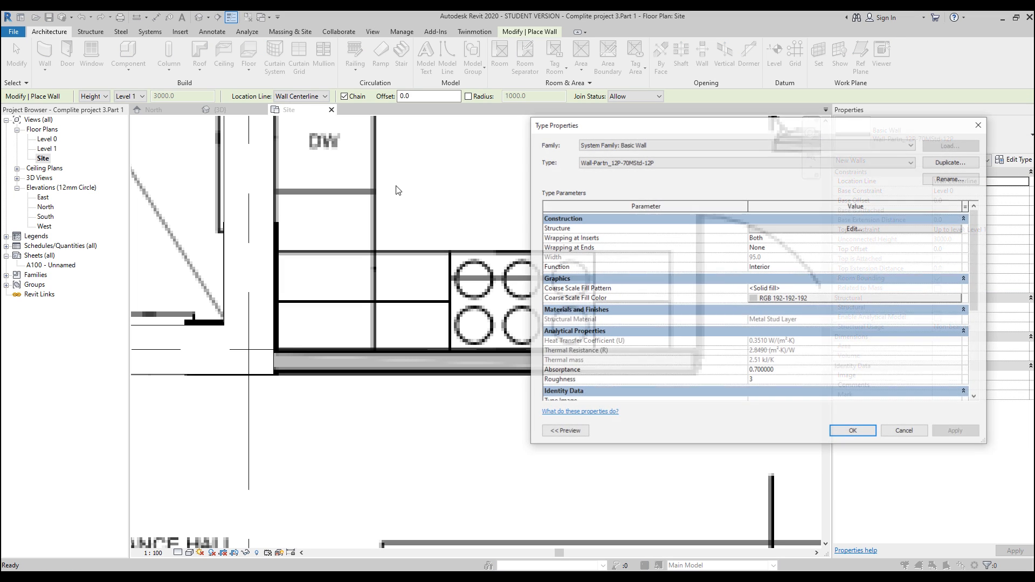
pyautogui.click(857, 229)
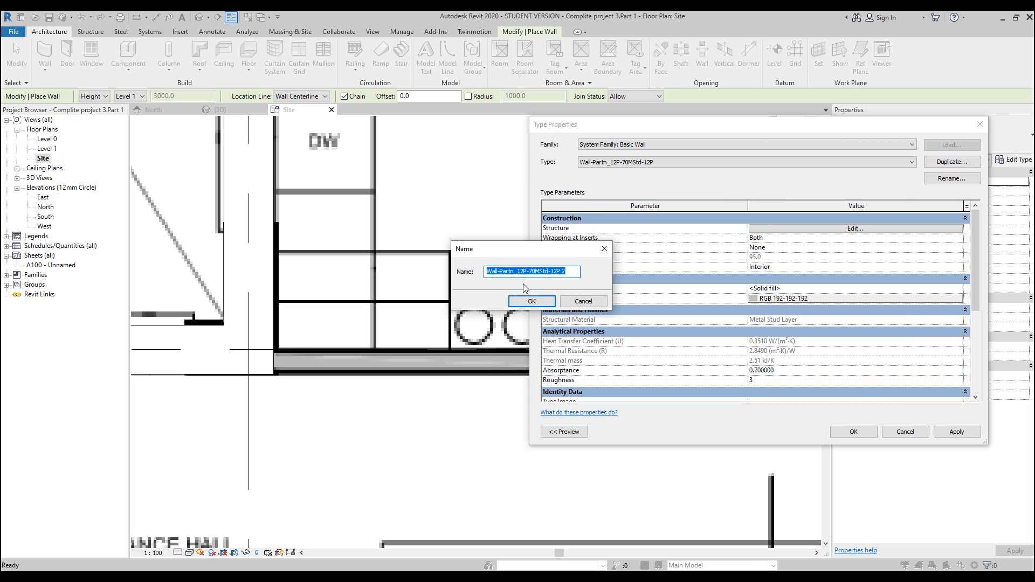
pyautogui.click(530, 272)
pyautogui.write('1')
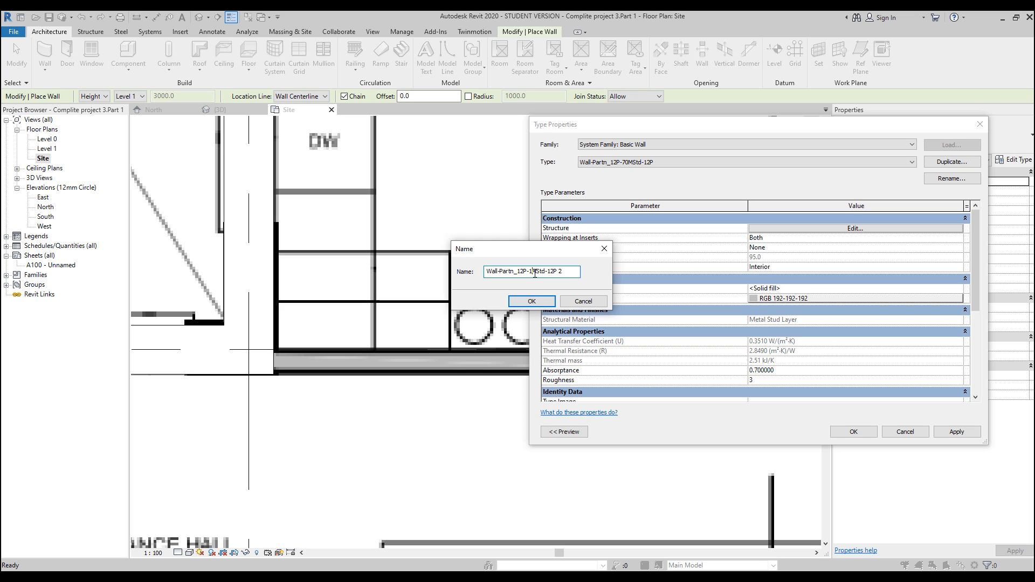
pyautogui.click(530, 301)
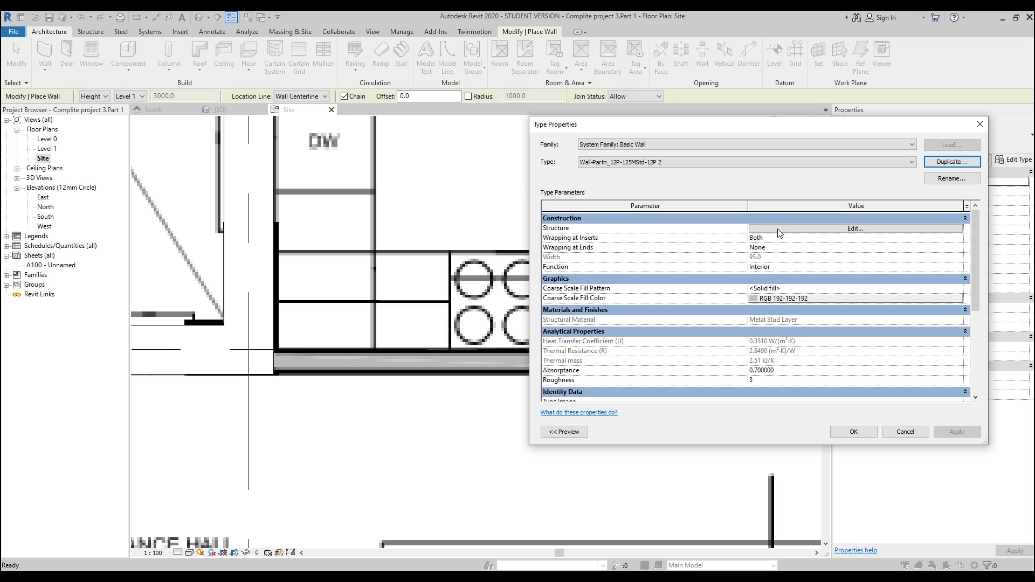
# Edit the structure so the metal stud layer is 100, giving 125 total thickness.
pyautogui.click(854, 228)
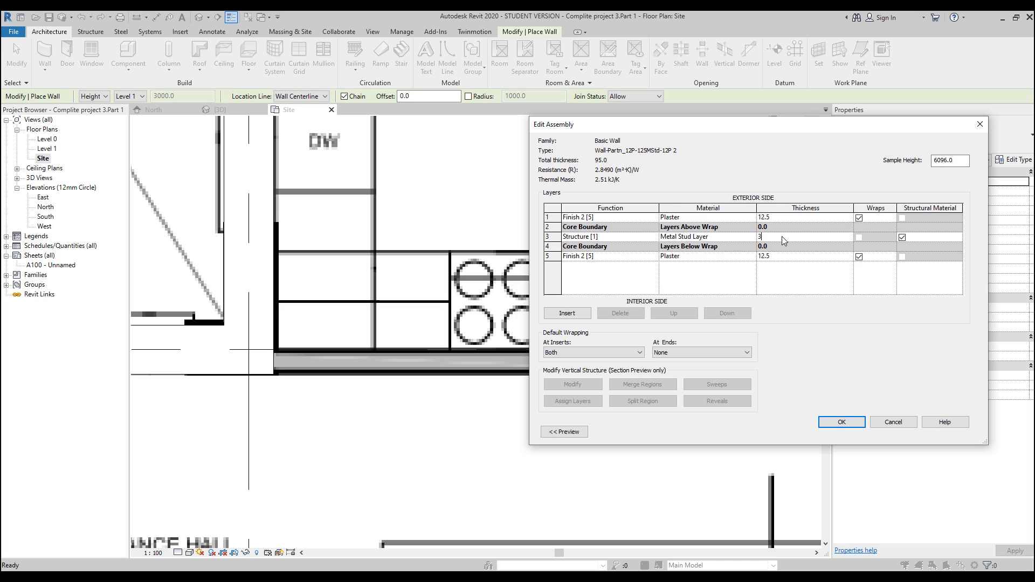
pyautogui.write('30.0')
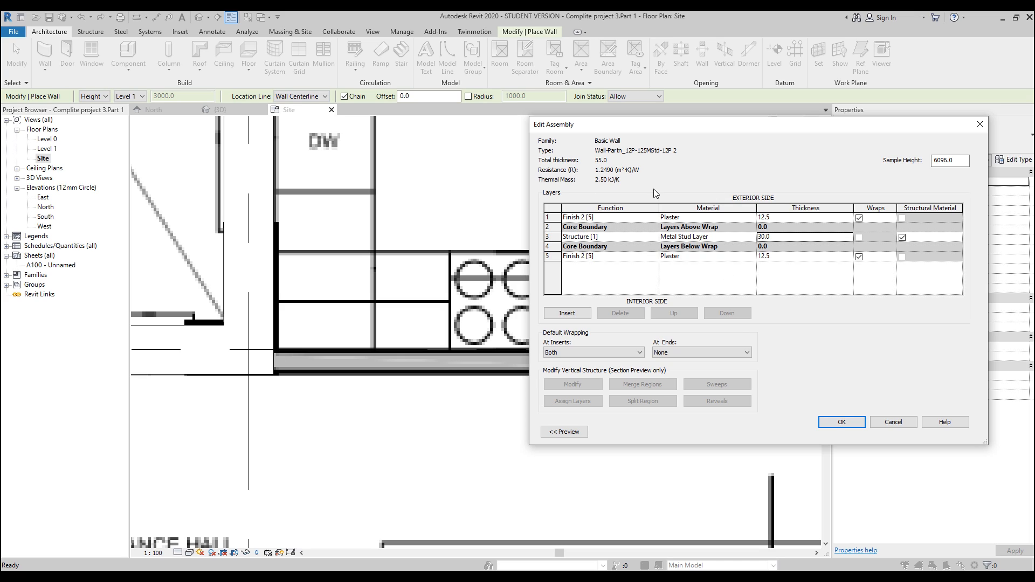
pyautogui.moveTo(783, 242)
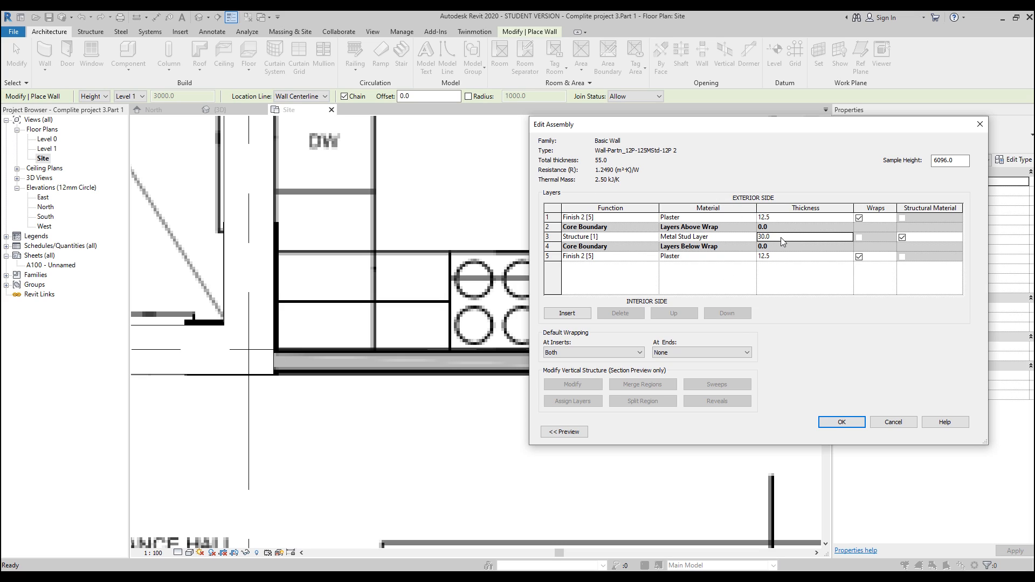
pyautogui.doubleClick(766, 236)
pyautogui.write('100')
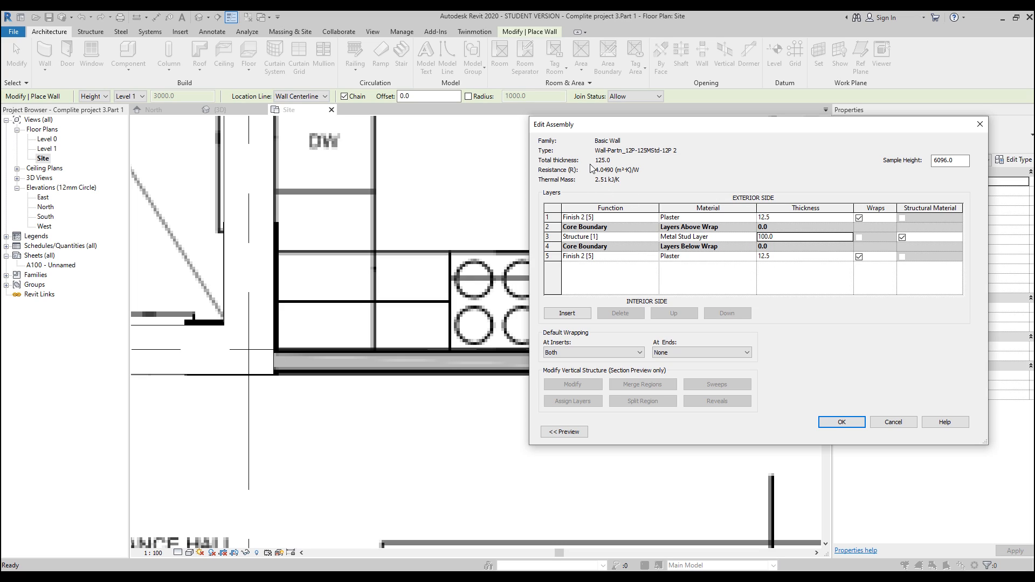
pyautogui.moveTo(598, 169)
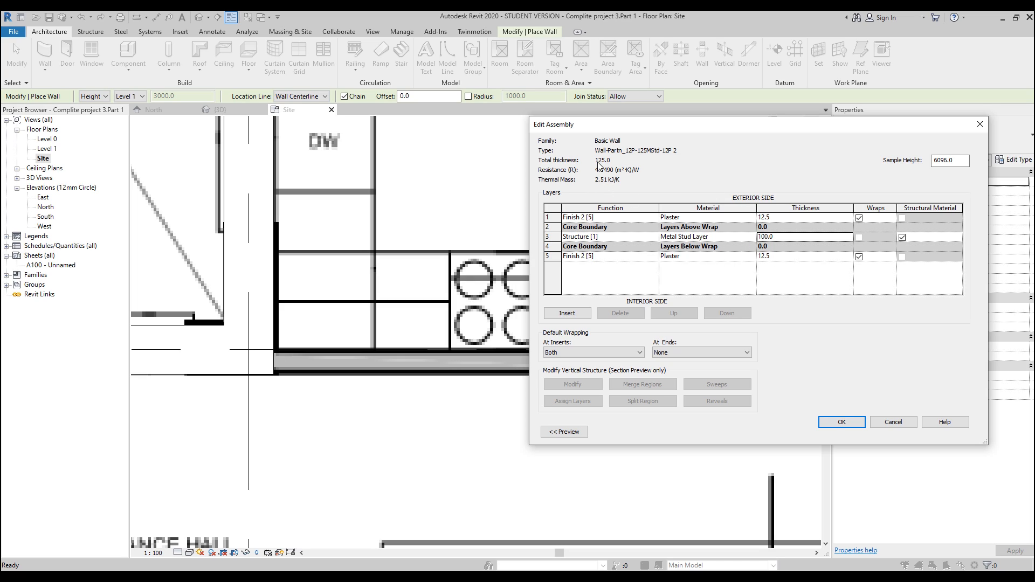
pyautogui.moveTo(840, 421)
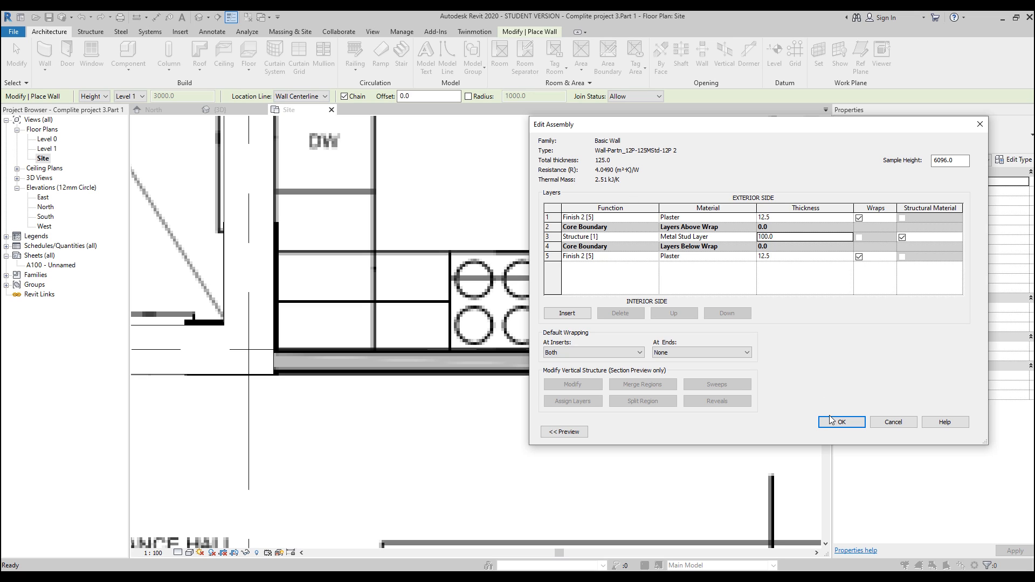
pyautogui.click(841, 422)
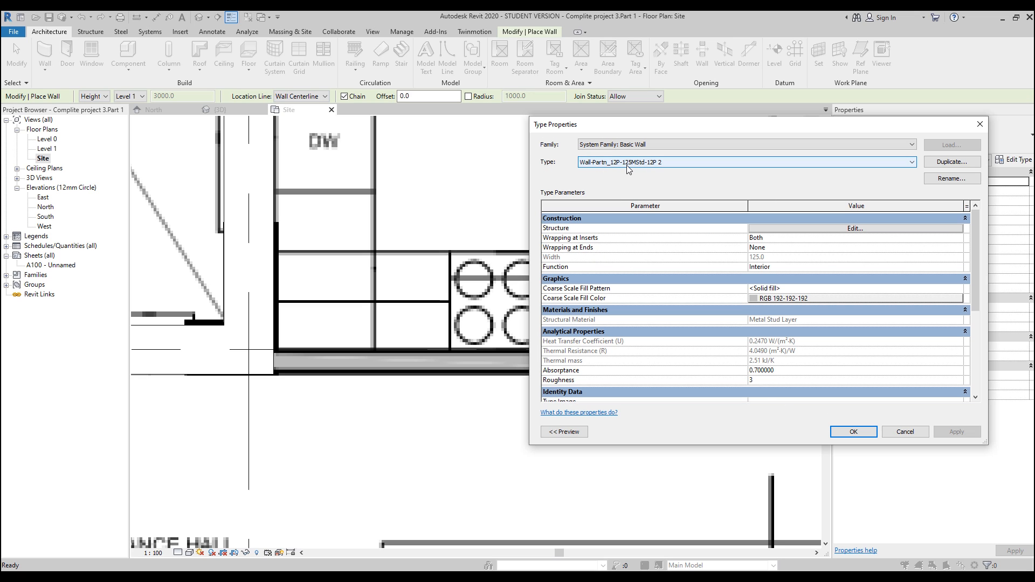
# Set Location Line to Finish Face: Exterior, draw the WC shower partitions, then view in 3D.
pyautogui.click(852, 431)
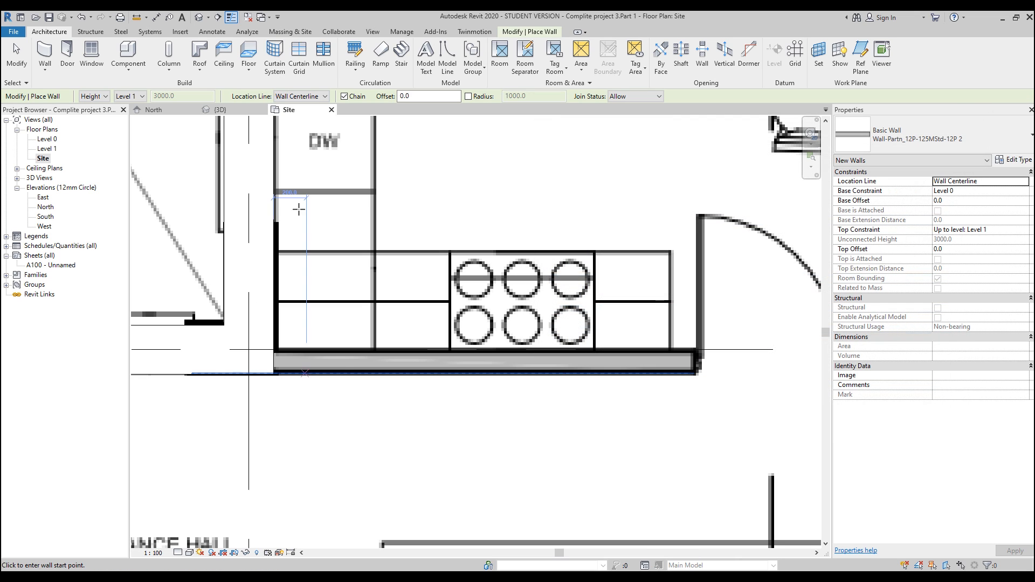
pyautogui.moveTo(331, 105)
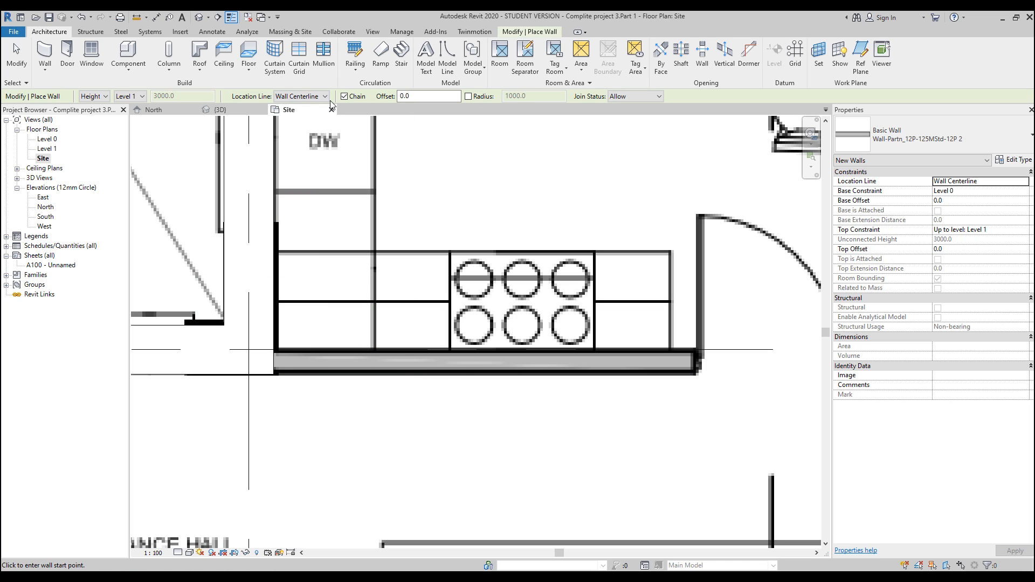
pyautogui.click(323, 96)
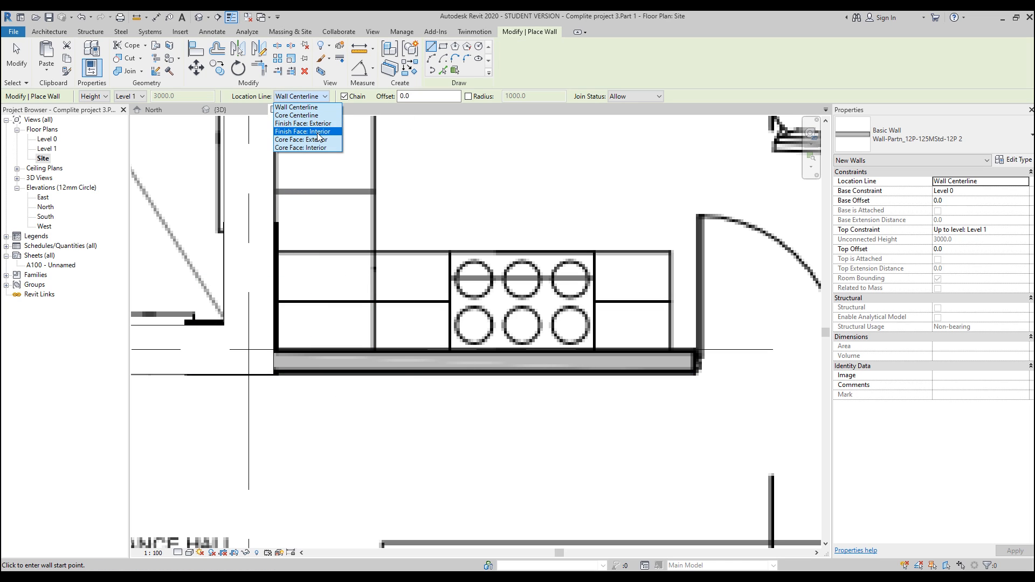
pyautogui.moveTo(317, 132)
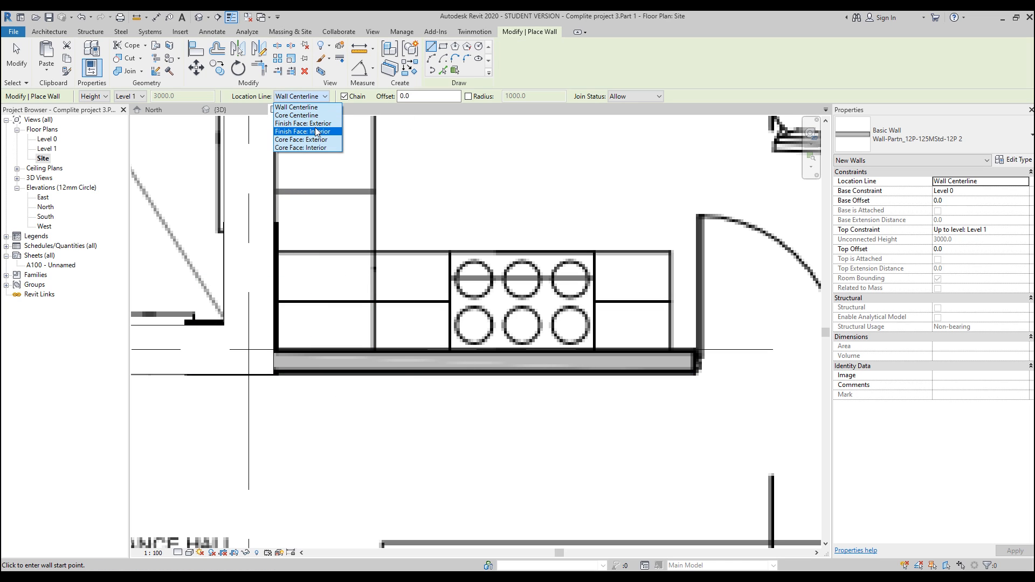
pyautogui.click(303, 132)
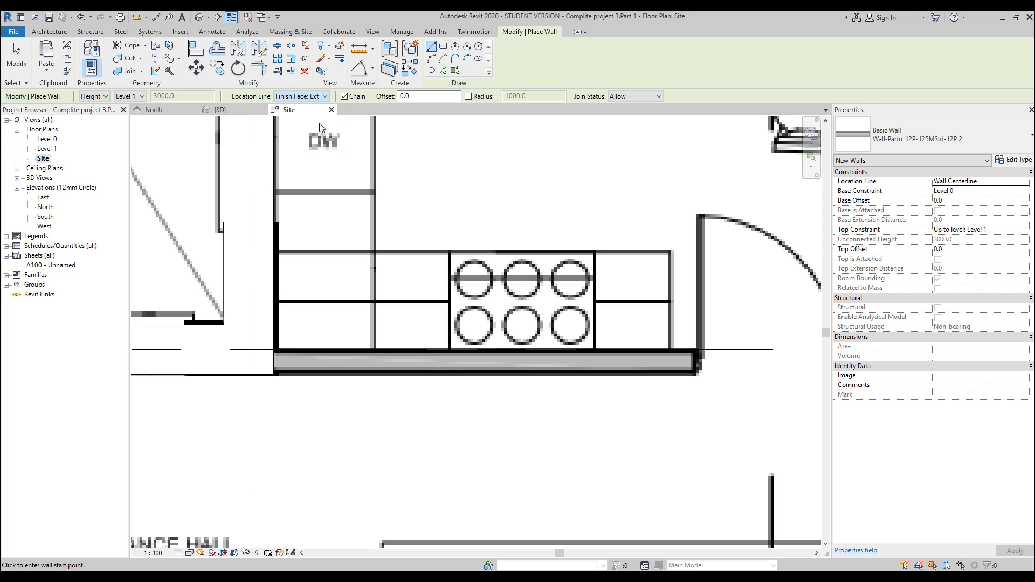
pyautogui.moveTo(272, 374)
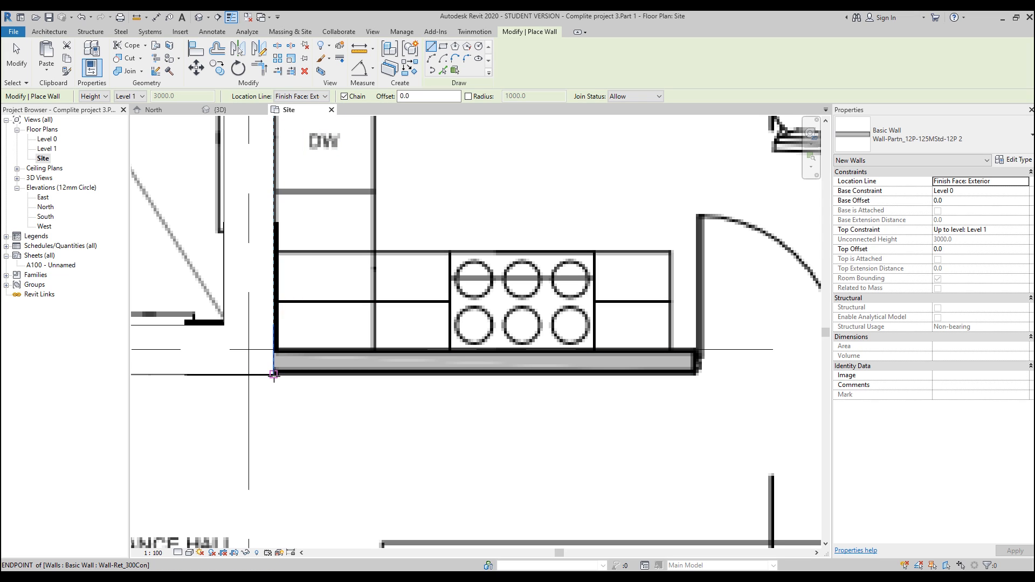
pyautogui.moveTo(531, 384)
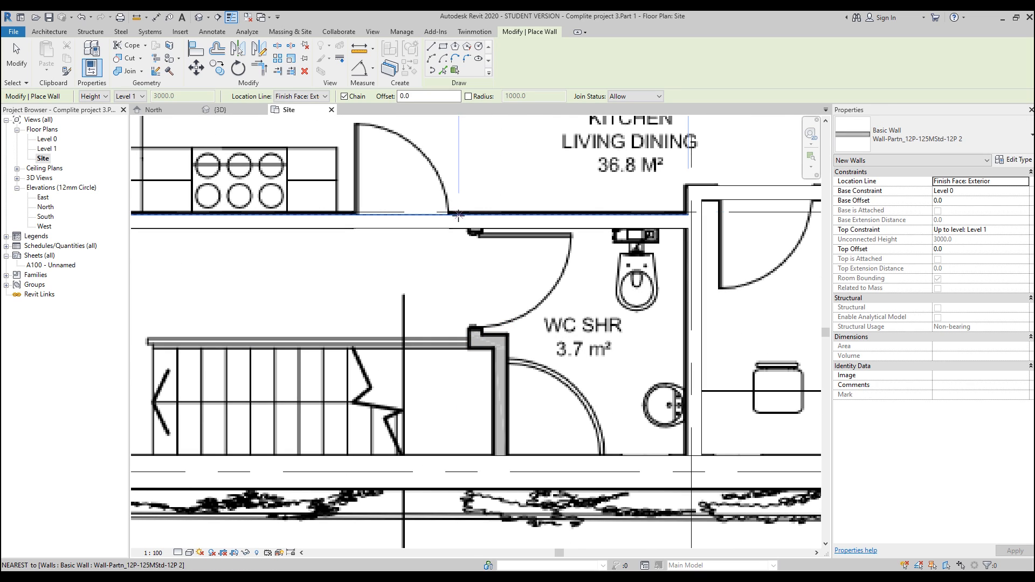
pyautogui.moveTo(461, 323)
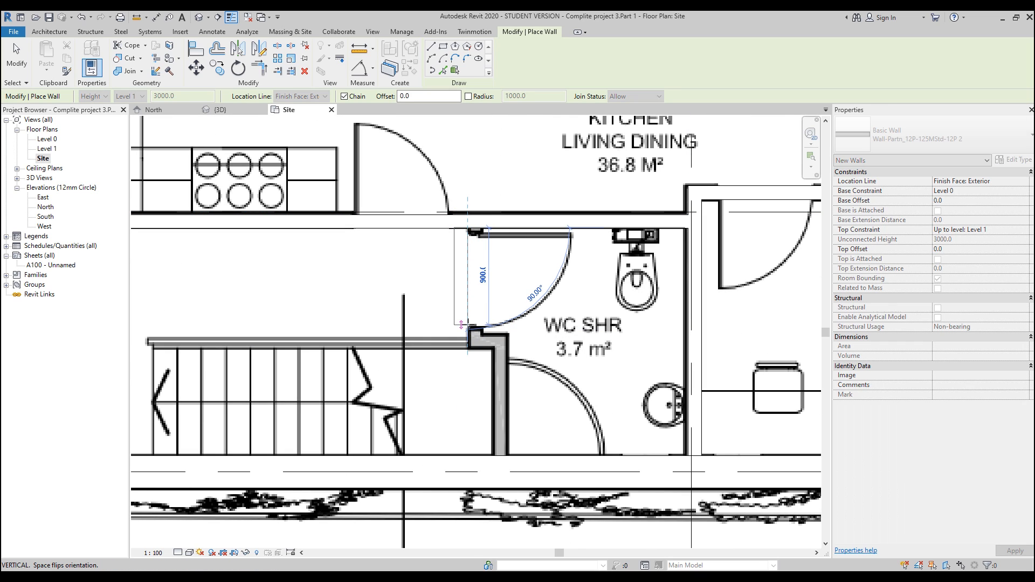
pyautogui.moveTo(470, 339)
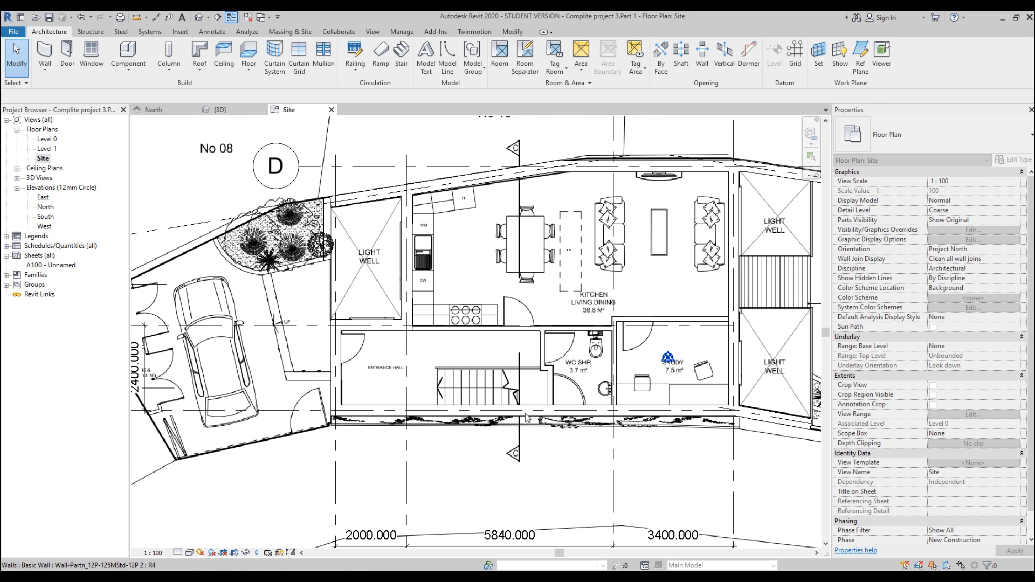
pyautogui.click(223, 110)
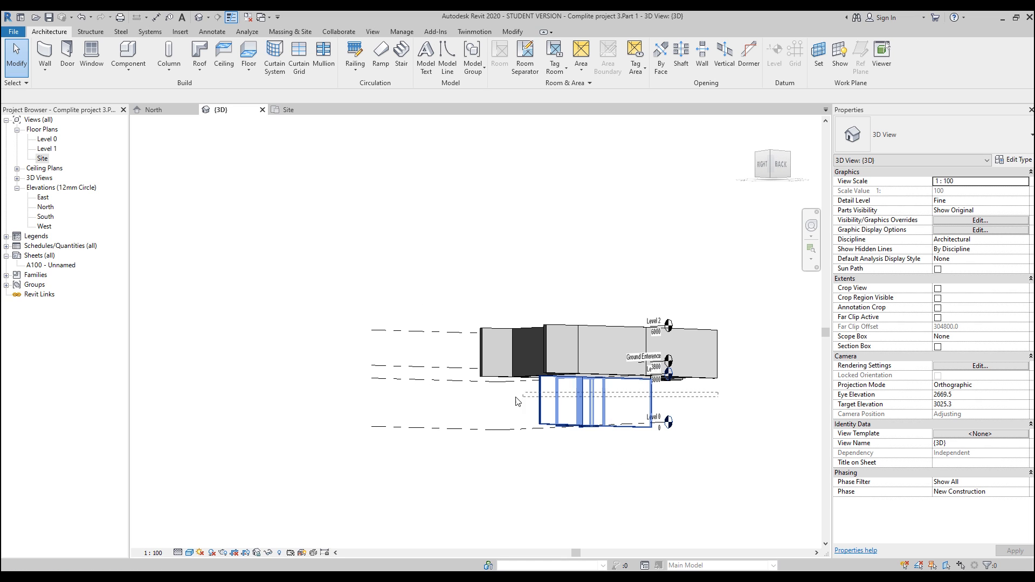
# Select the basement walls in 3D and confirm their Base Constraint stays Level 0.
pyautogui.click(560, 379)
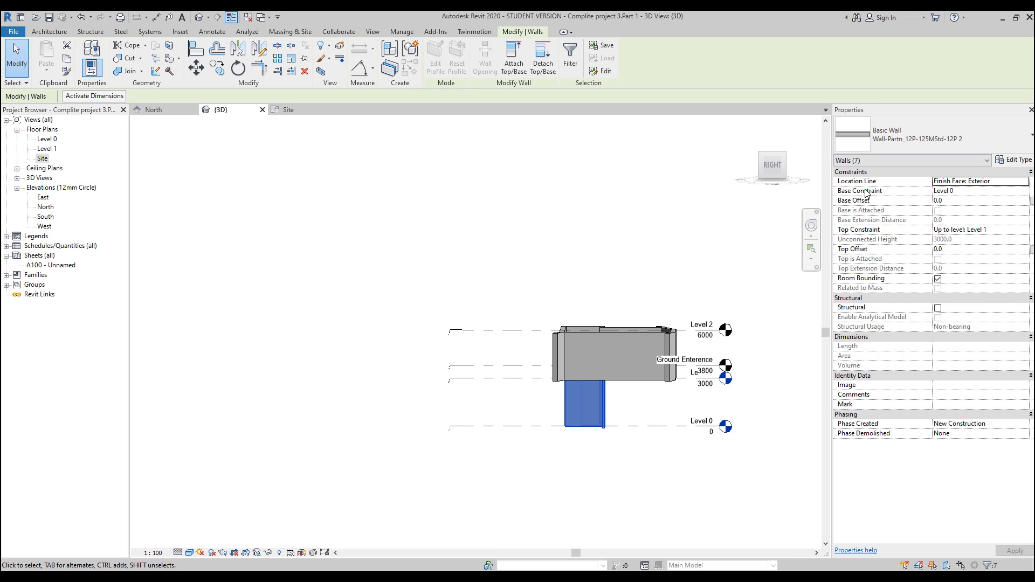
pyautogui.moveTo(989, 203)
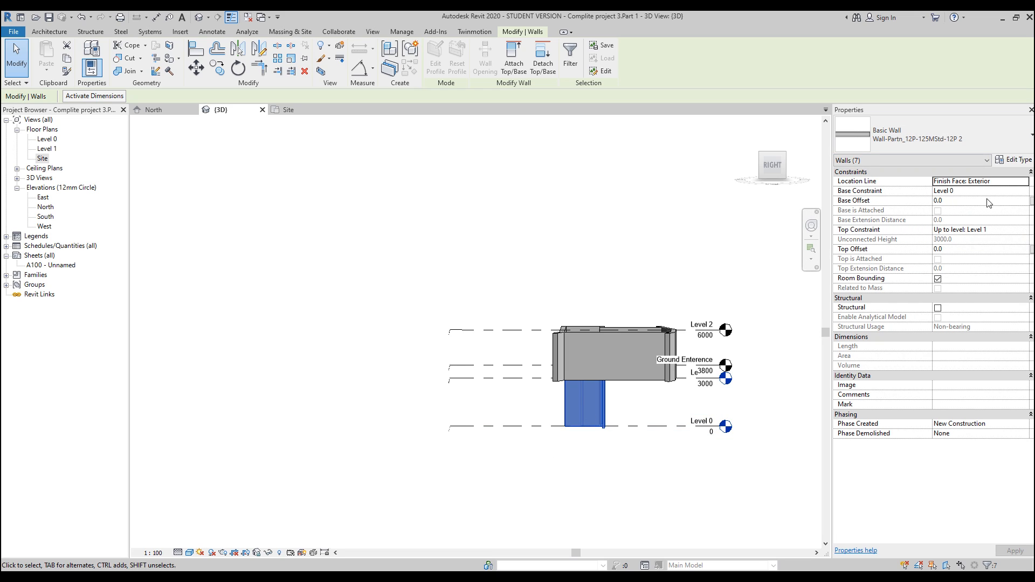
pyautogui.click(981, 228)
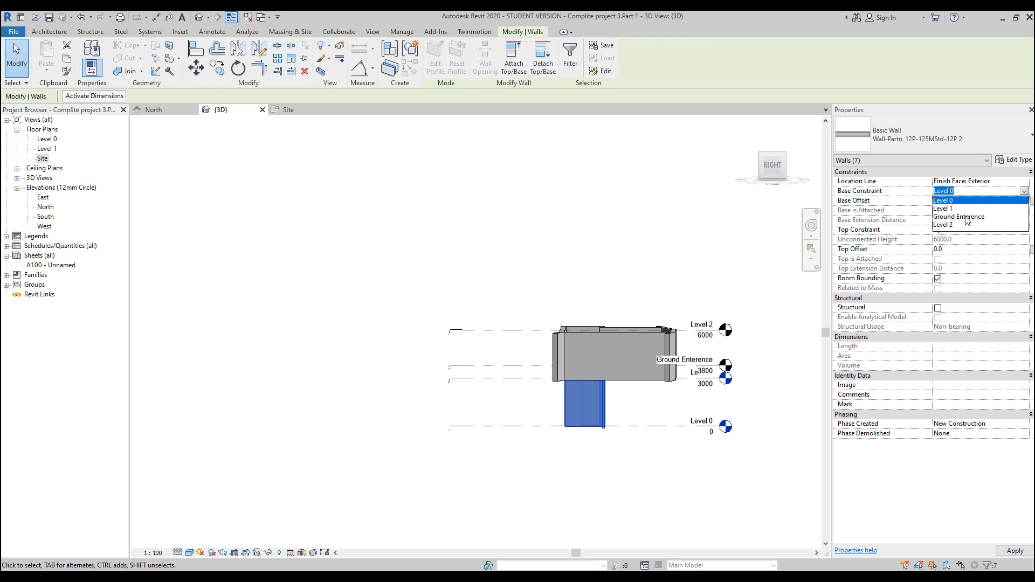
pyautogui.click(942, 208)
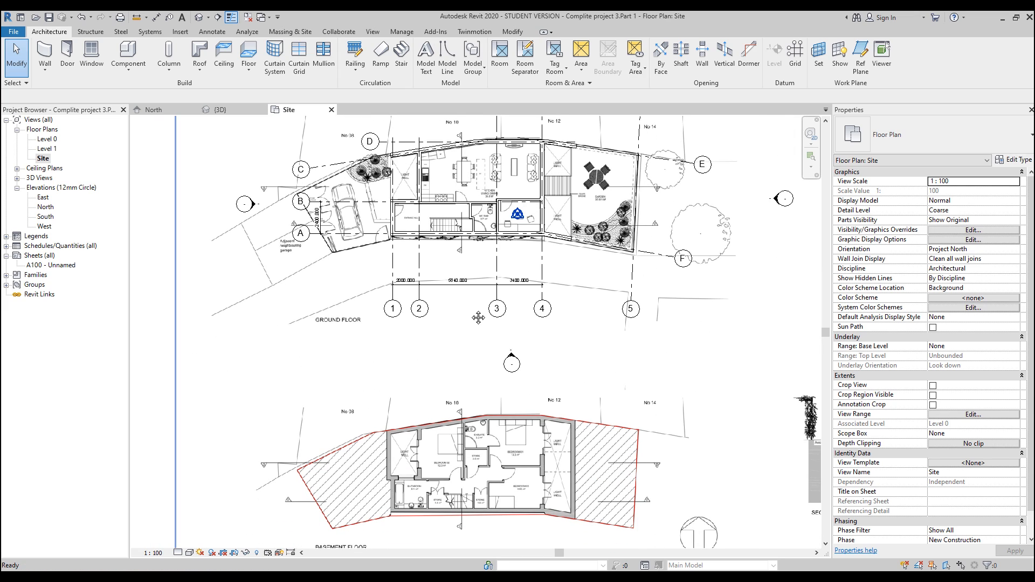
pyautogui.moveTo(543, 408)
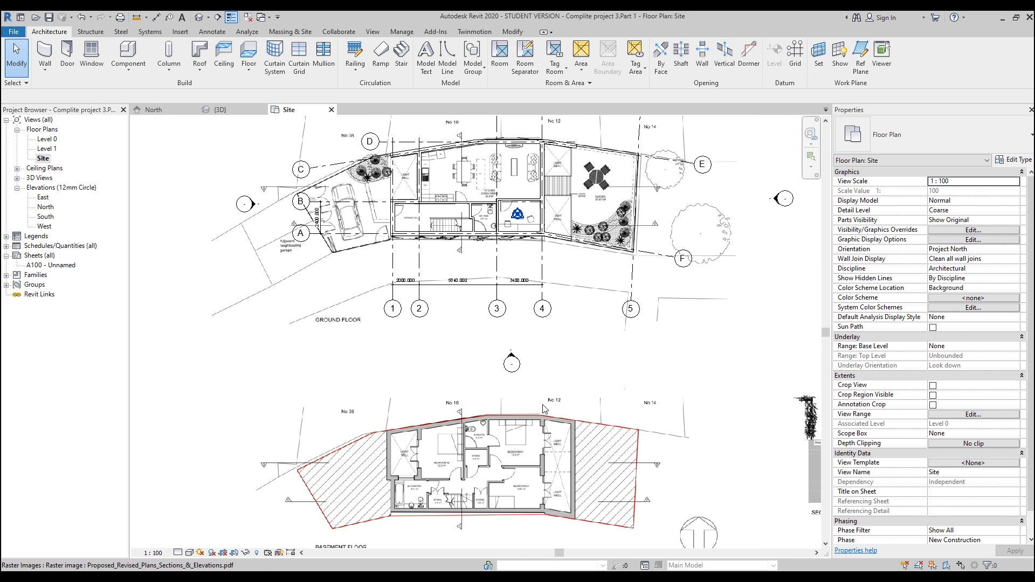
pyautogui.moveTo(542, 417)
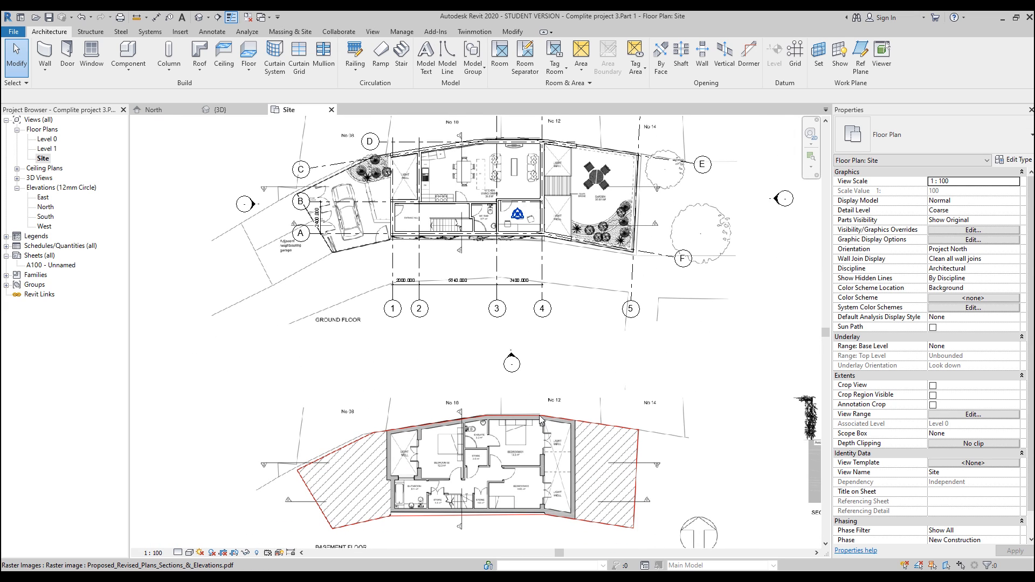
pyautogui.moveTo(19, 155)
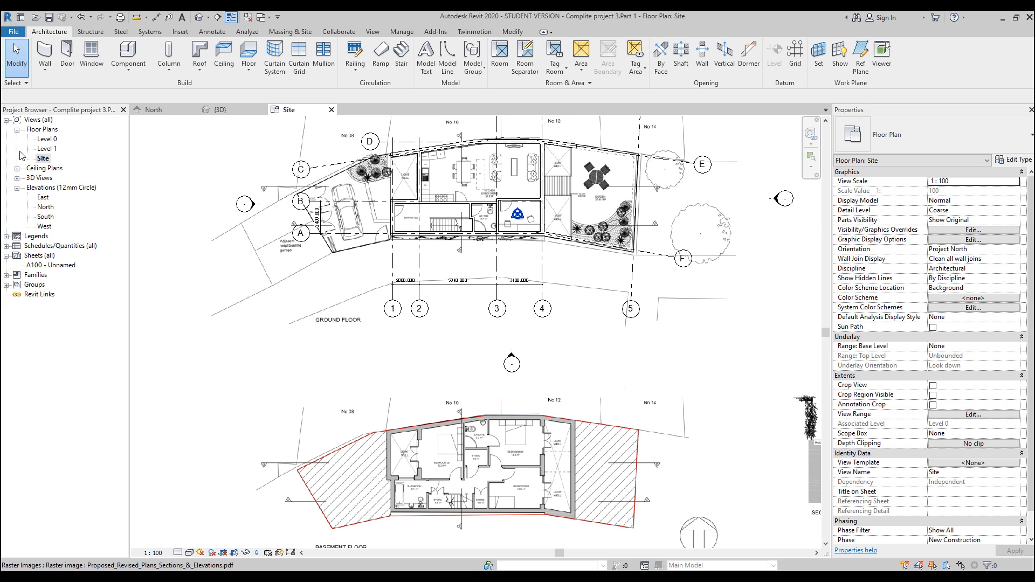
# Copy the raster PDF from the Site plan and paste it aligned to the same place in Level 0.
pyautogui.doubleClick(48, 139)
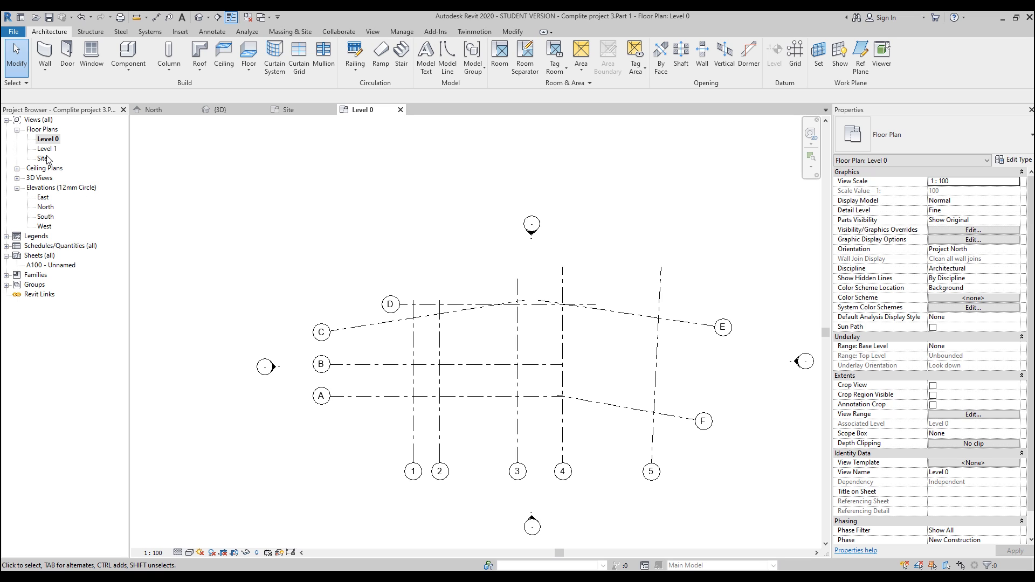
pyautogui.doubleClick(42, 158)
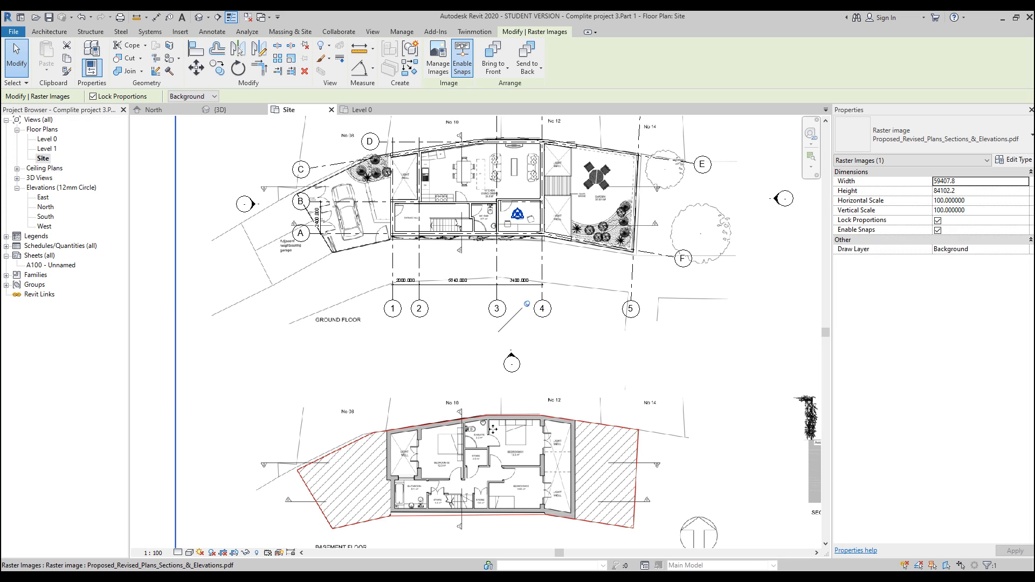
pyautogui.moveTo(427, 449)
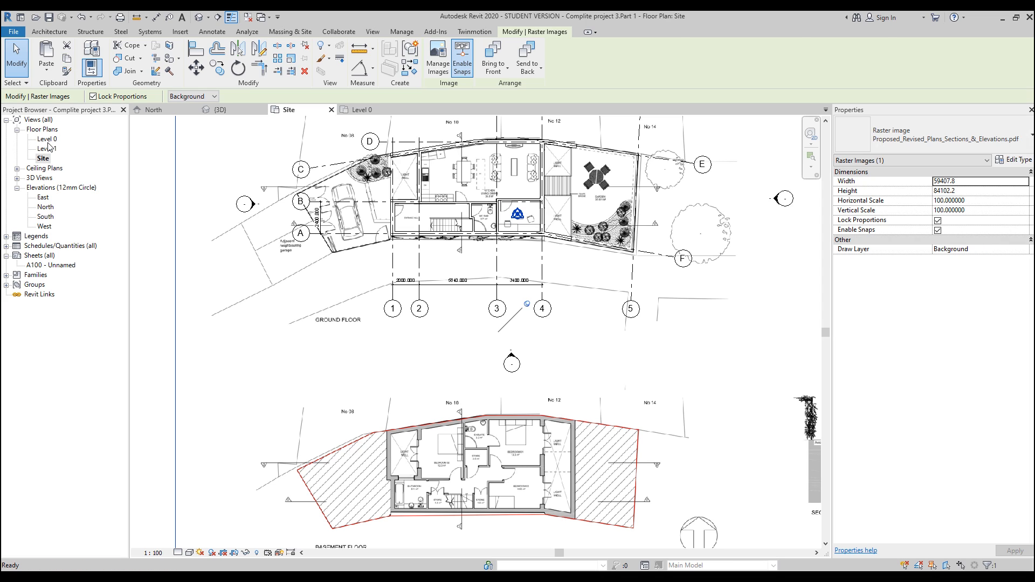
pyautogui.doubleClick(47, 139)
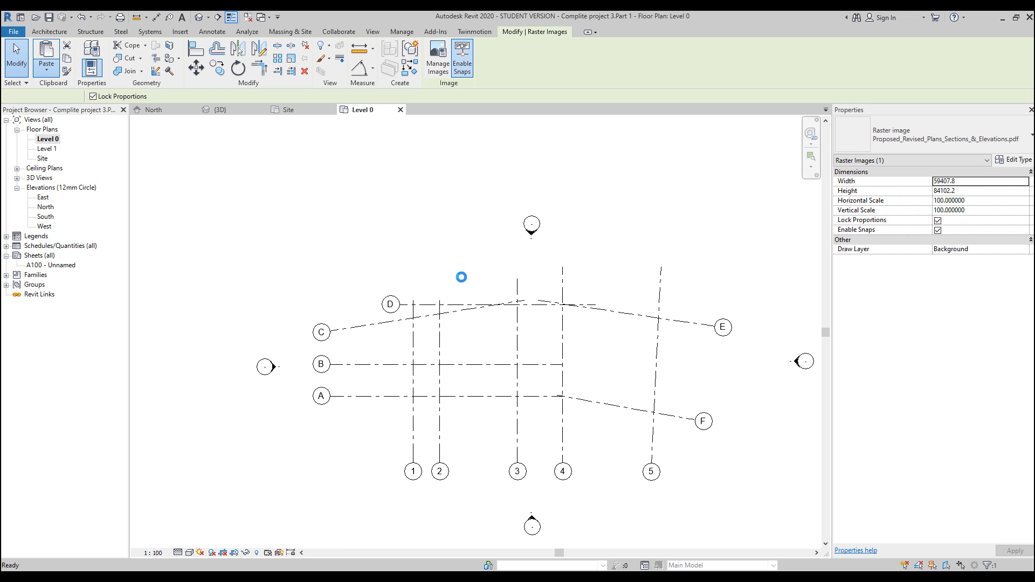
pyautogui.click(460, 278)
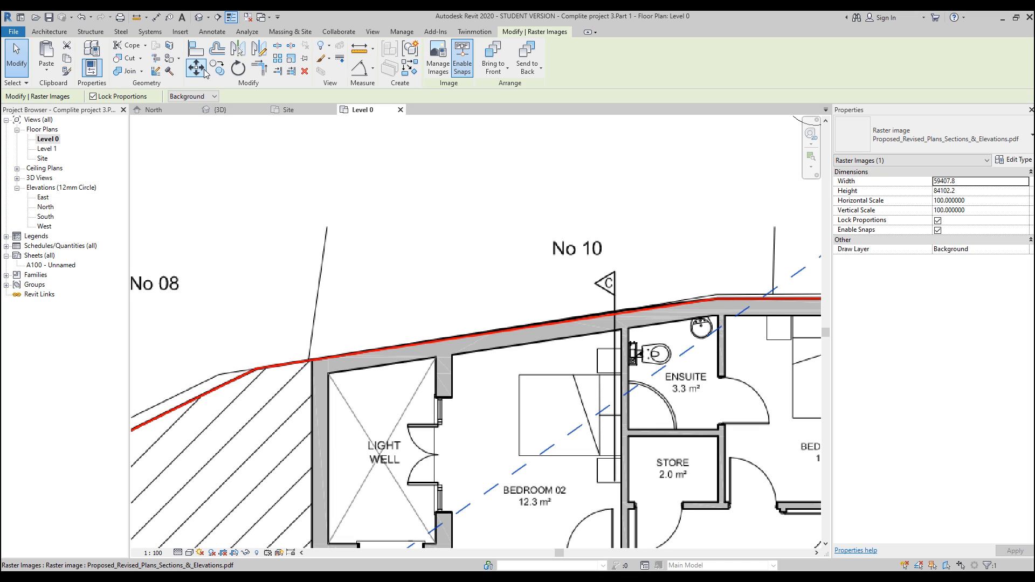
pyautogui.click(195, 63)
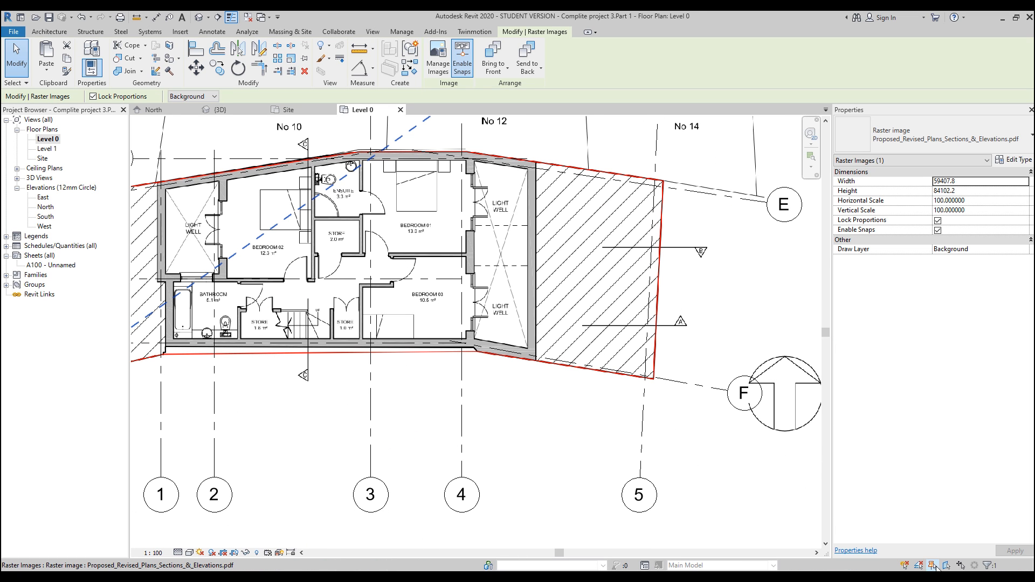
# Deselect the image and start a Wall-Ret_300Con retaining wall along the top boundary.
pyautogui.click(546, 375)
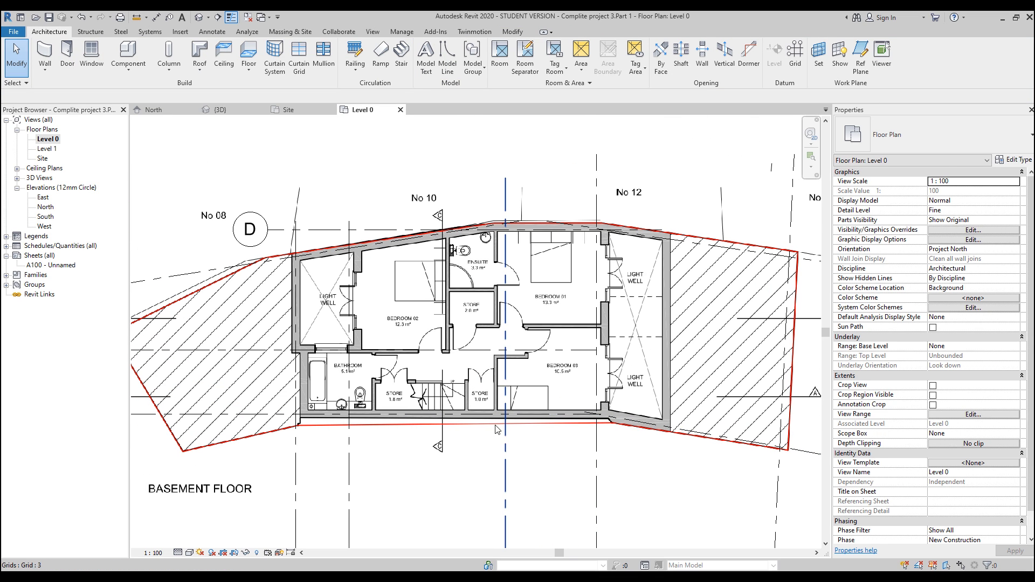
pyautogui.moveTo(458, 401)
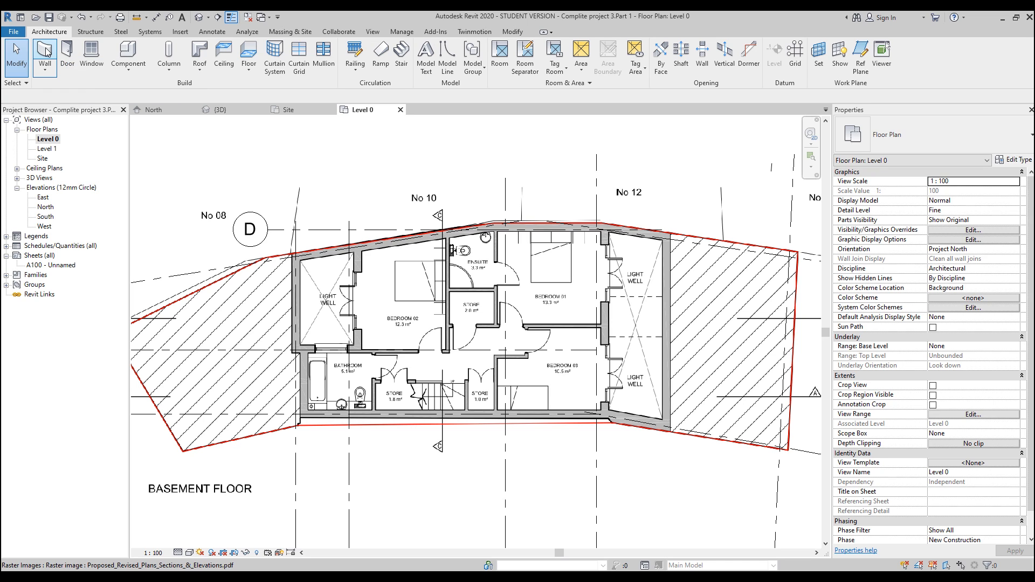
pyautogui.click(44, 56)
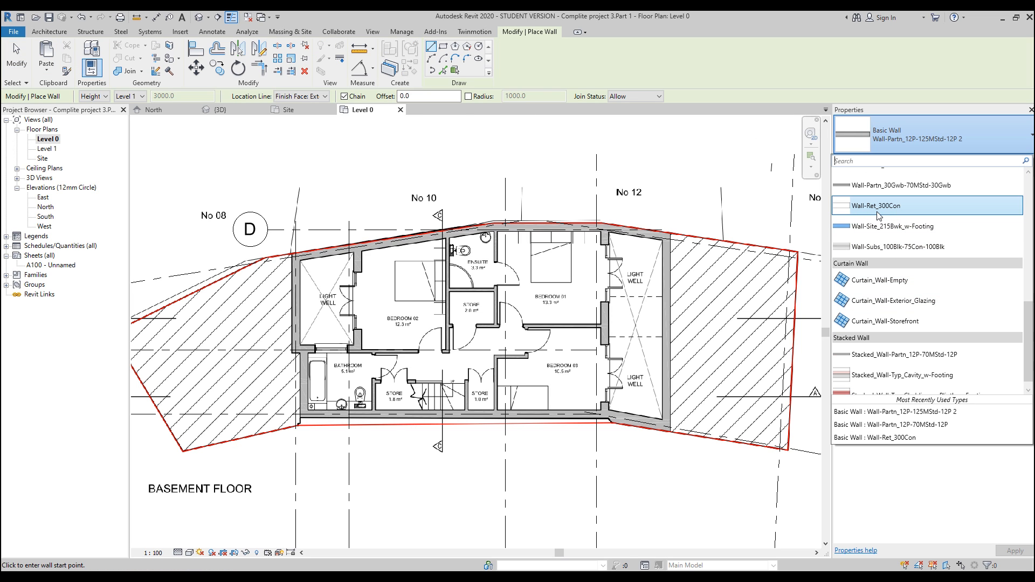
pyautogui.click(878, 205)
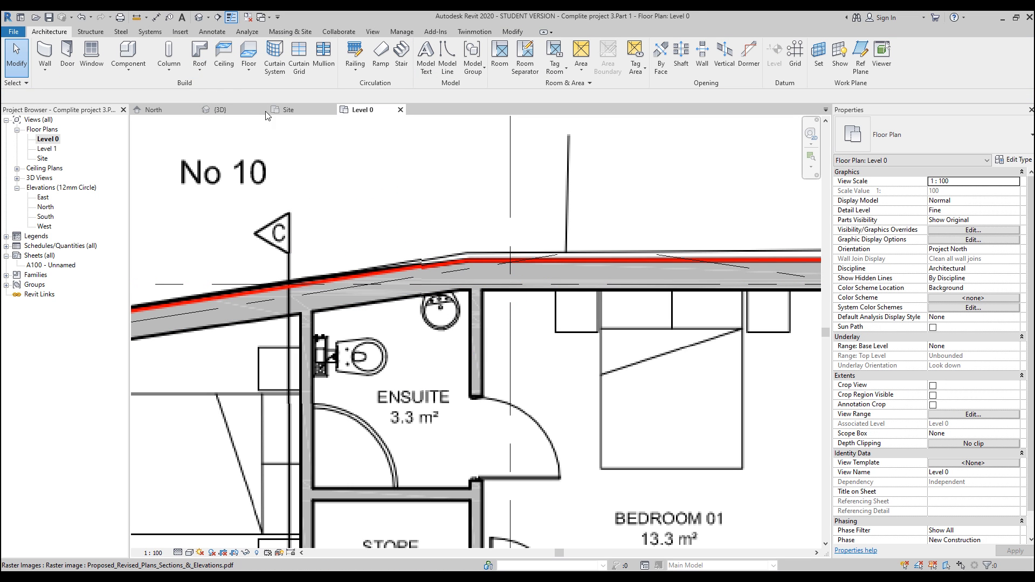
# In the Site plan, select the ground-floor front wall and create a similar retaining wall.
pyautogui.click(287, 109)
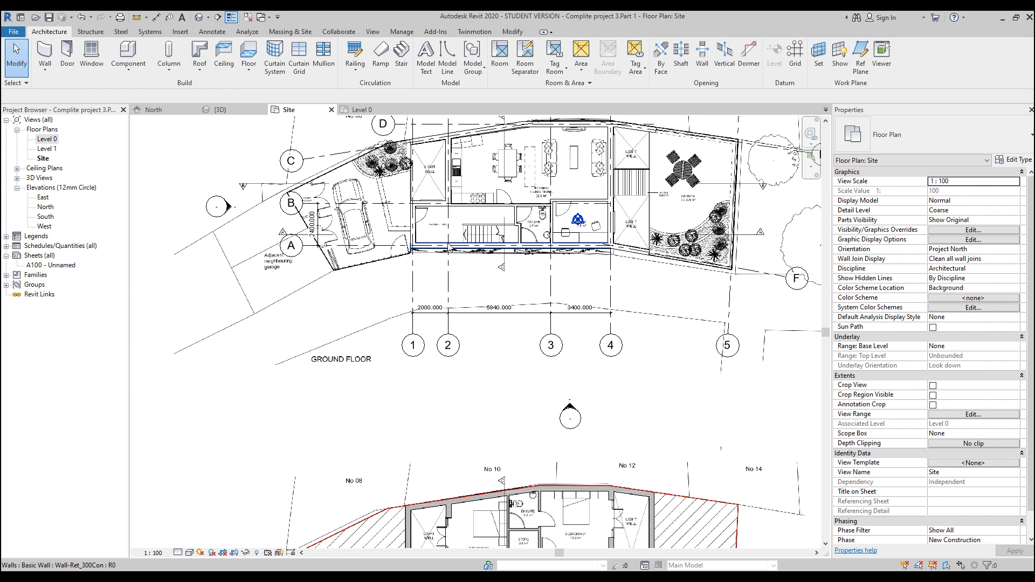
pyautogui.click(501, 242)
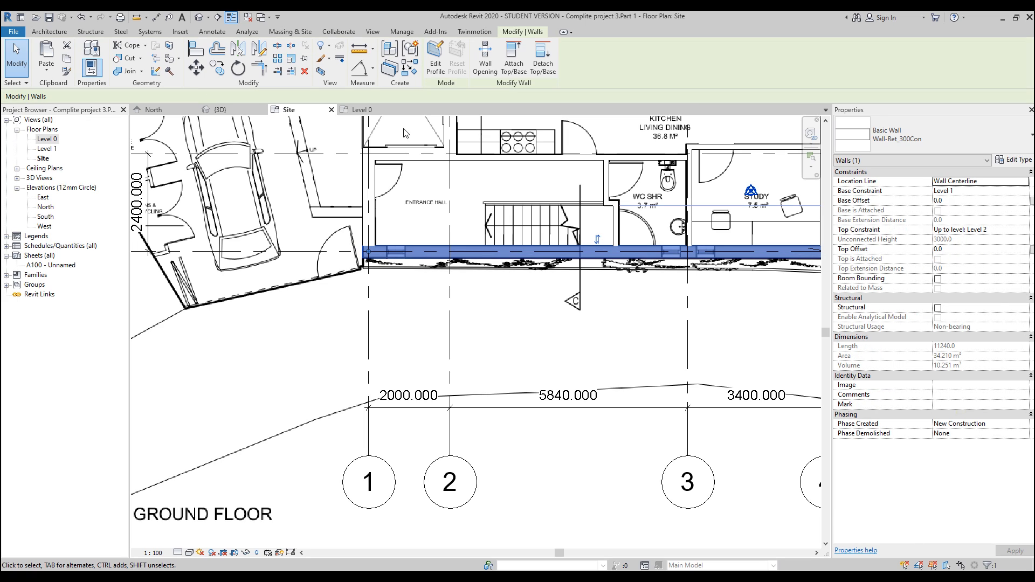
pyautogui.moveTo(409, 68)
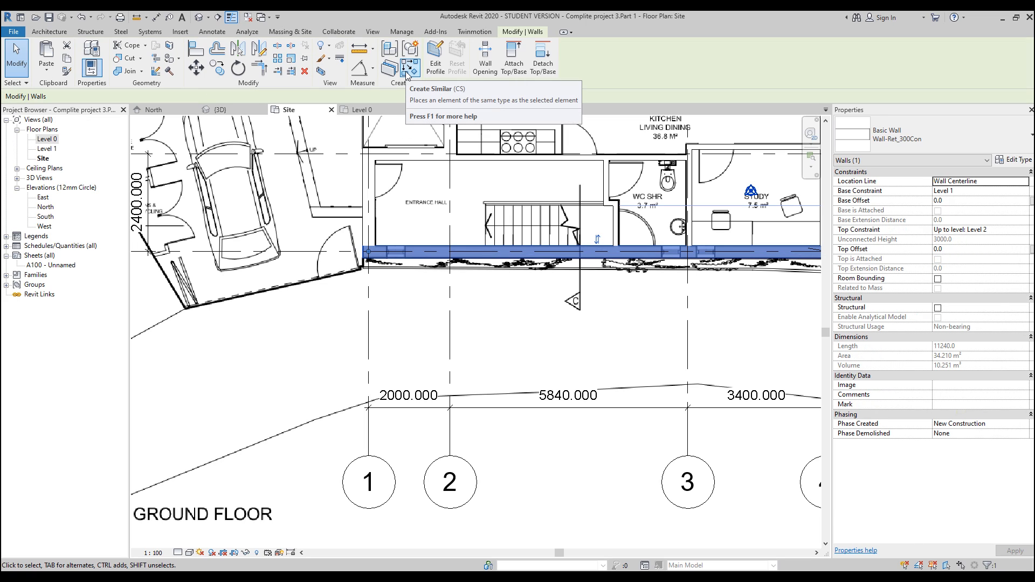
pyautogui.click(410, 68)
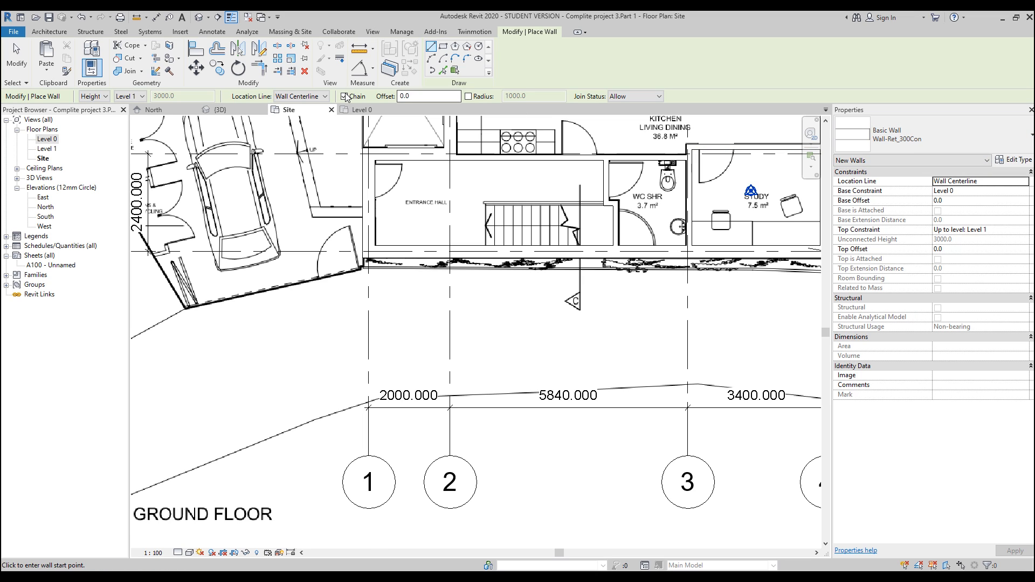
pyautogui.click(363, 110)
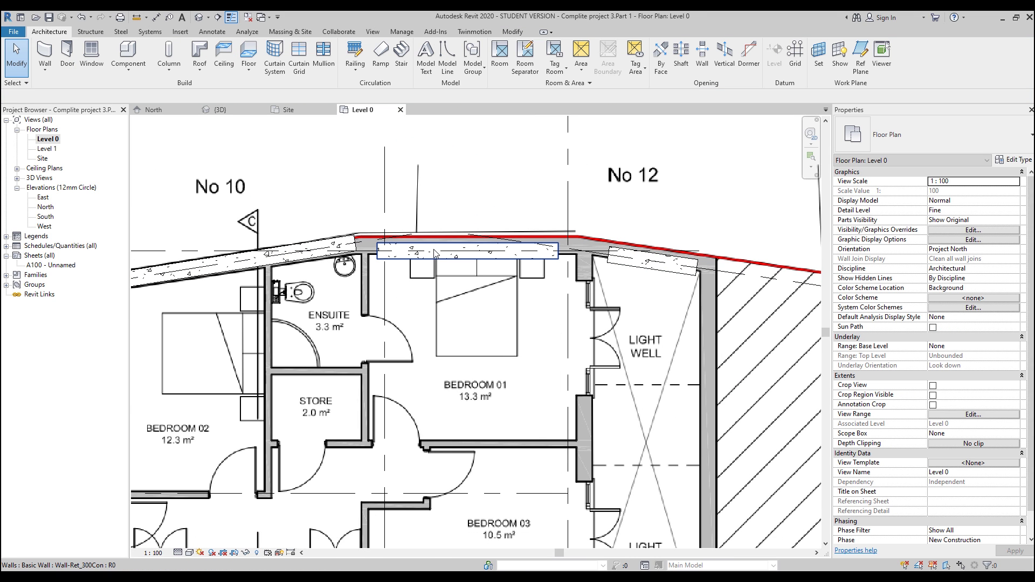
# Draw a new retaining wall at the light-well corner, trimmed to meet the bathroom wall and flipped.
pyautogui.click(240, 261)
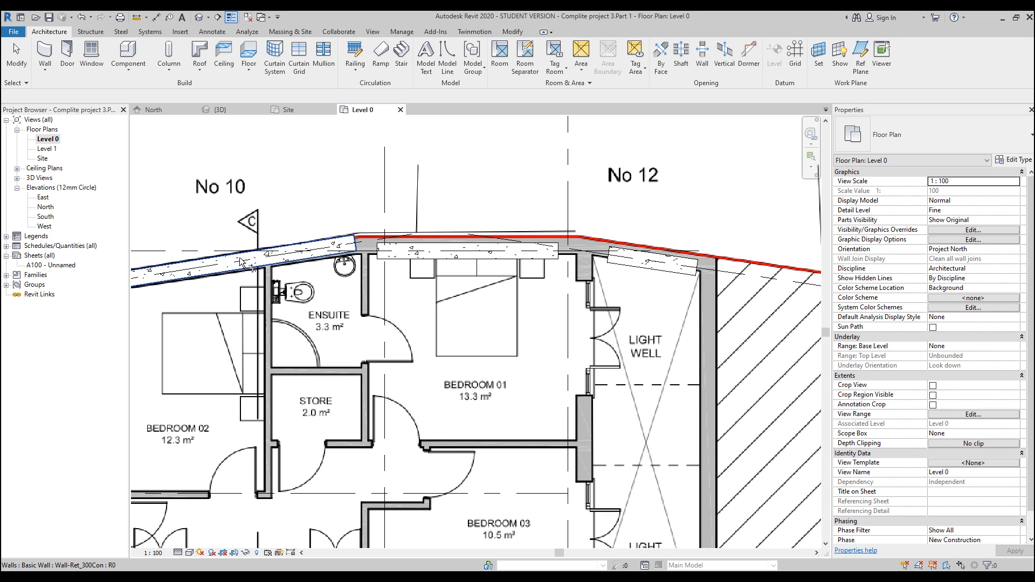
pyautogui.click(429, 249)
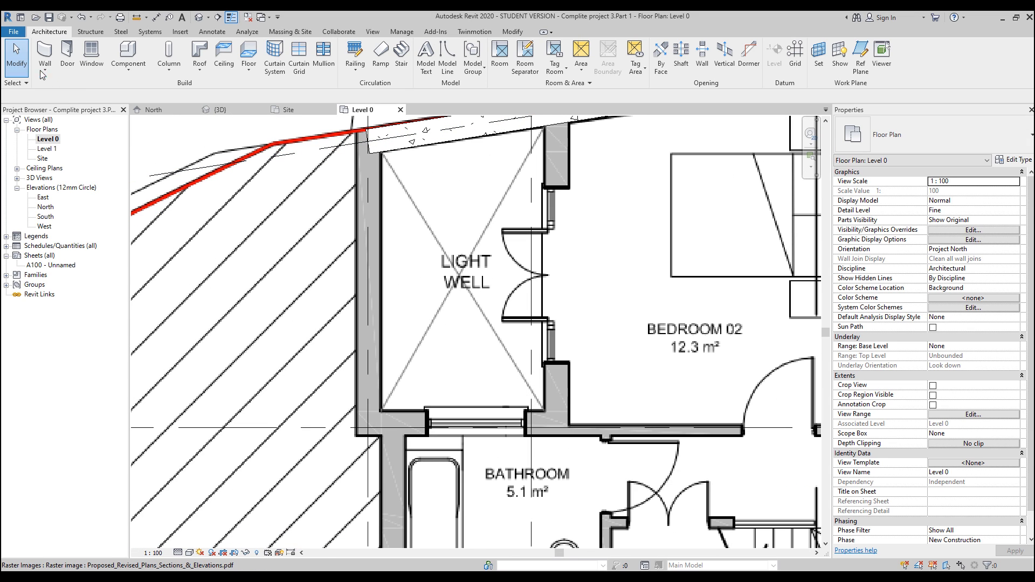
pyautogui.click(44, 56)
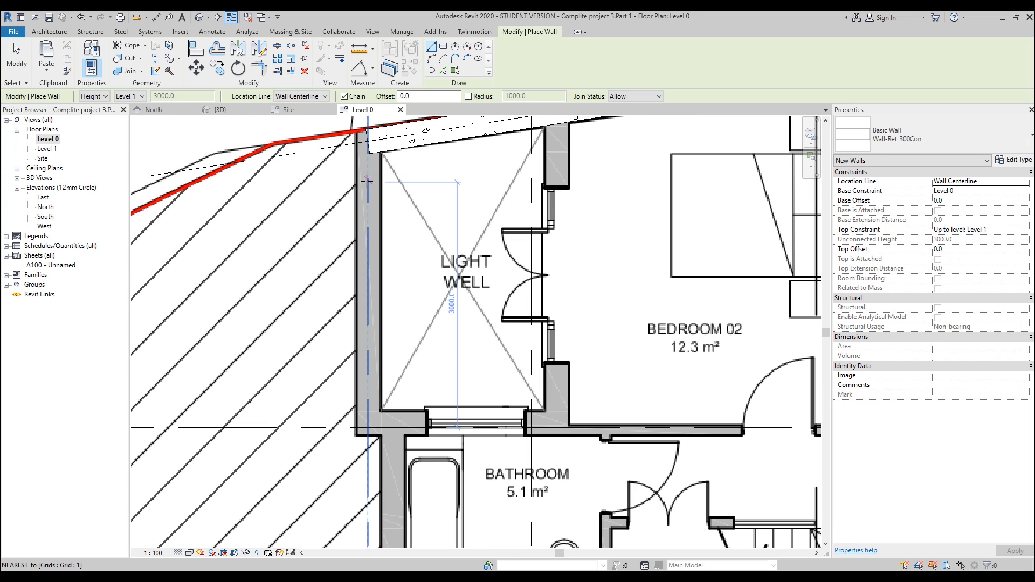
pyautogui.moveTo(393, 420)
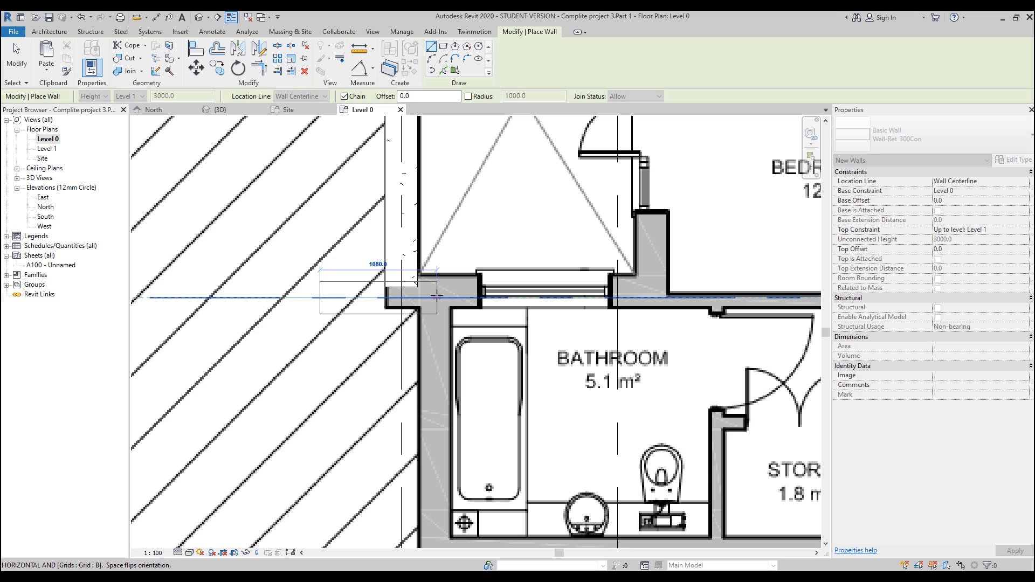
pyautogui.moveTo(437, 297)
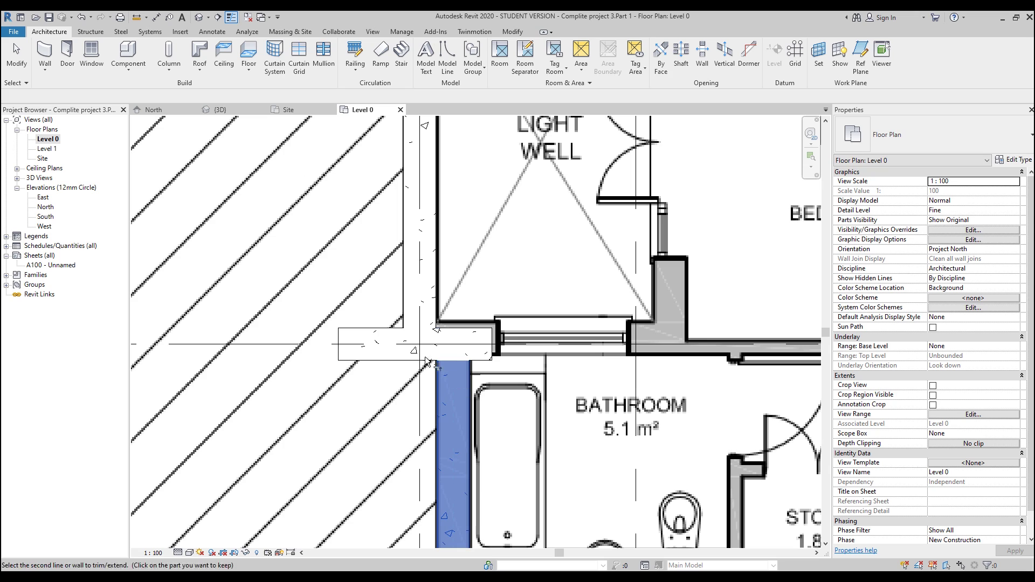
pyautogui.click(423, 360)
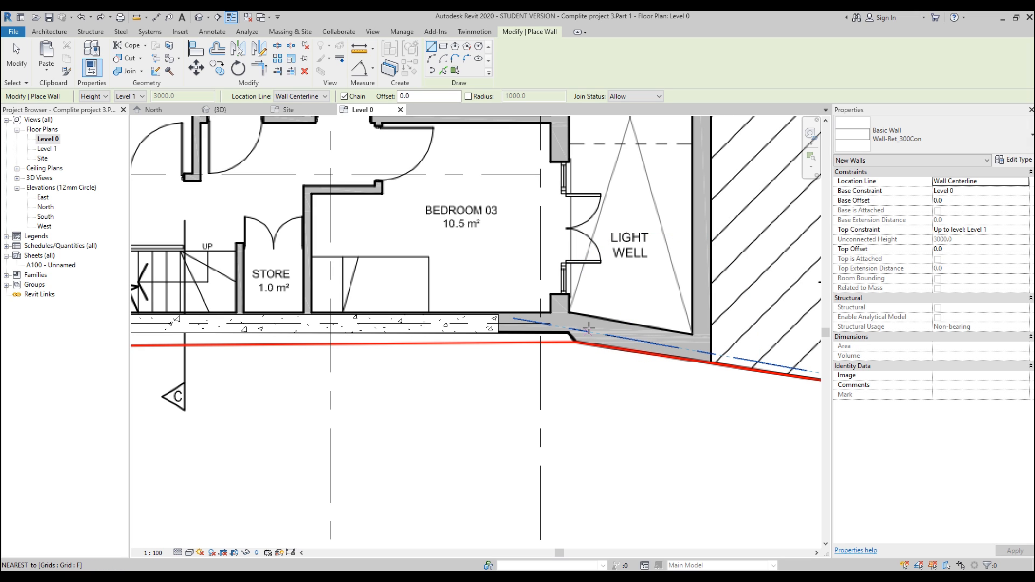
pyautogui.moveTo(656, 345)
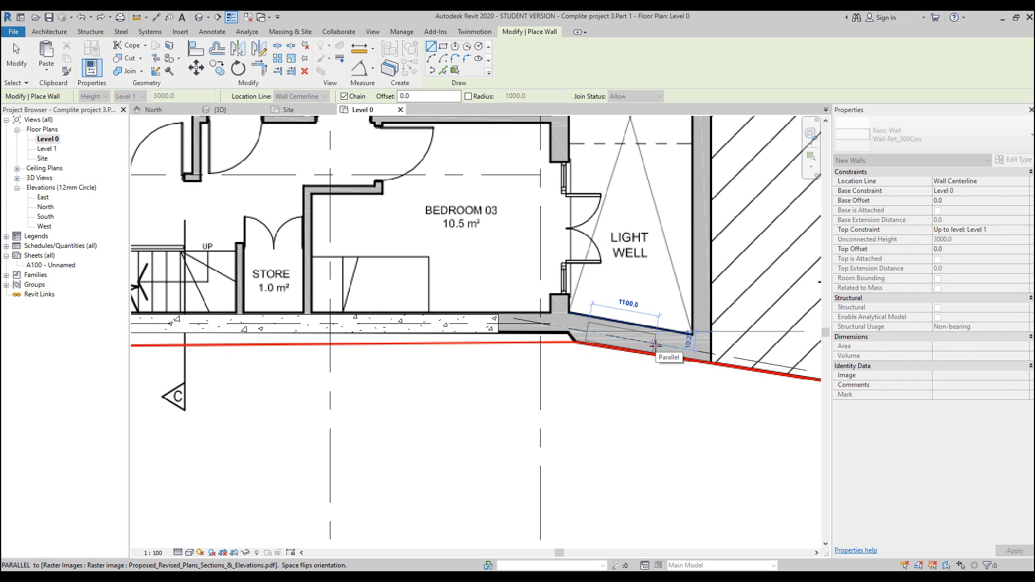
pyautogui.press('Escape')
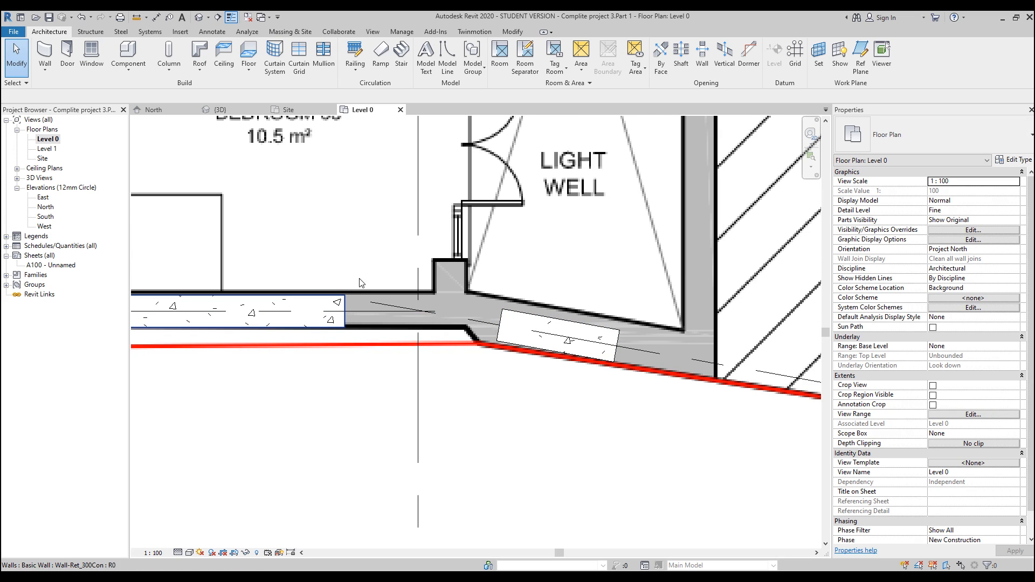
# Join the angled retaining wall piece by the light well along the red boundary line.
pyautogui.click(564, 337)
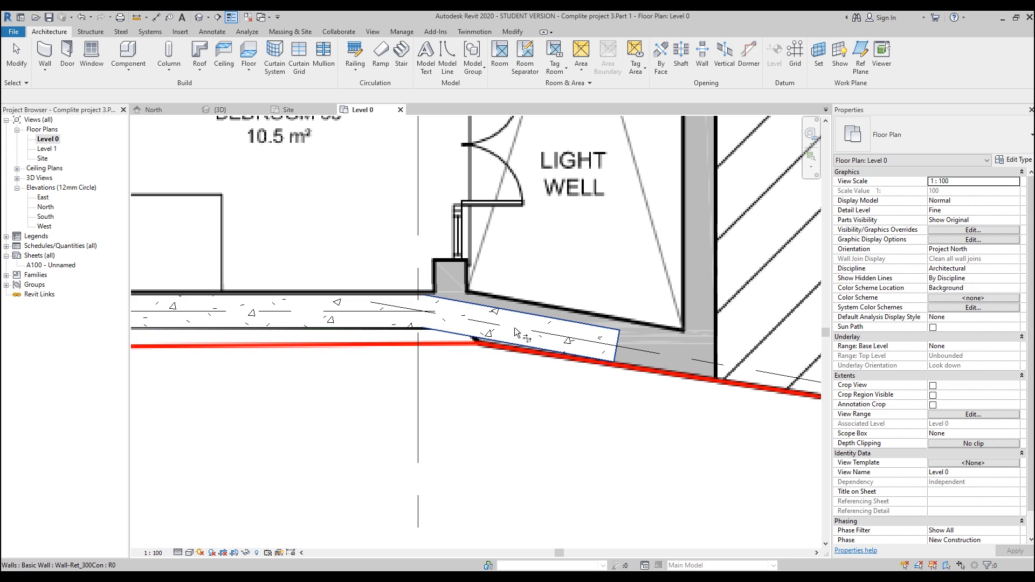
pyautogui.moveTo(459, 336)
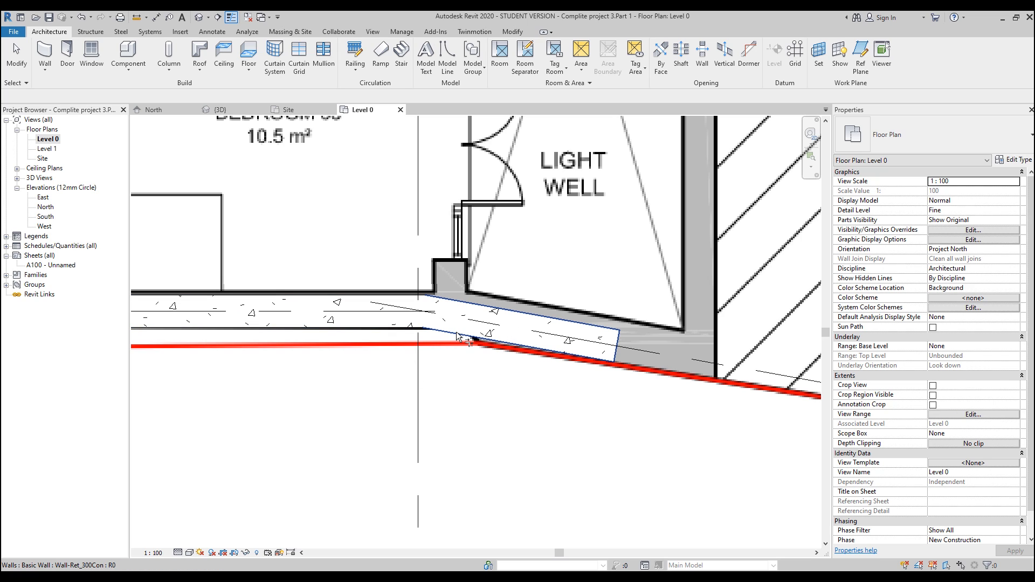
pyautogui.moveTo(470, 325)
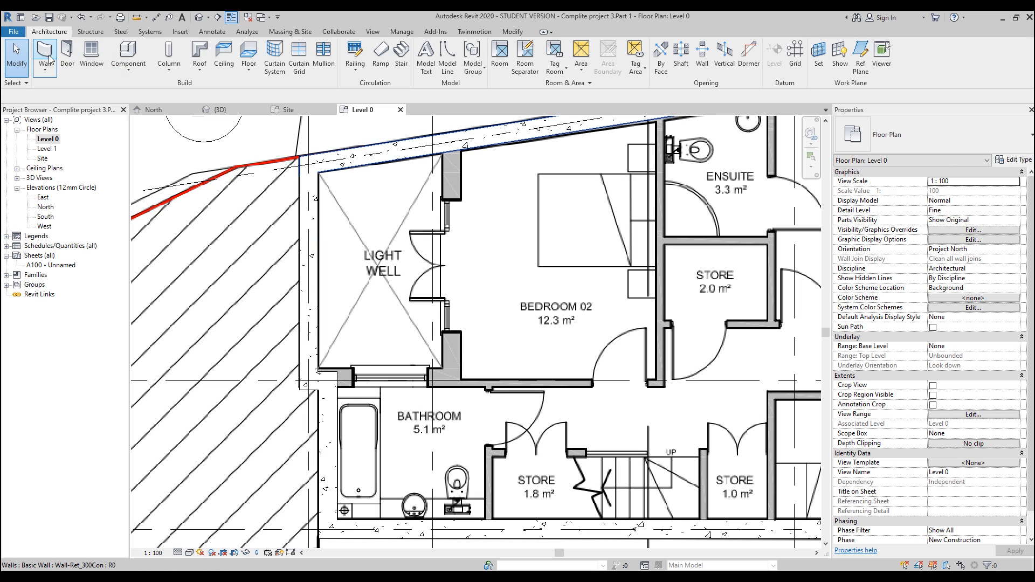
pyautogui.click(44, 56)
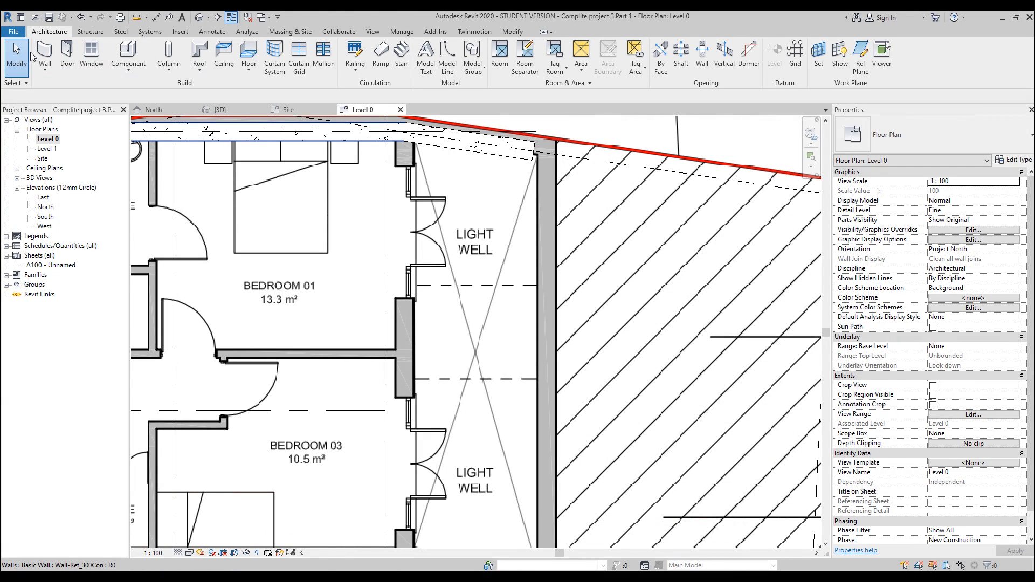
pyautogui.click(43, 56)
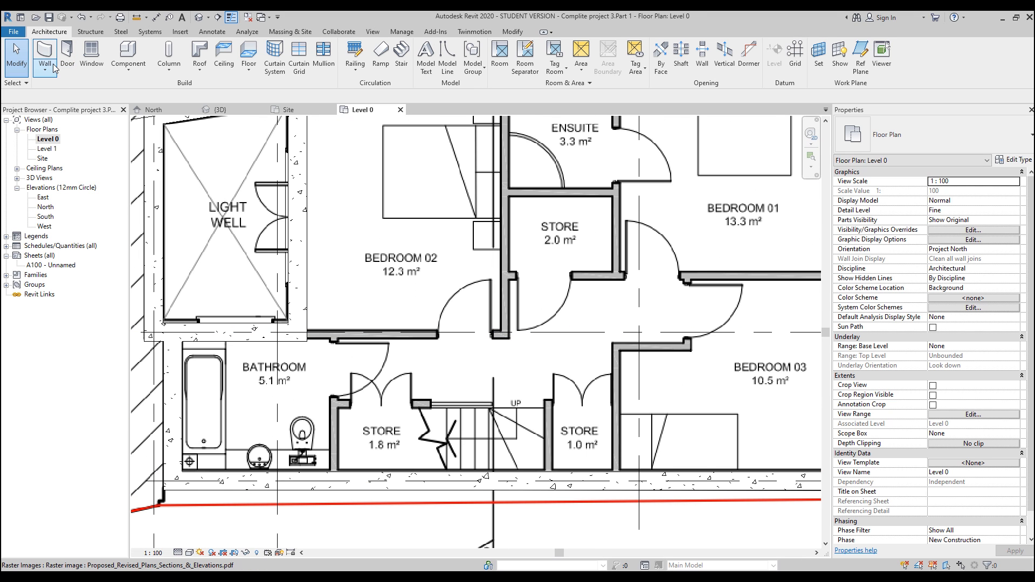
pyautogui.moveTo(287, 110)
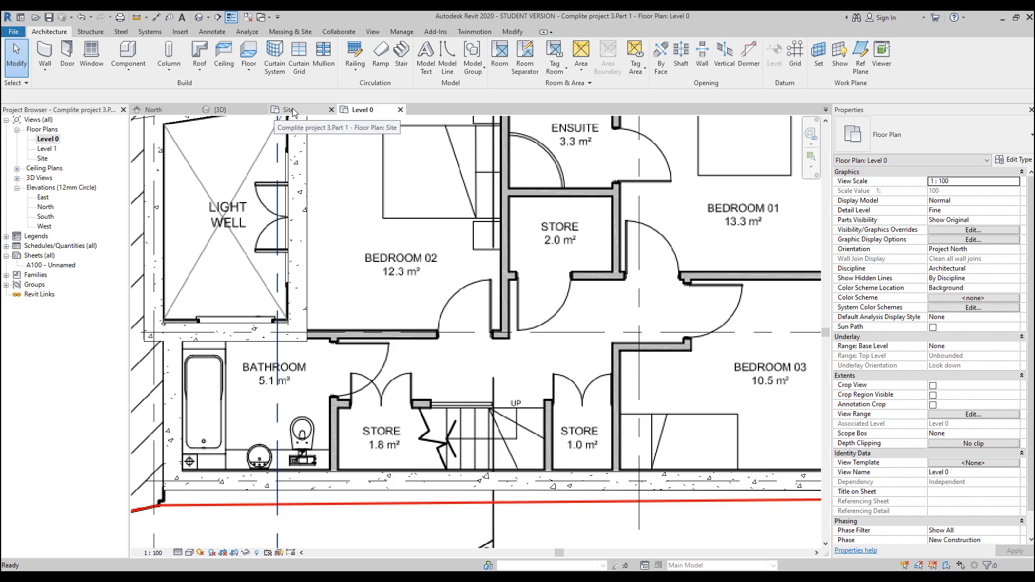
# At Coarse detail, trace Wall-Partn_12P-125MStd partitions to the Bedroom 01 doorway and above the 1.8 m² store.
pyautogui.click(288, 110)
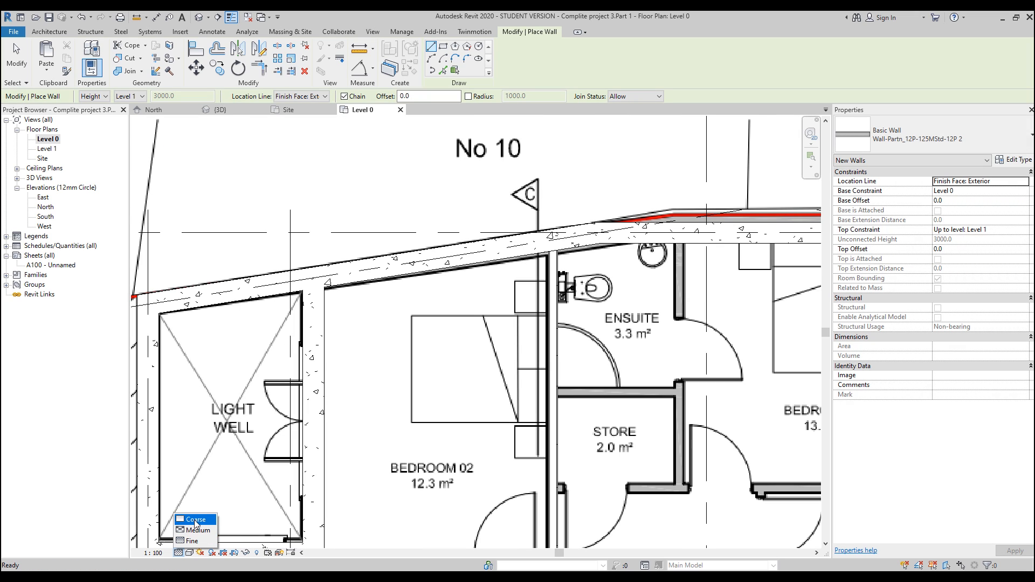
pyautogui.click(193, 520)
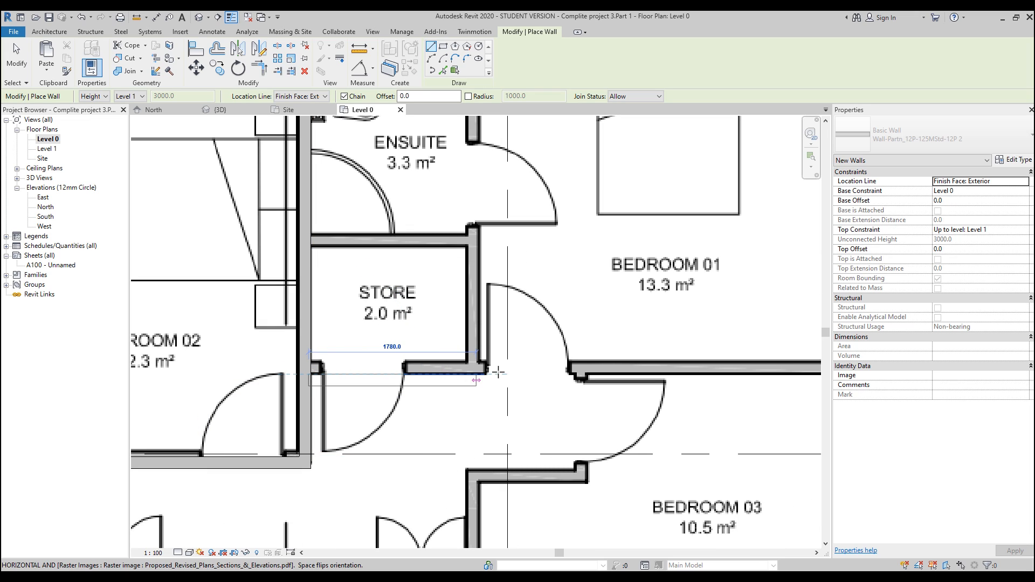
pyautogui.moveTo(477, 364)
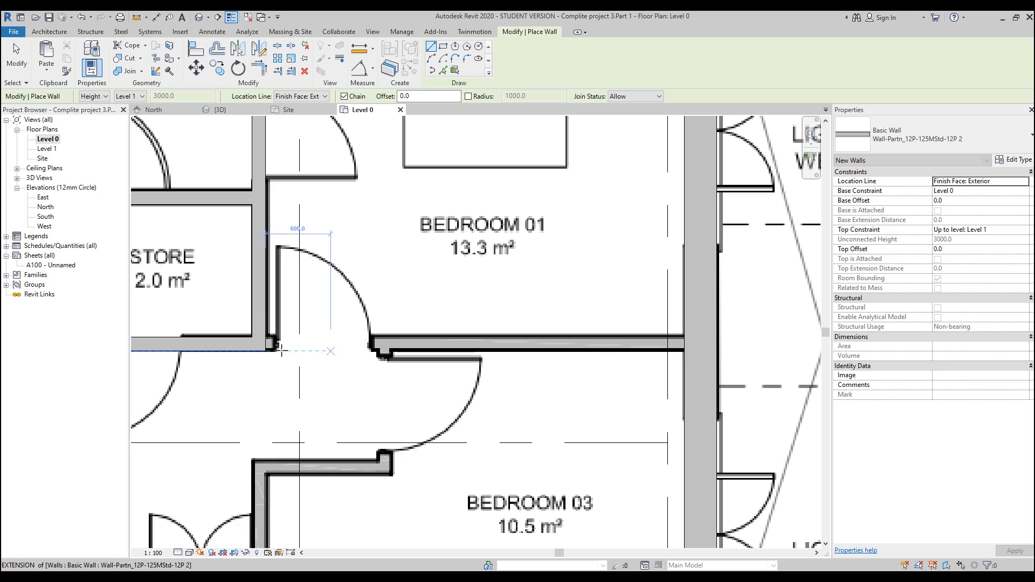
pyautogui.click(198, 343)
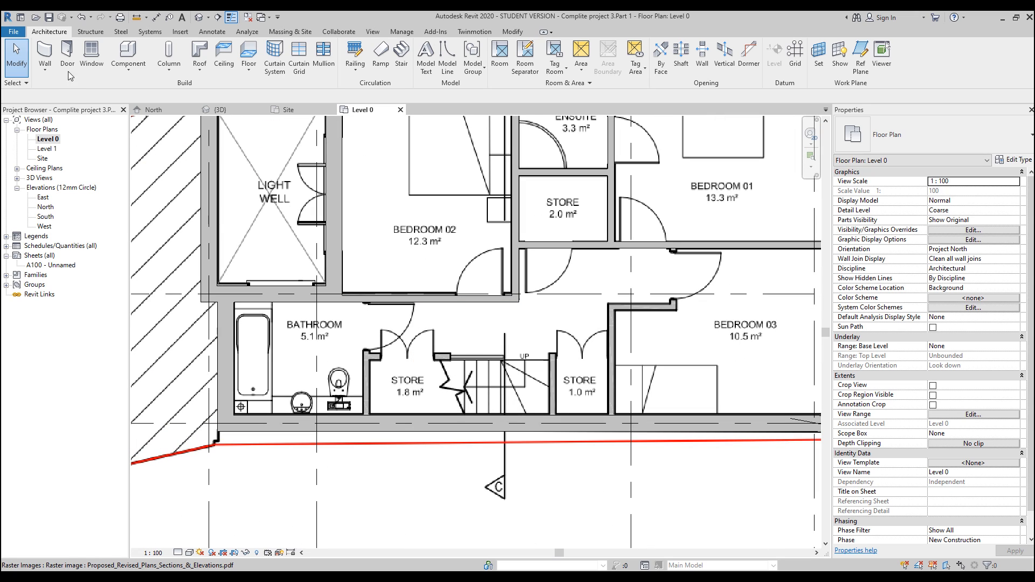
pyautogui.click(44, 55)
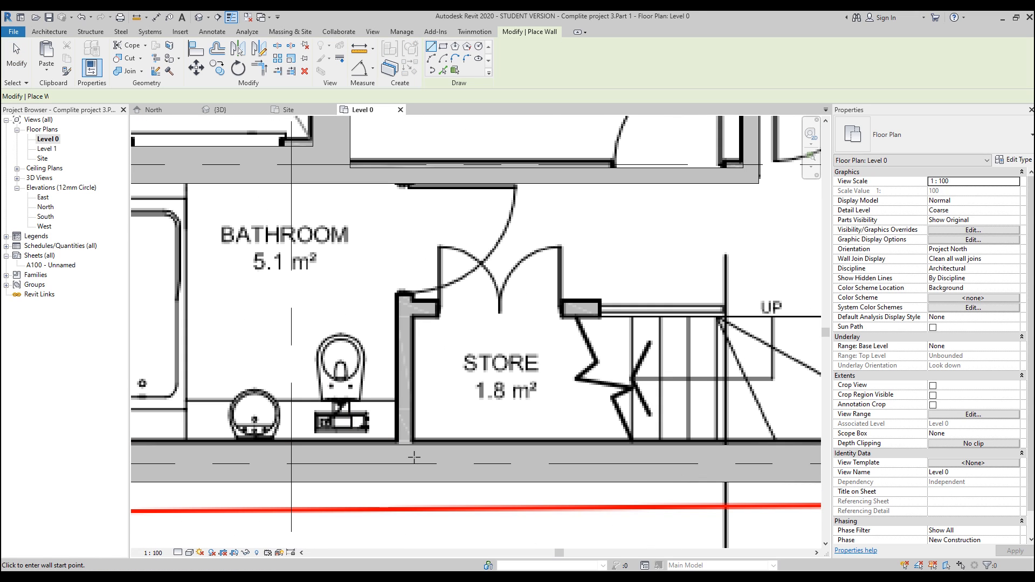
pyautogui.click(396, 184)
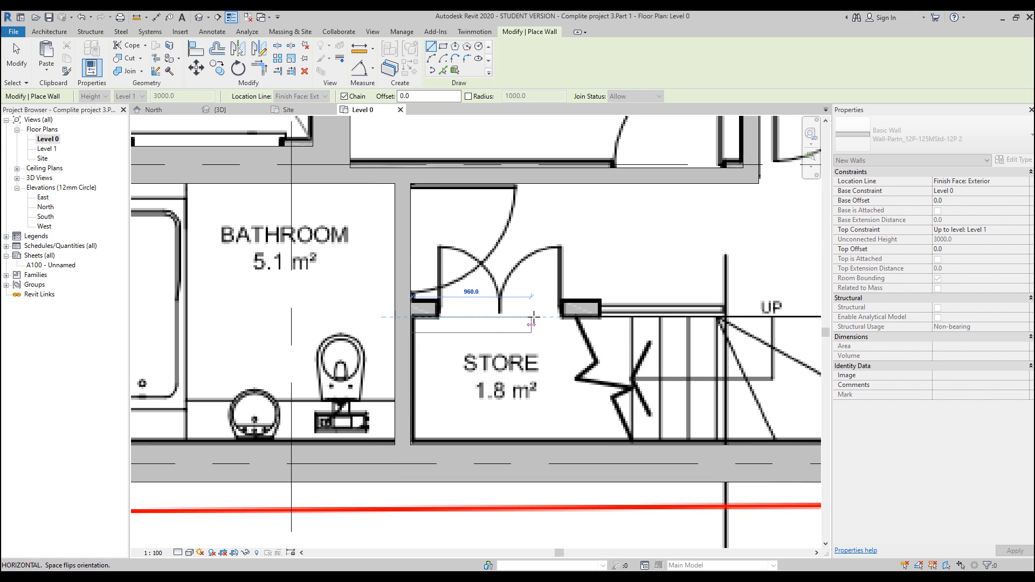
pyautogui.moveTo(597, 316)
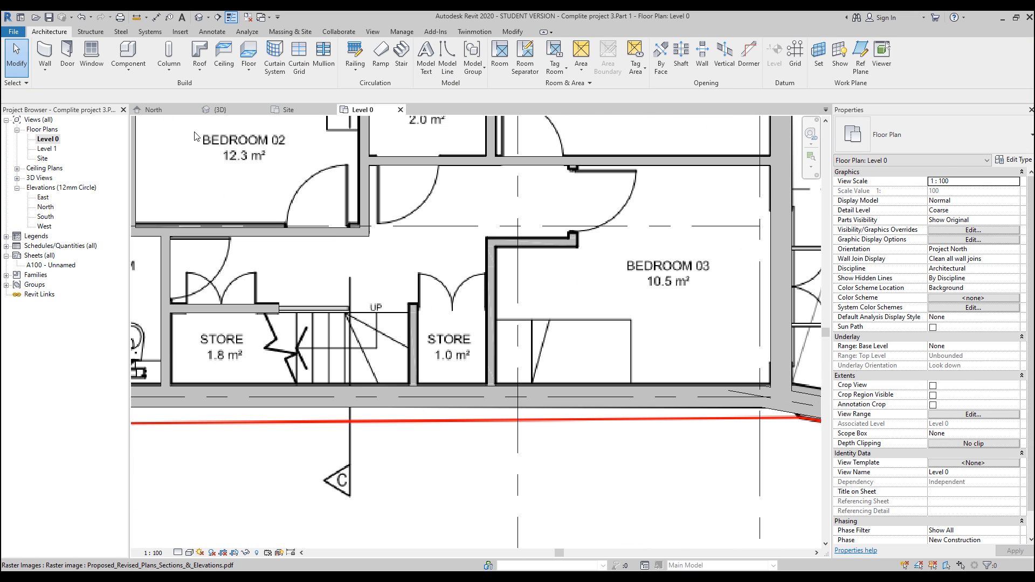
# Add the remaining partition walls around the stores and Bedroom 03, then finish the Wall tool.
pyautogui.click(43, 57)
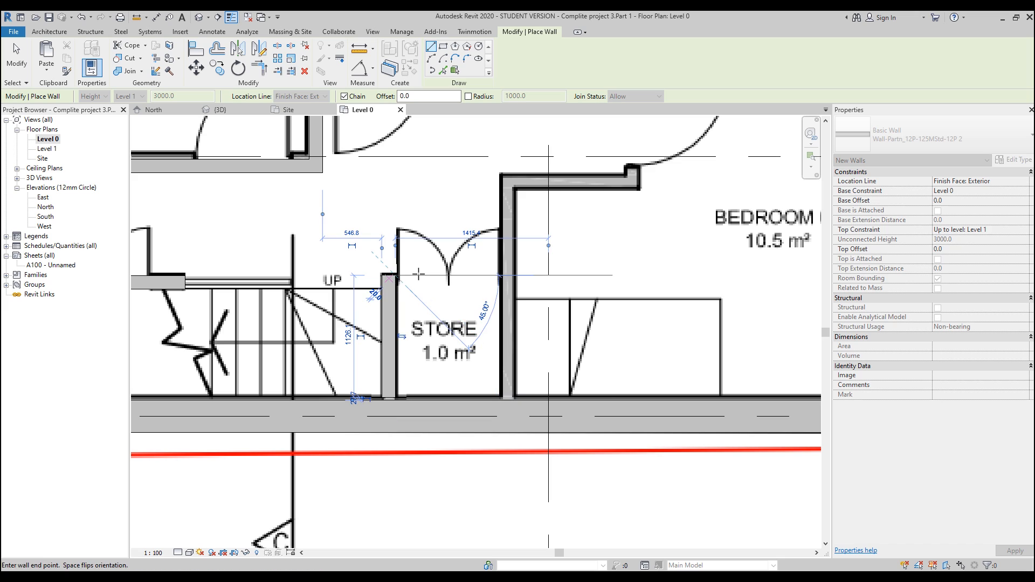
pyautogui.moveTo(511, 275)
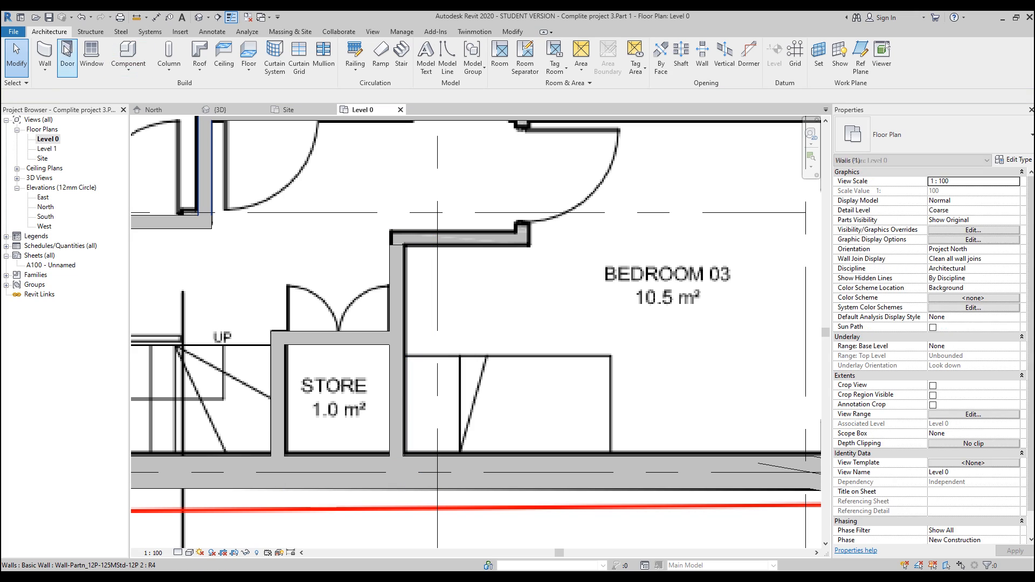
pyautogui.click(44, 56)
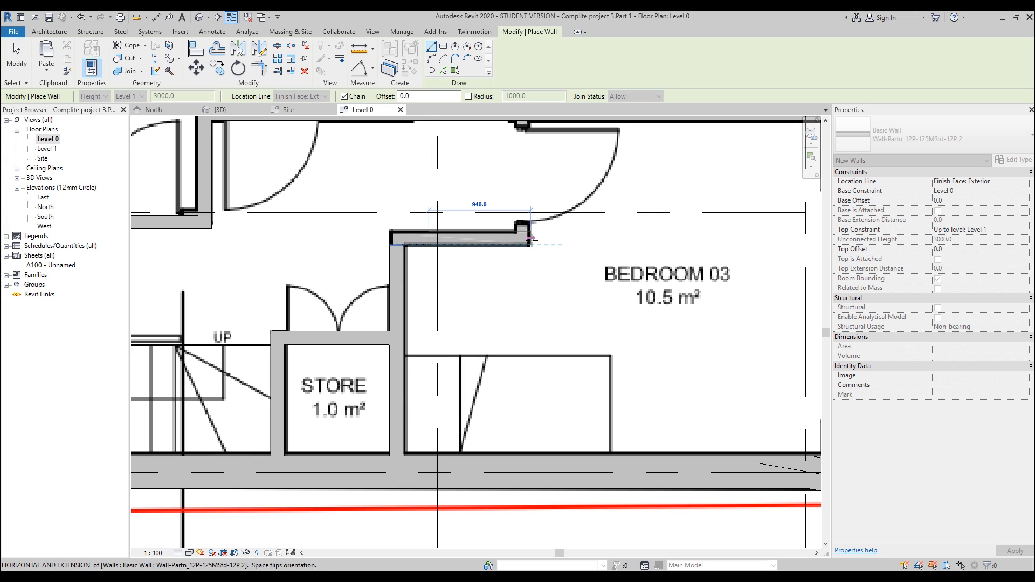
pyautogui.scroll(-3)
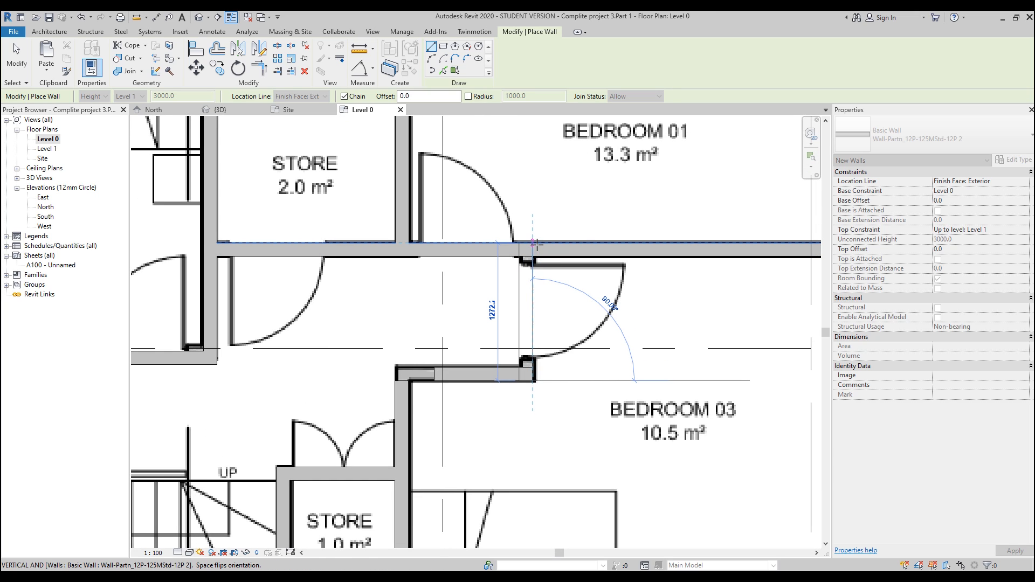
pyautogui.press('Escape')
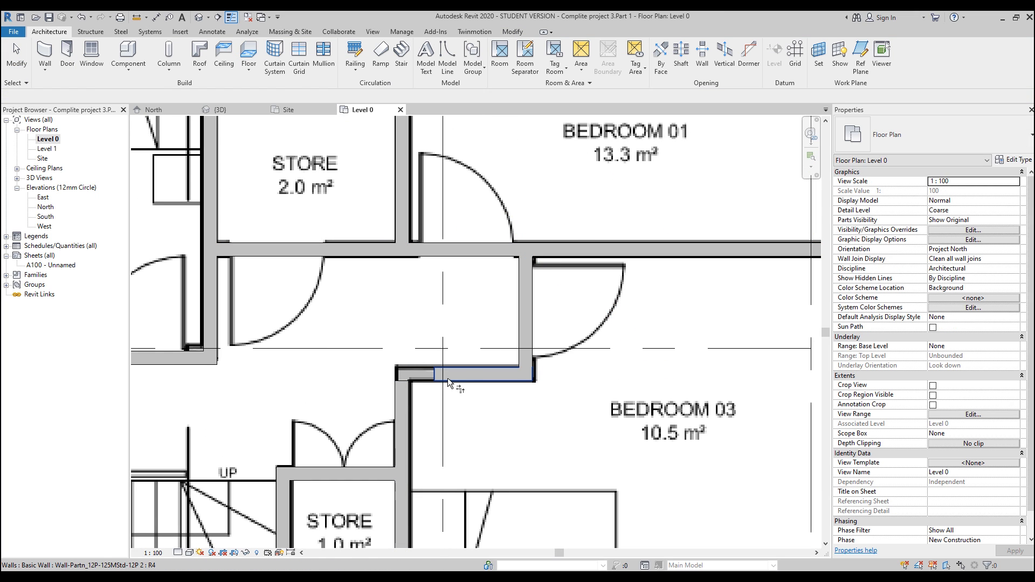
pyautogui.scroll(-3)
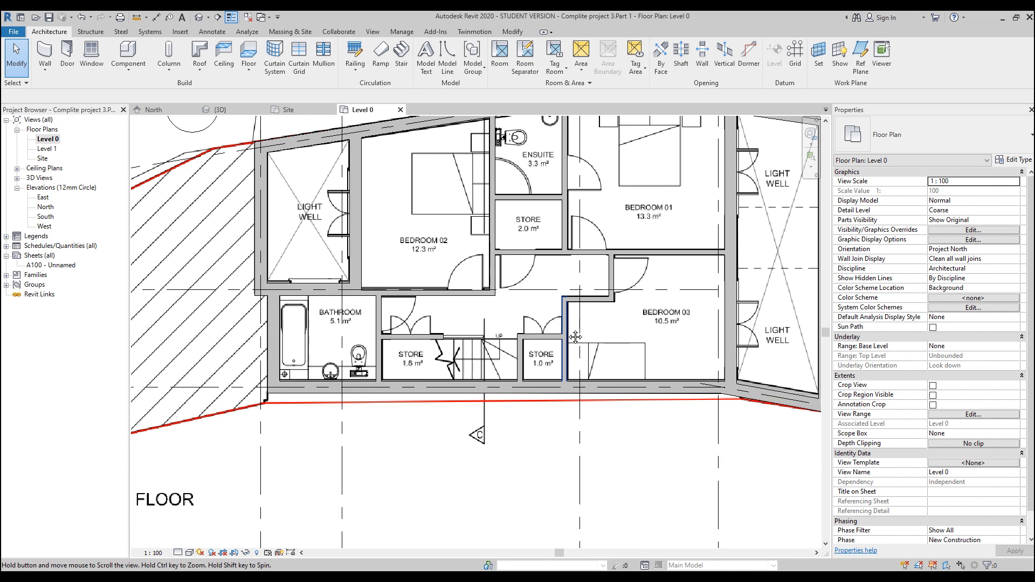
pyautogui.moveTo(452, 329)
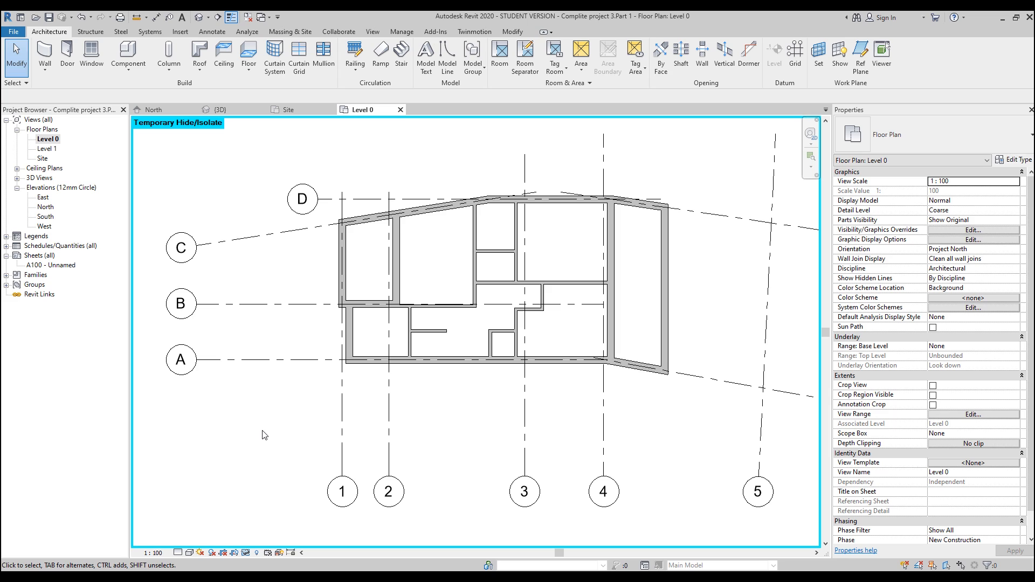
pyautogui.moveTo(205, 123)
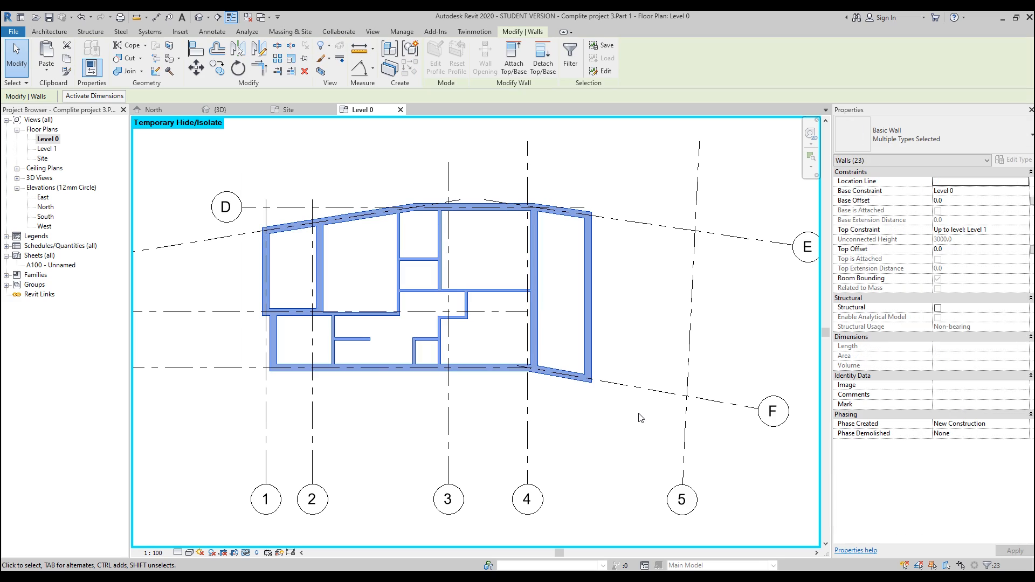
pyautogui.moveTo(596, 157)
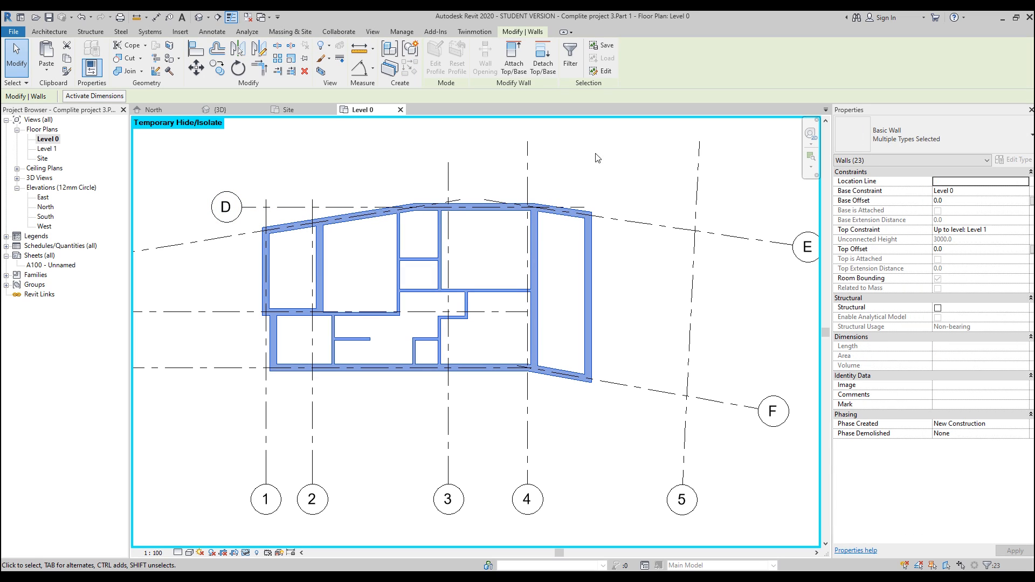
pyautogui.moveTo(564, 99)
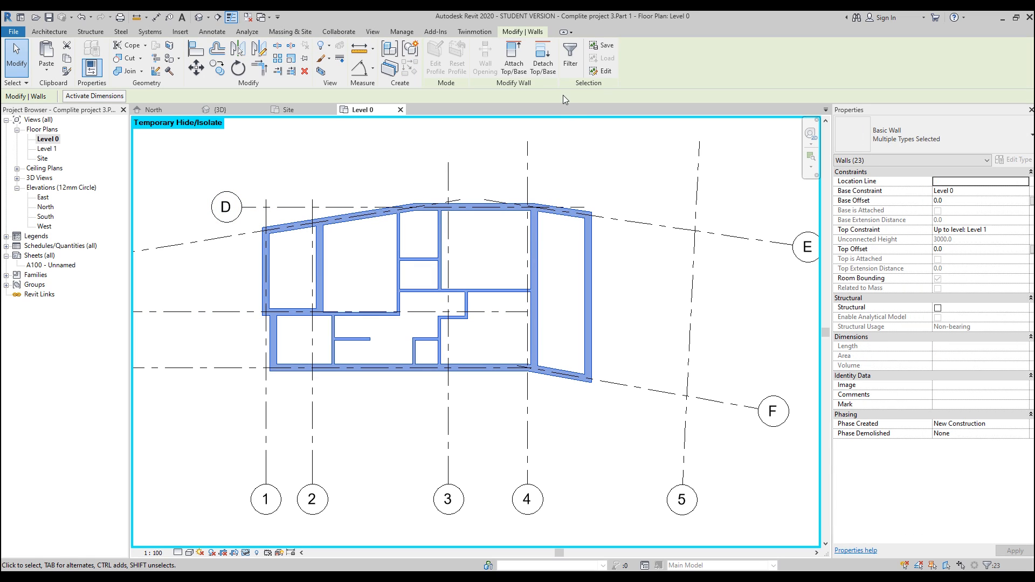
# Check the selected walls' categories in the Filter dialog and cancel without changes.
pyautogui.click(569, 56)
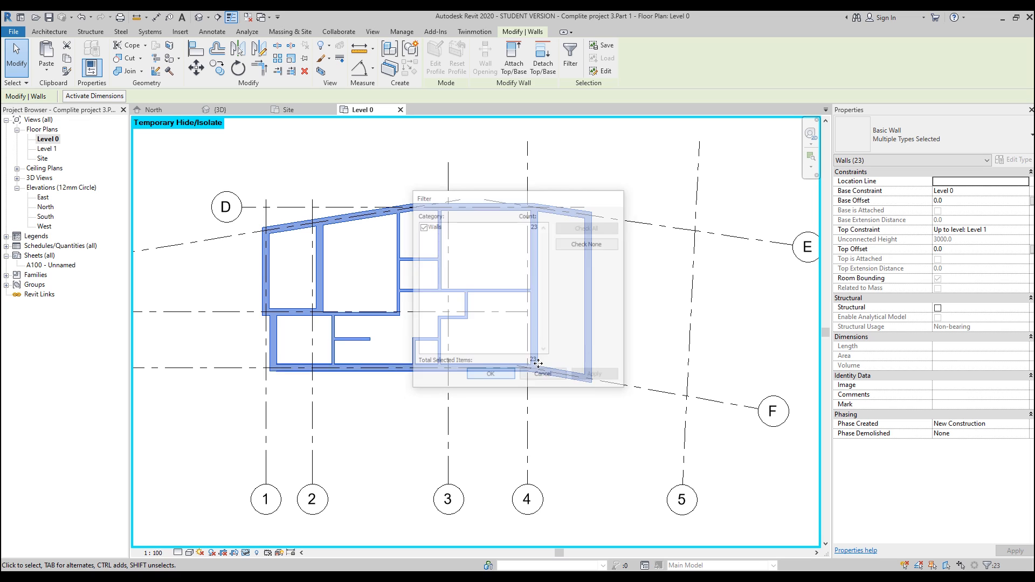
pyautogui.click(490, 373)
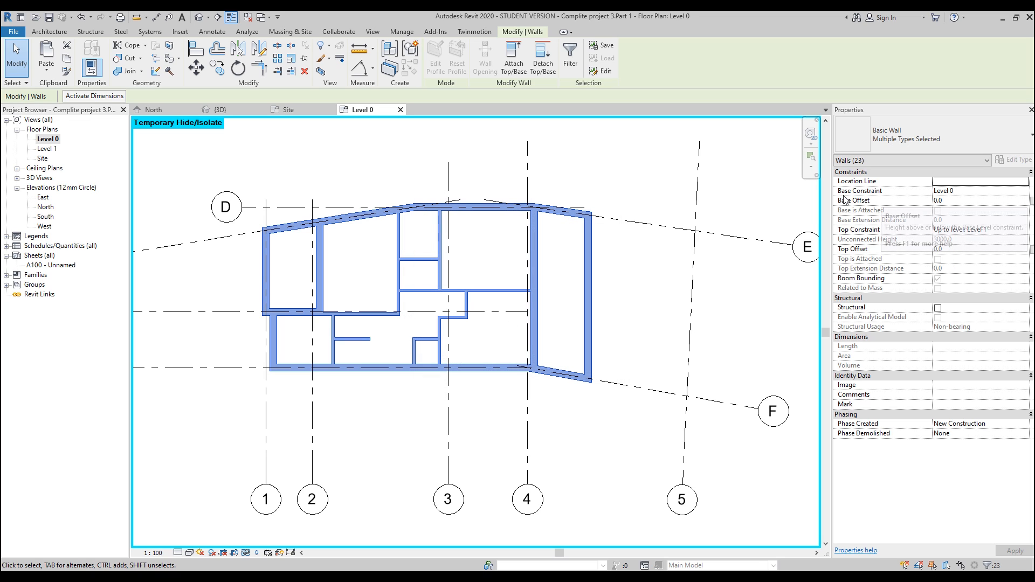
pyautogui.moveTo(880, 235)
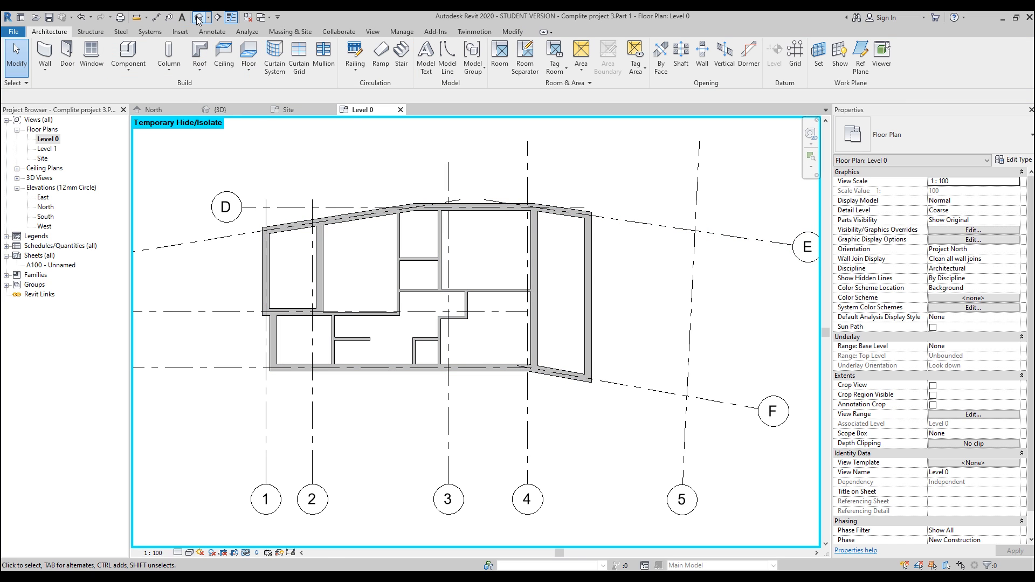
# Review the isolated walls in the {3D} view and return to the Level 0 plan.
pyautogui.click(220, 110)
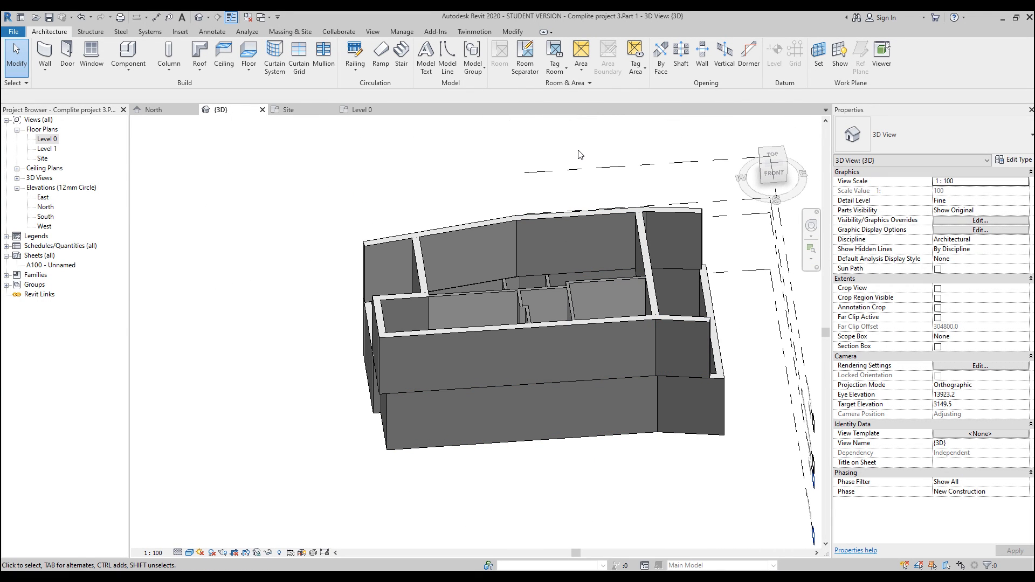
pyautogui.moveTo(298, 126)
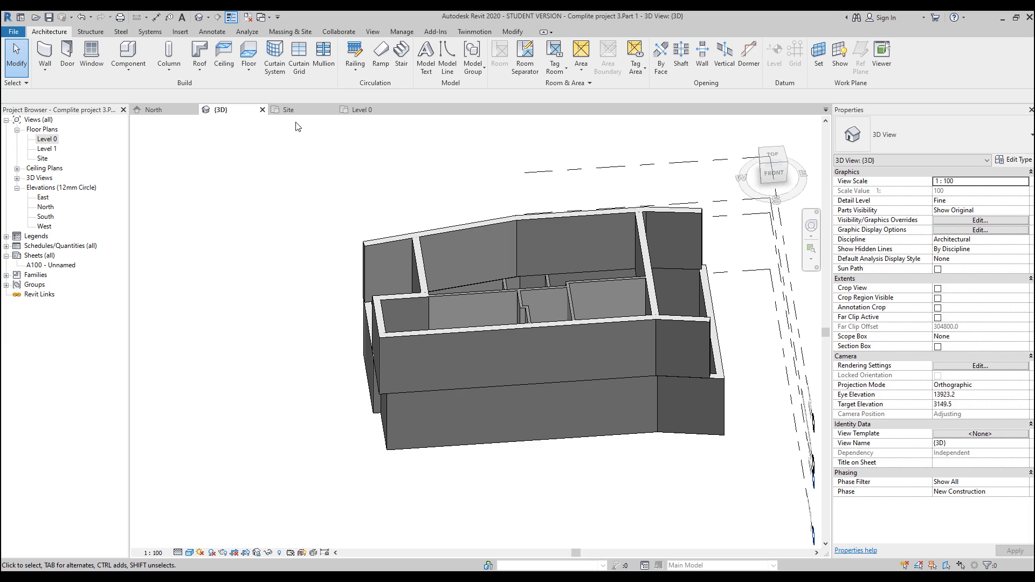
pyautogui.click(362, 110)
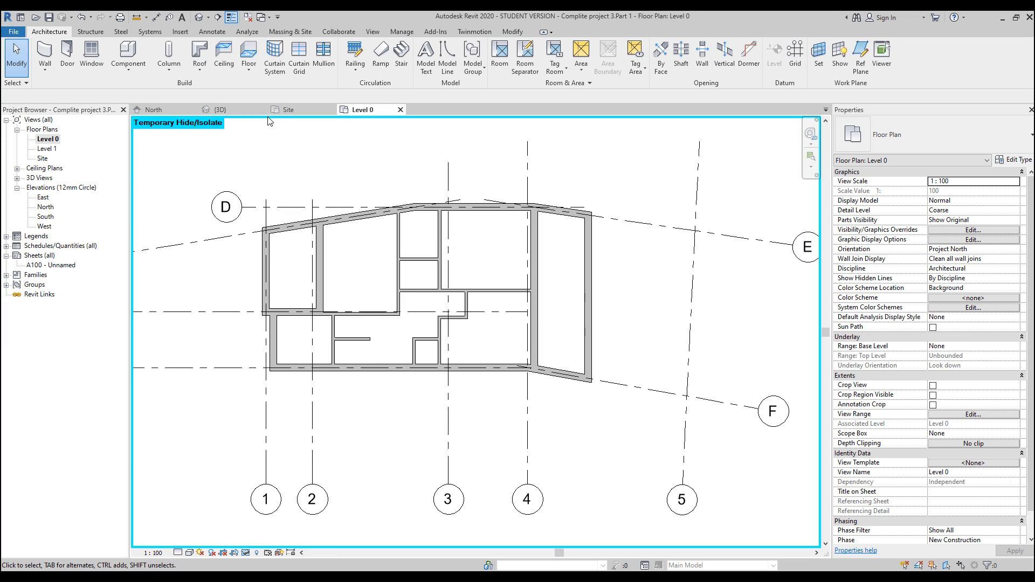
pyautogui.moveTo(363, 110)
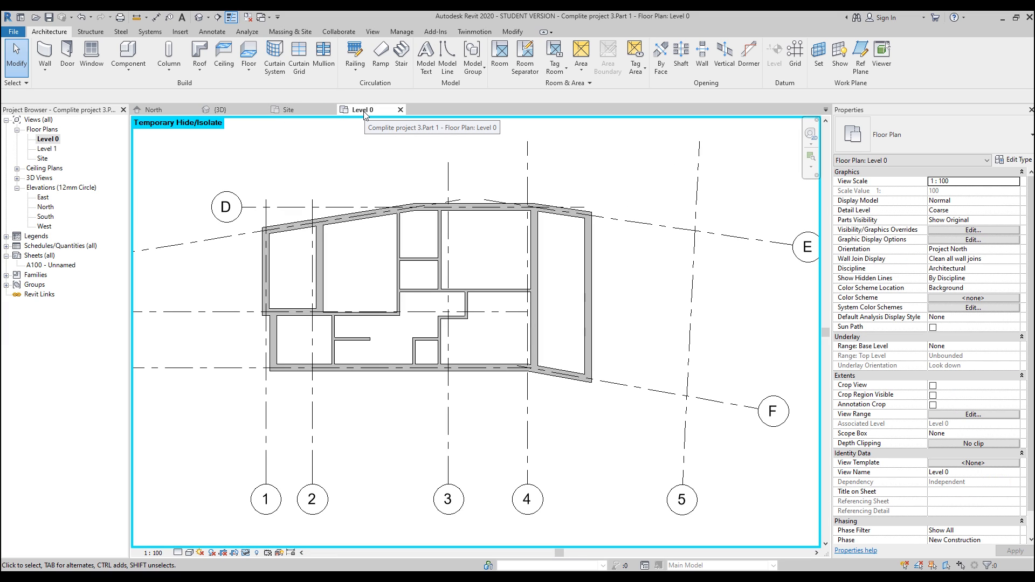
pyautogui.moveTo(386, 332)
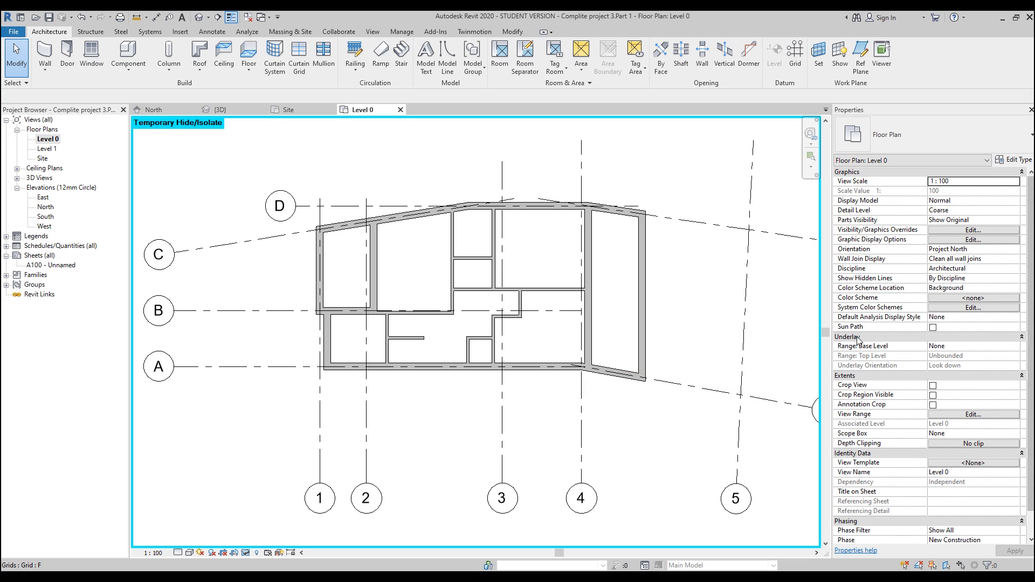
pyautogui.moveTo(887, 357)
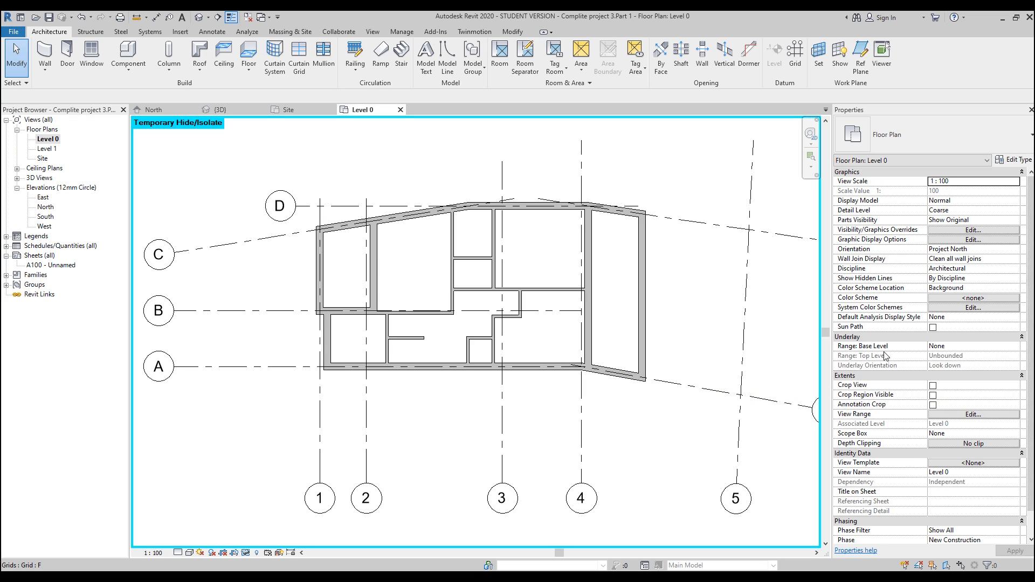
# Set Underlay Range: Base Level to Level 1, leaving the visual style unchanged.
pyautogui.click(1013, 346)
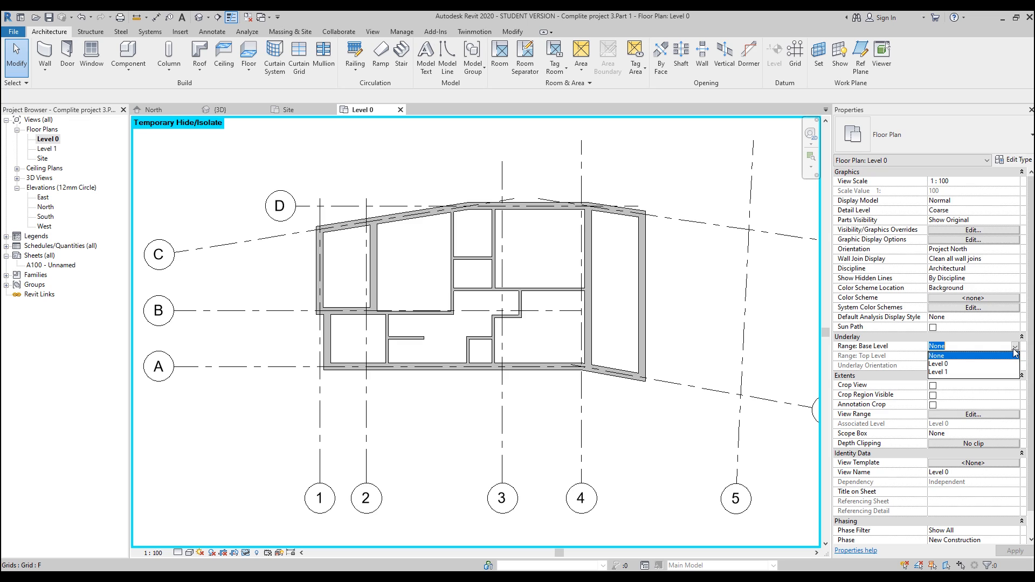
pyautogui.click(937, 369)
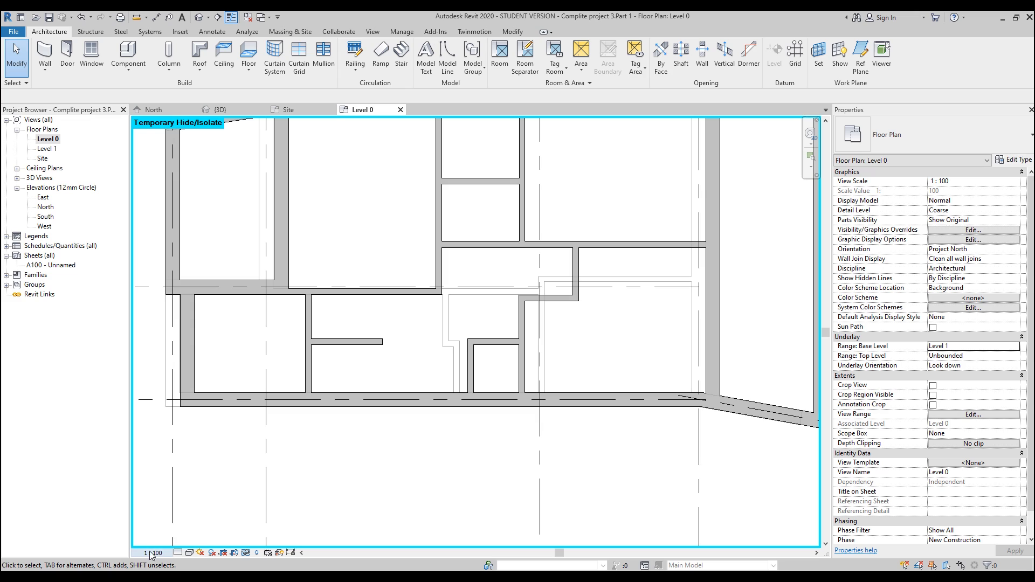
pyautogui.click(200, 553)
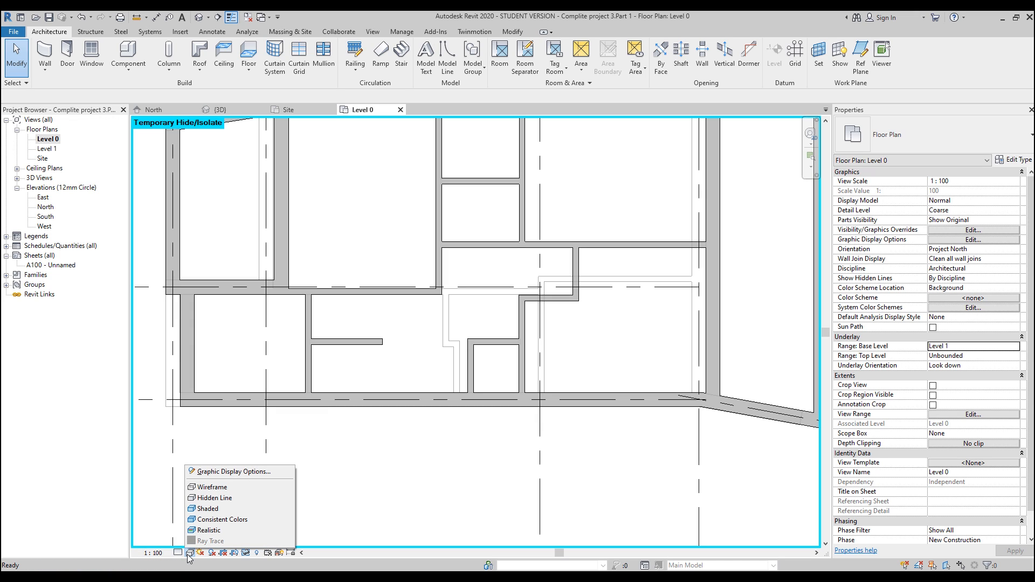
pyautogui.click(379, 438)
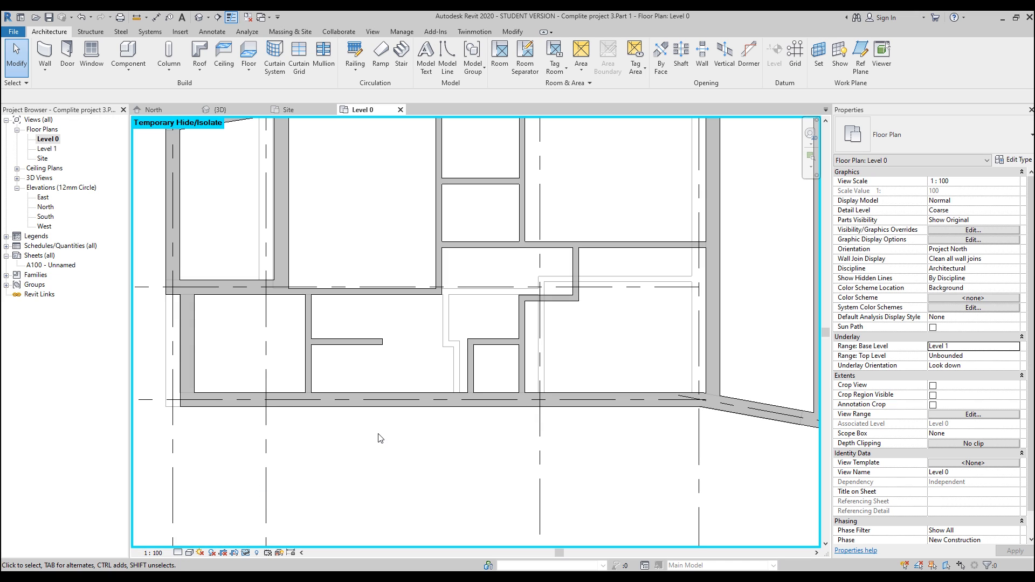
# Set Detail Level to Medium and select the top-left room's wall.
pyautogui.click(177, 554)
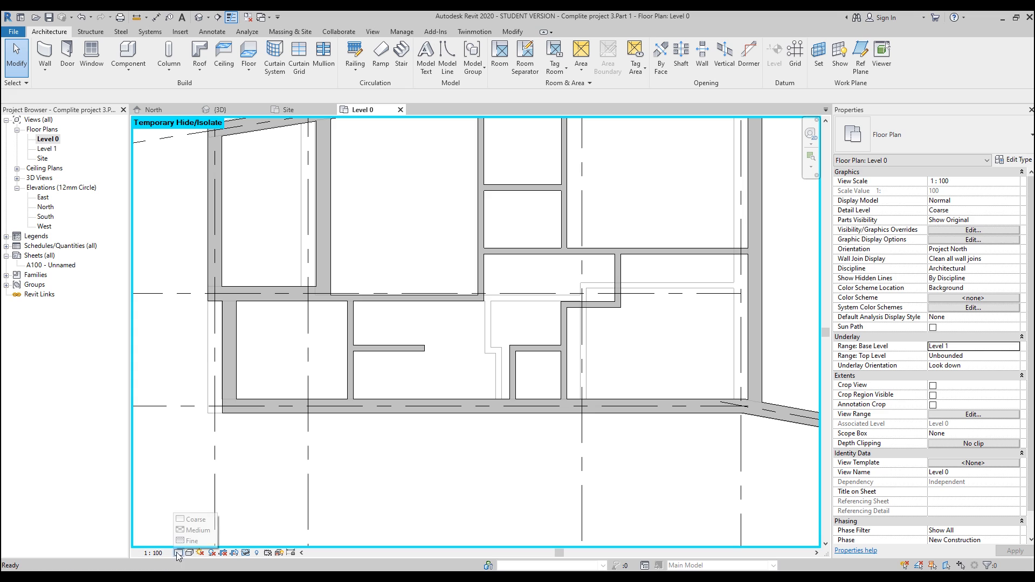
pyautogui.click(197, 531)
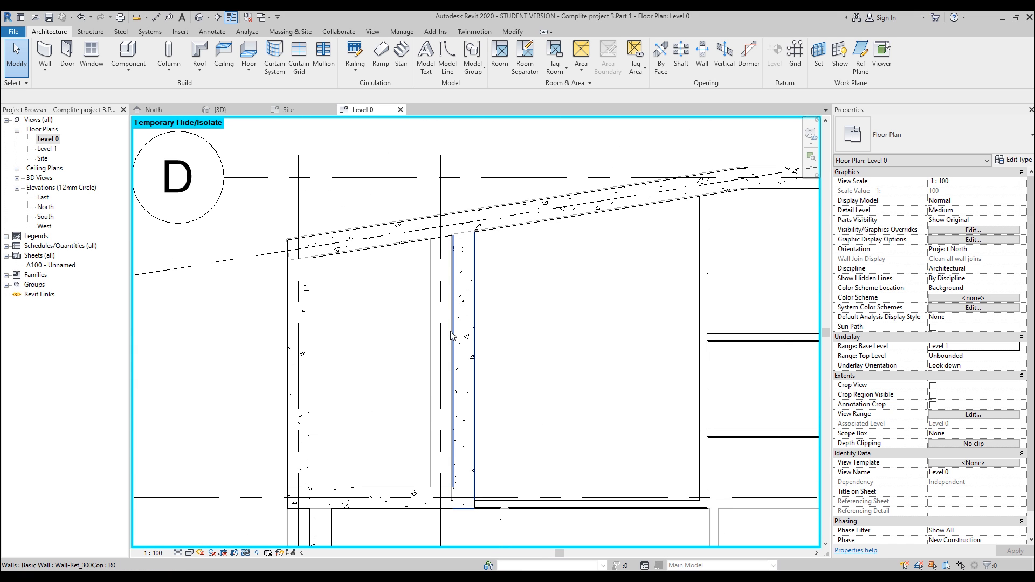
pyautogui.click(470, 330)
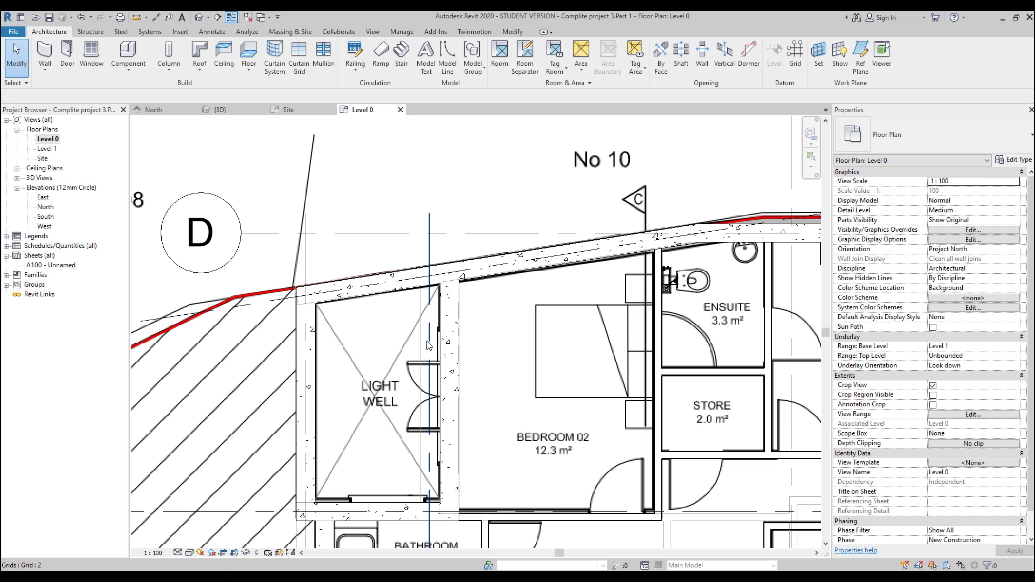
pyautogui.moveTo(429, 346)
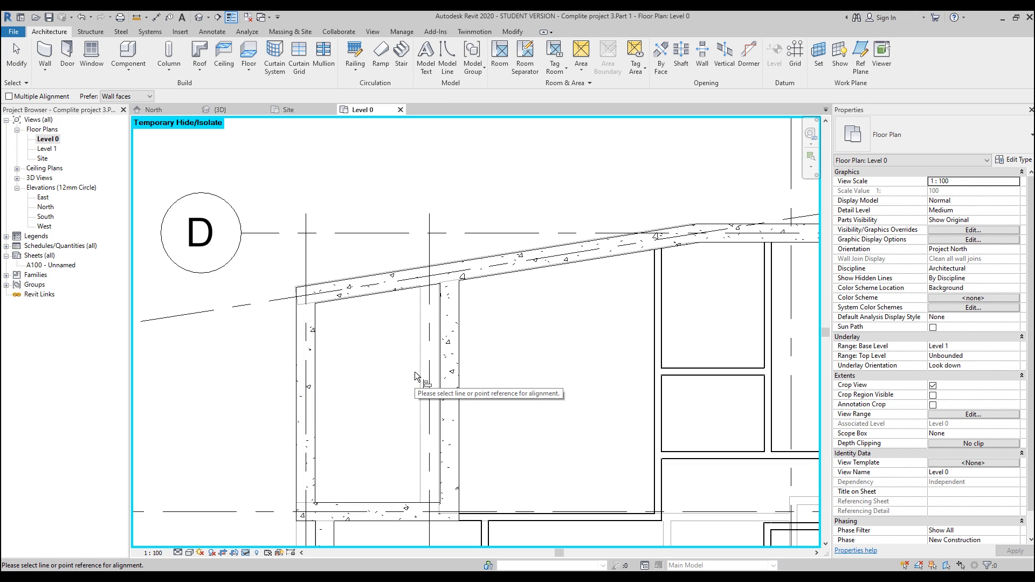
# Align the bottom wall face to the underlay reference line and check the interior wall's alignment.
pyautogui.click(420, 369)
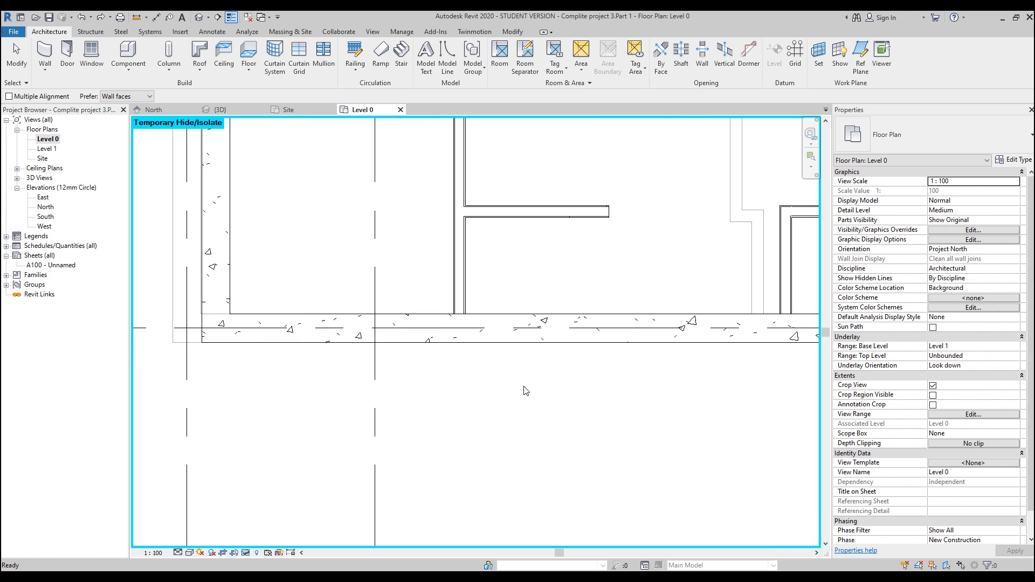
pyautogui.click(186, 343)
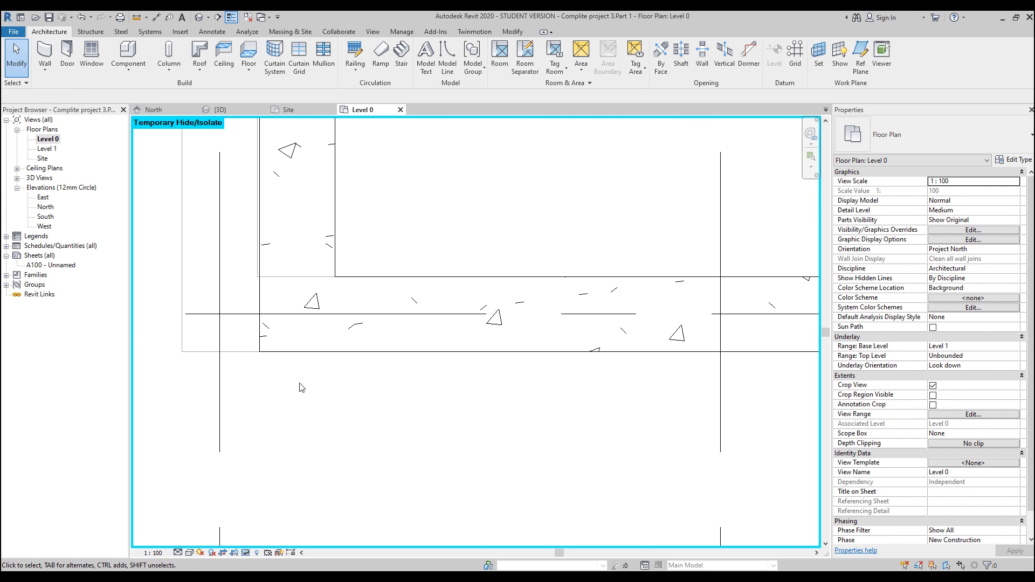
pyautogui.moveTo(241, 377)
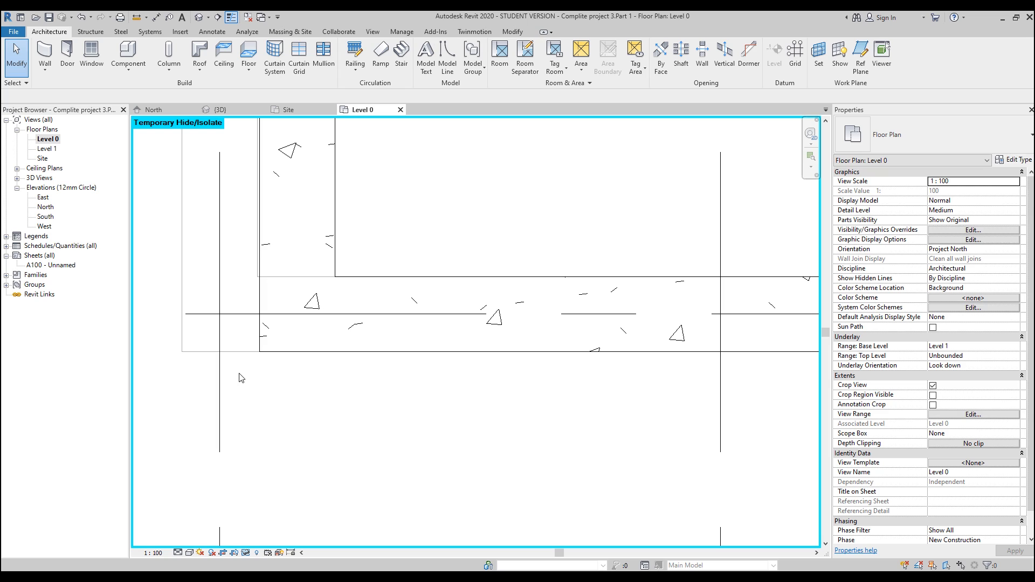
pyautogui.press('a')
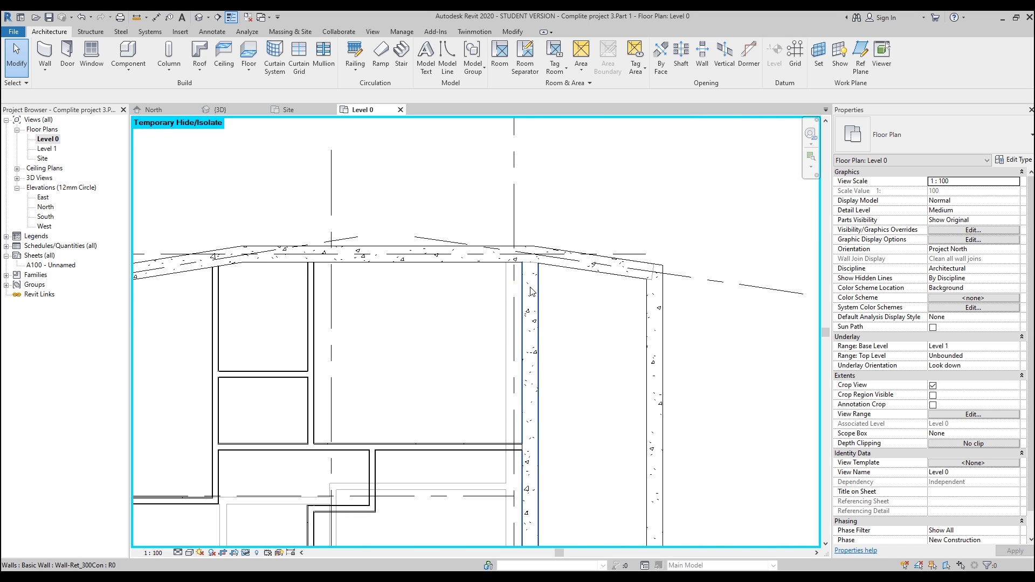
pyautogui.click(531, 297)
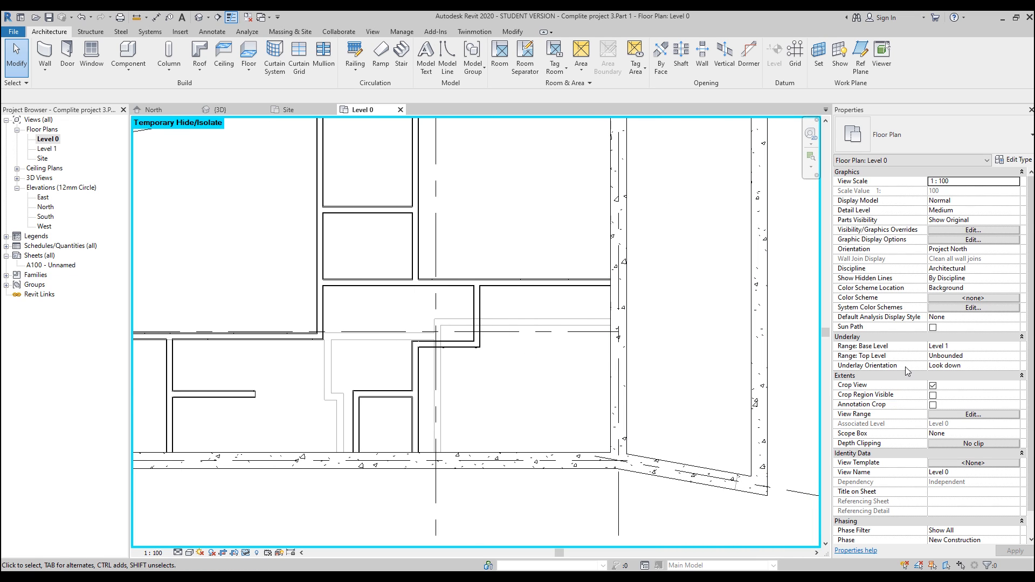
pyautogui.moveTo(871, 502)
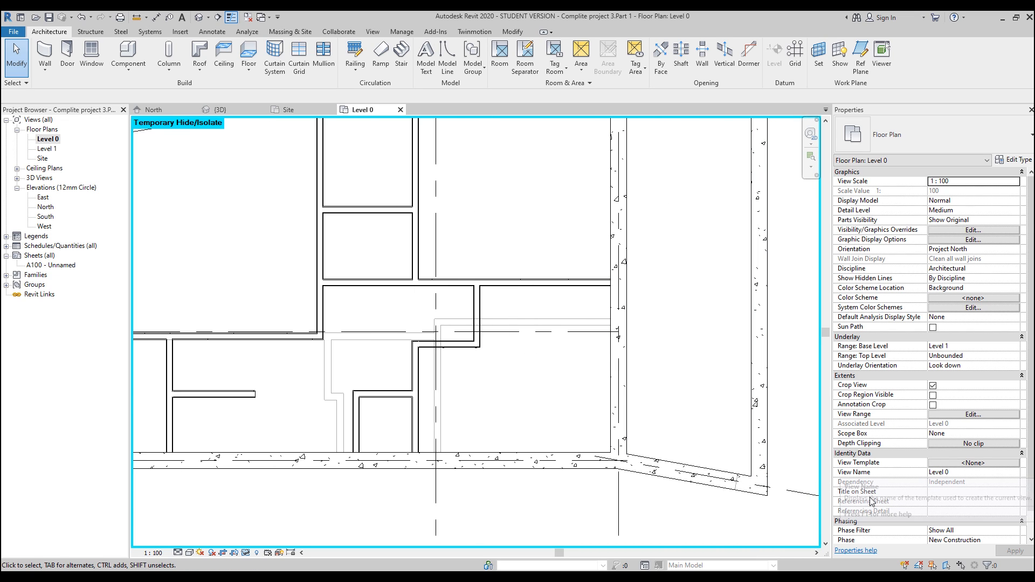
pyautogui.moveTo(900, 351)
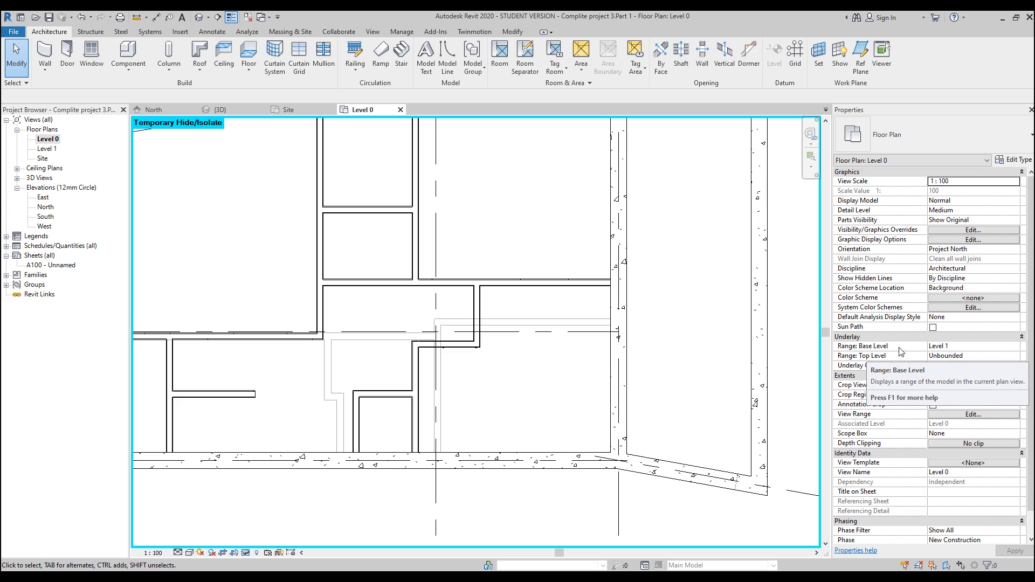
pyautogui.moveTo(1027, 354)
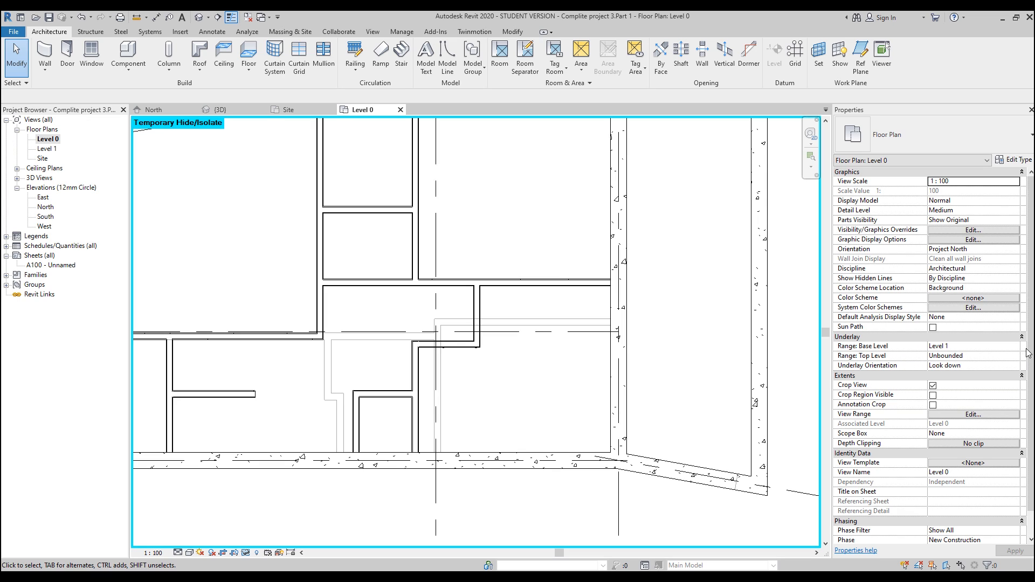
# Set Underlay Base Level back to None and switch to the Default 3D View.
pyautogui.click(1017, 346)
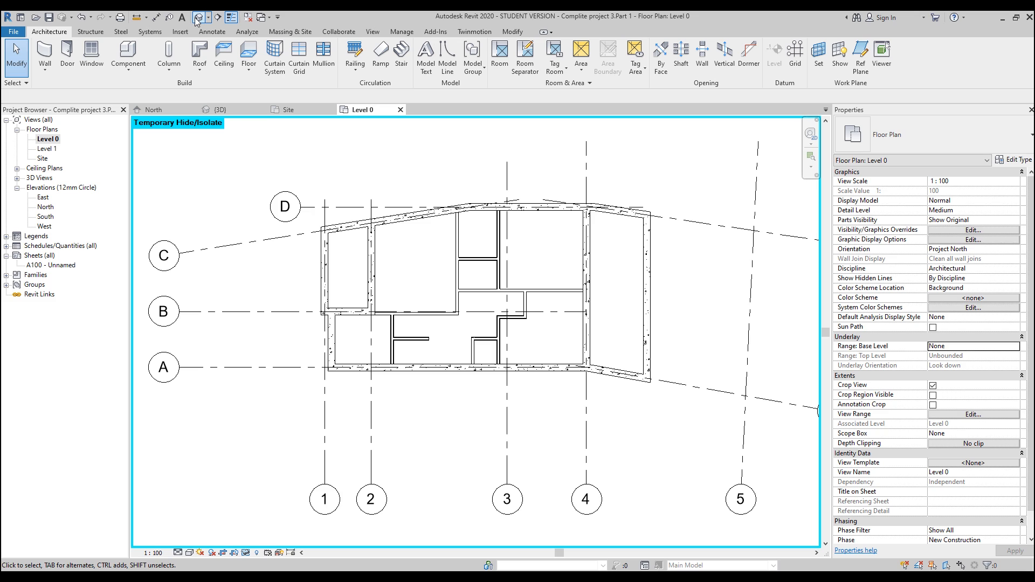
pyautogui.click(220, 110)
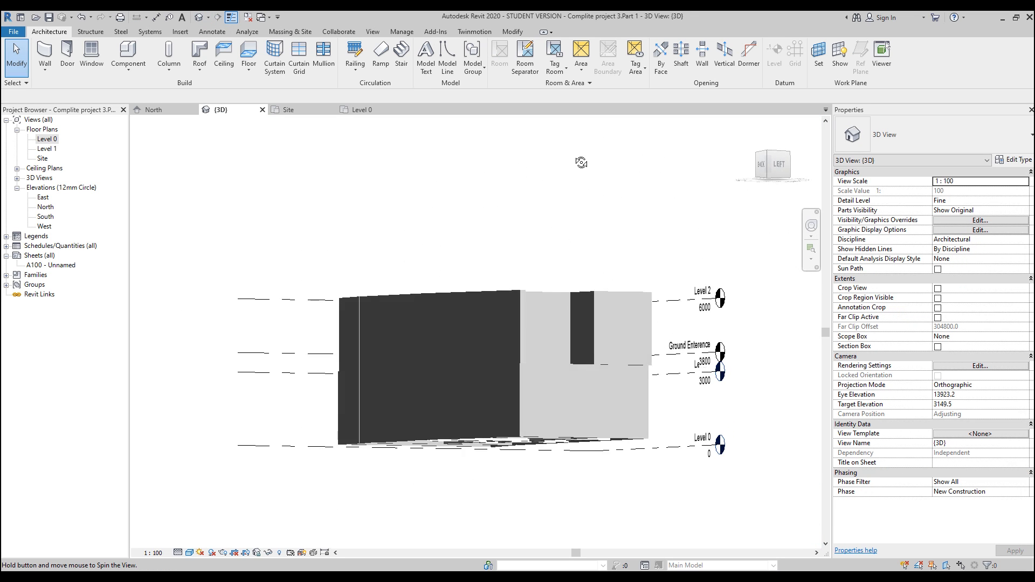